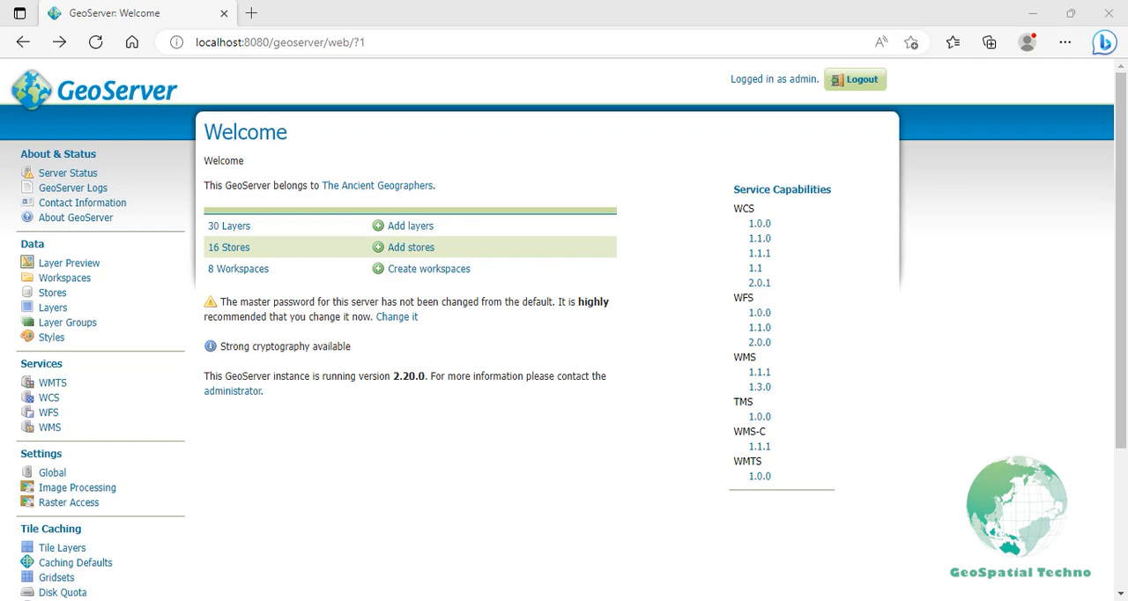
mouse_move(52, 338)
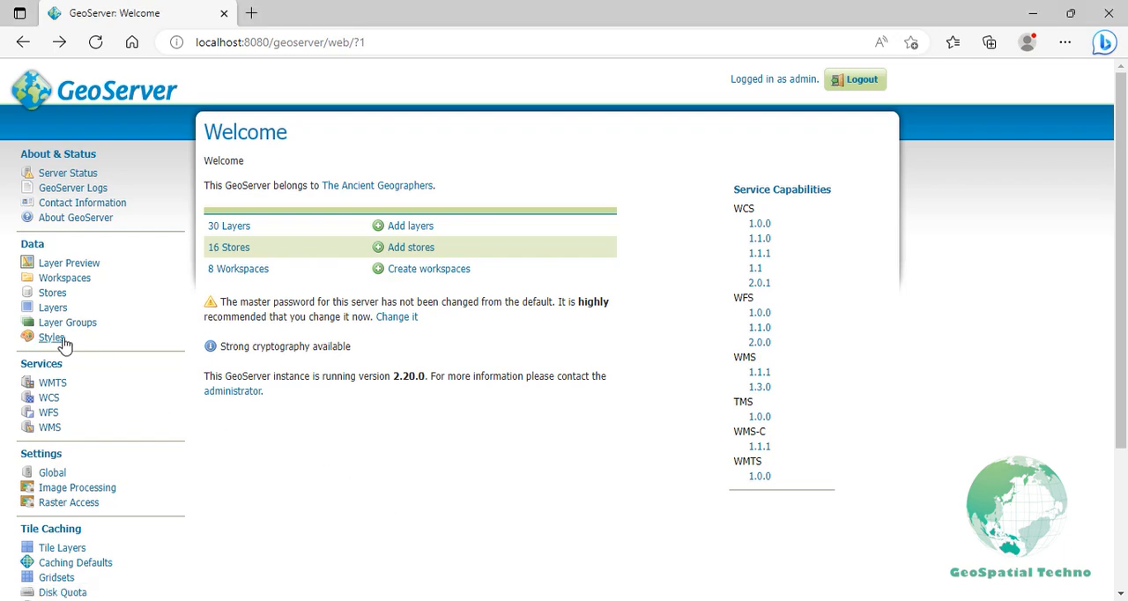
Open the published Styles list of 24 styles and start adding a new style
click(52, 337)
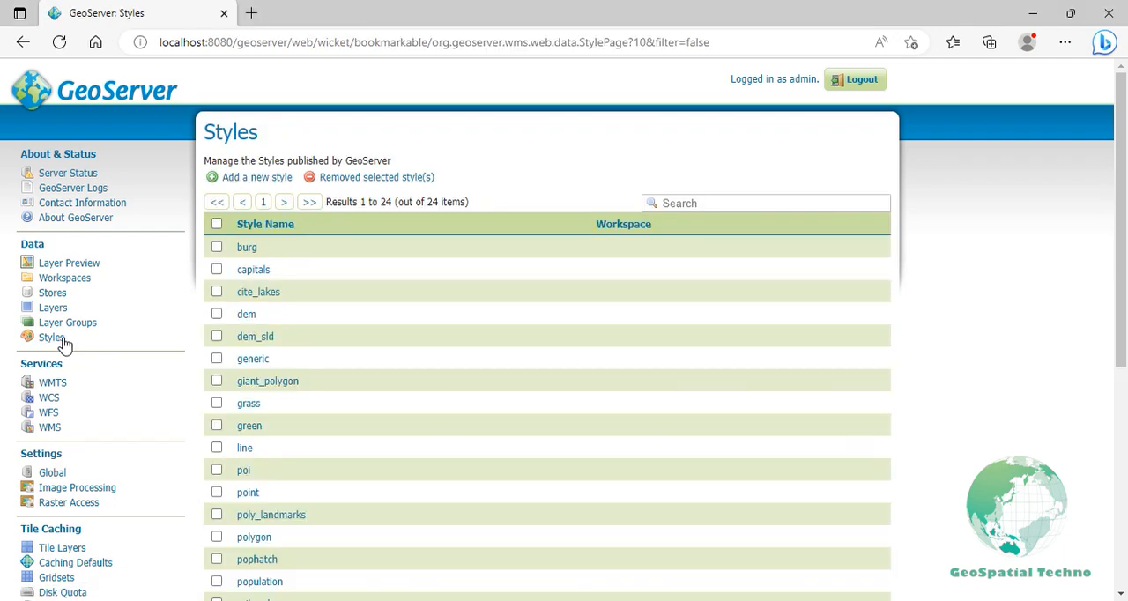
click(255, 177)
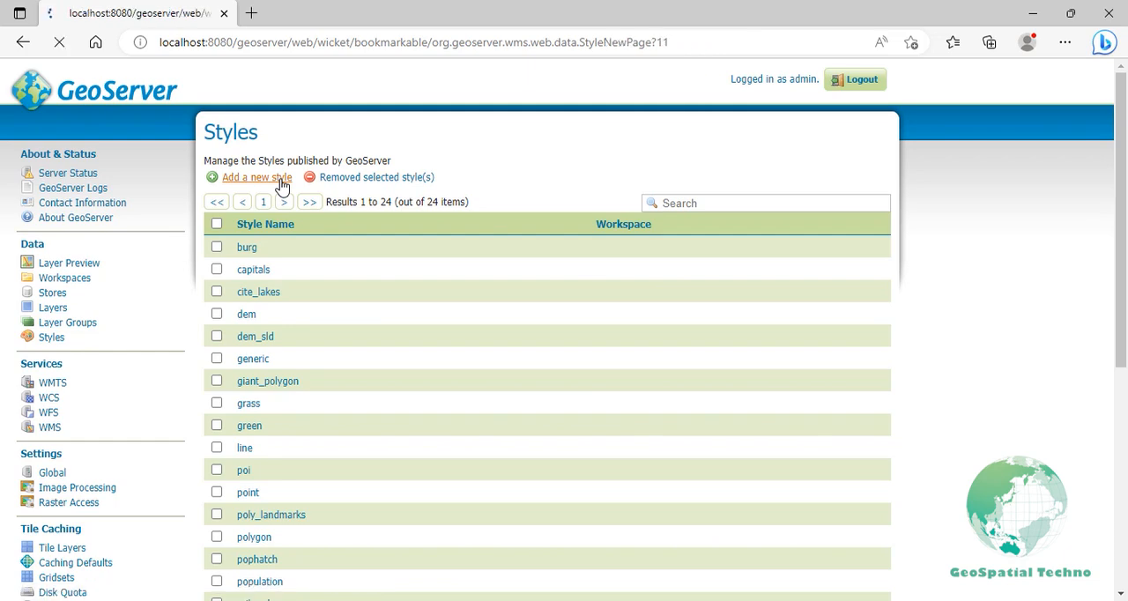
Name the style 'simple point' and generate a default Point style SLD in the editor
click(256, 177)
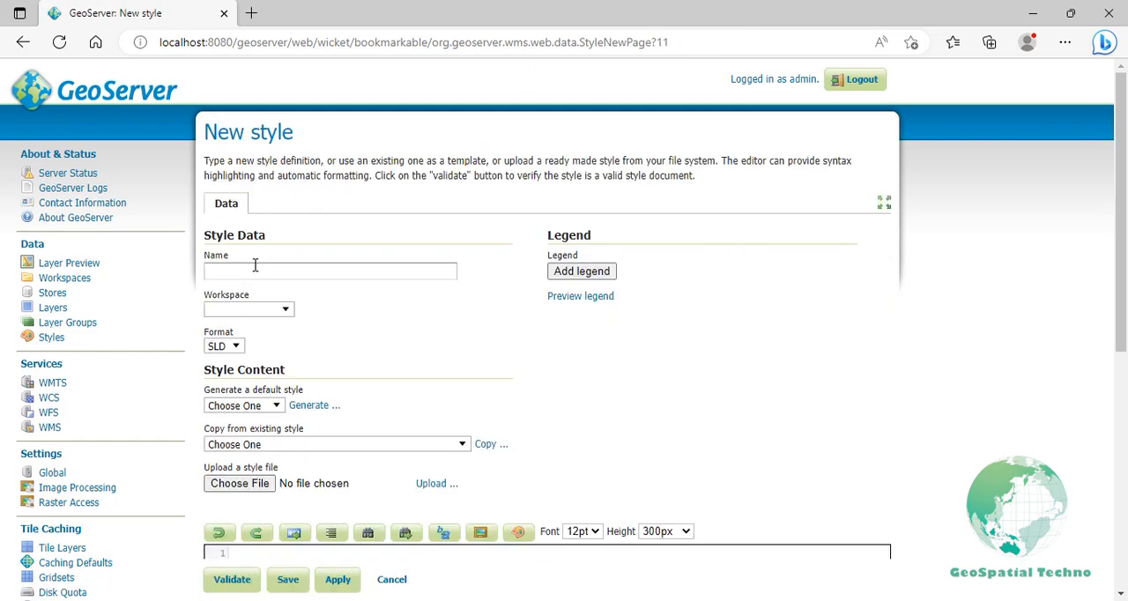
text(simple point)
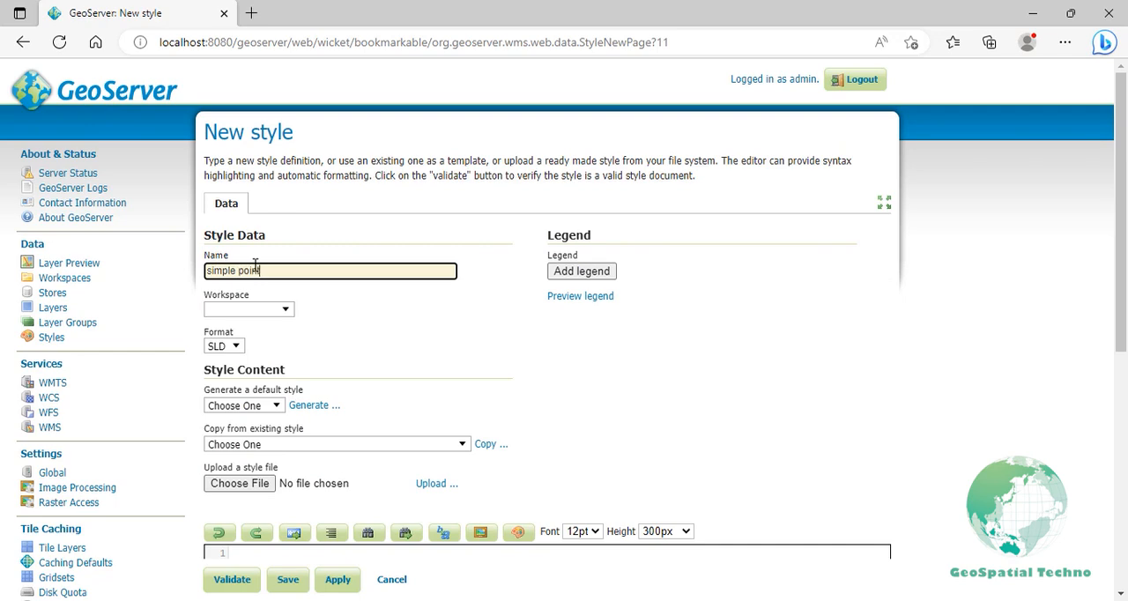
mouse_move(273, 409)
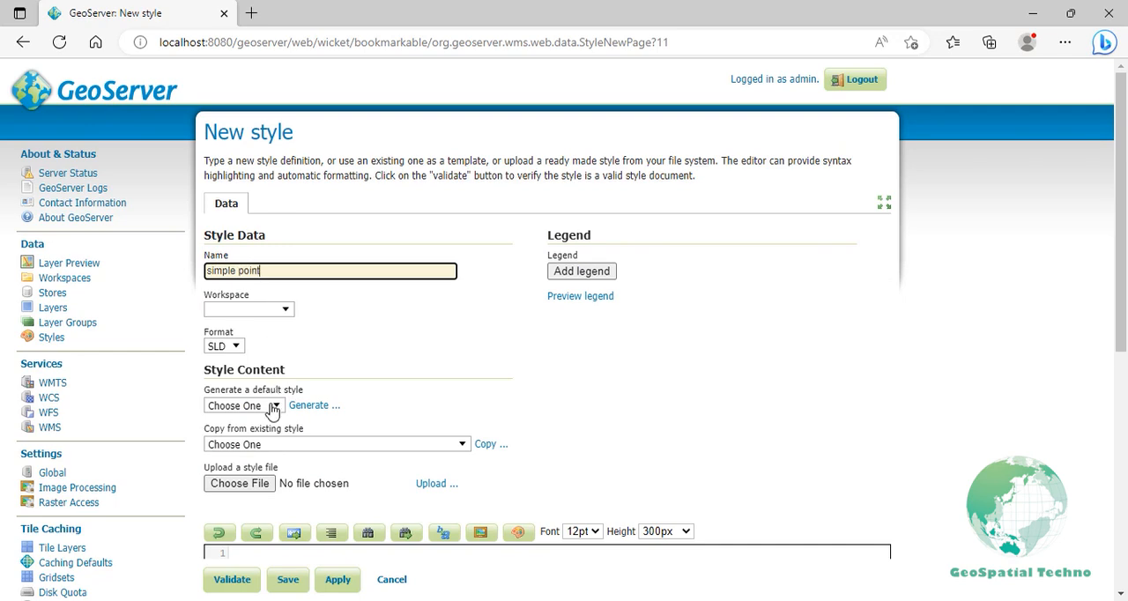
click(242, 404)
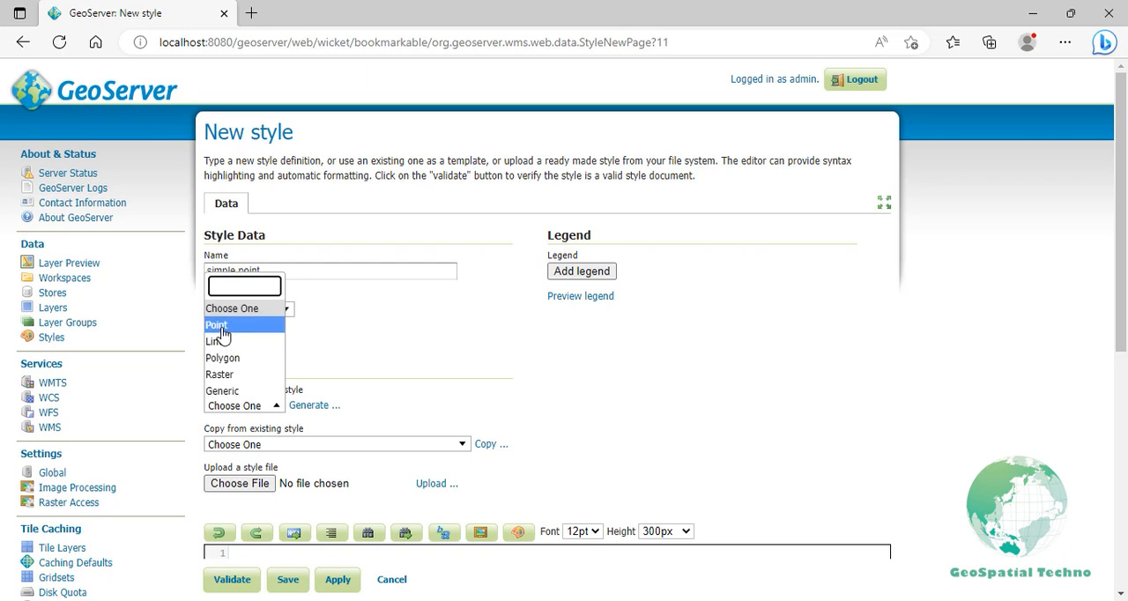
click(216, 325)
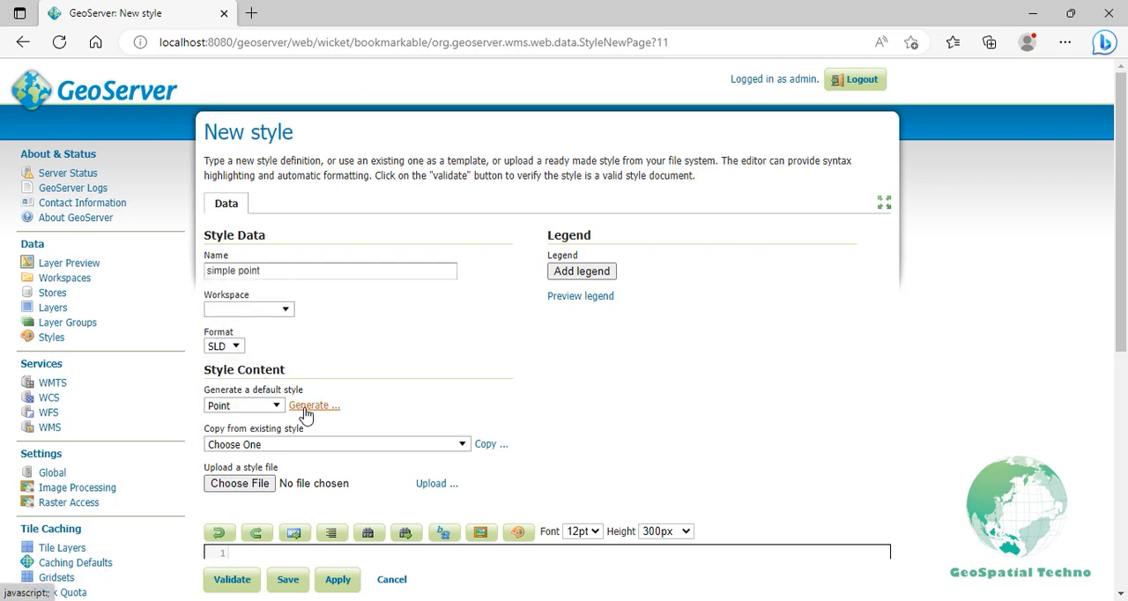
click(311, 405)
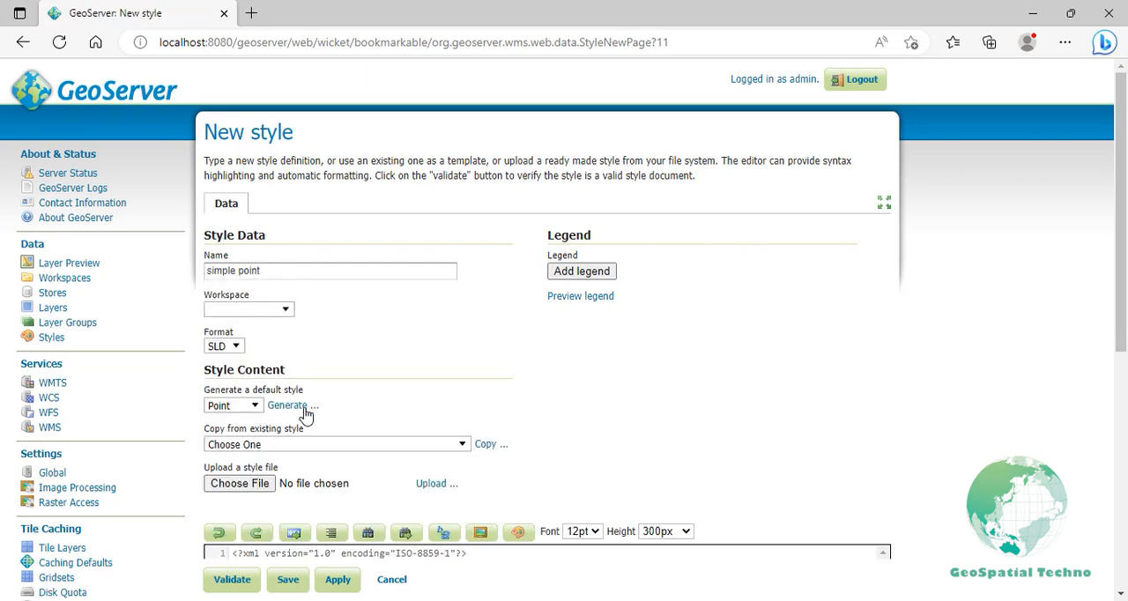
click(287, 405)
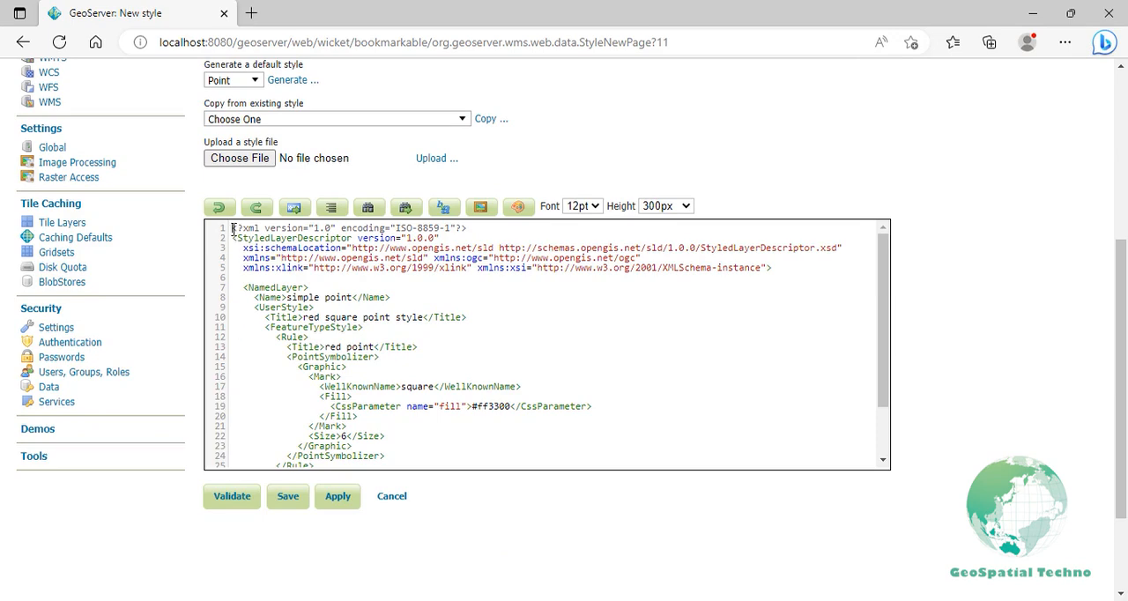
drag(232, 228, 471, 228)
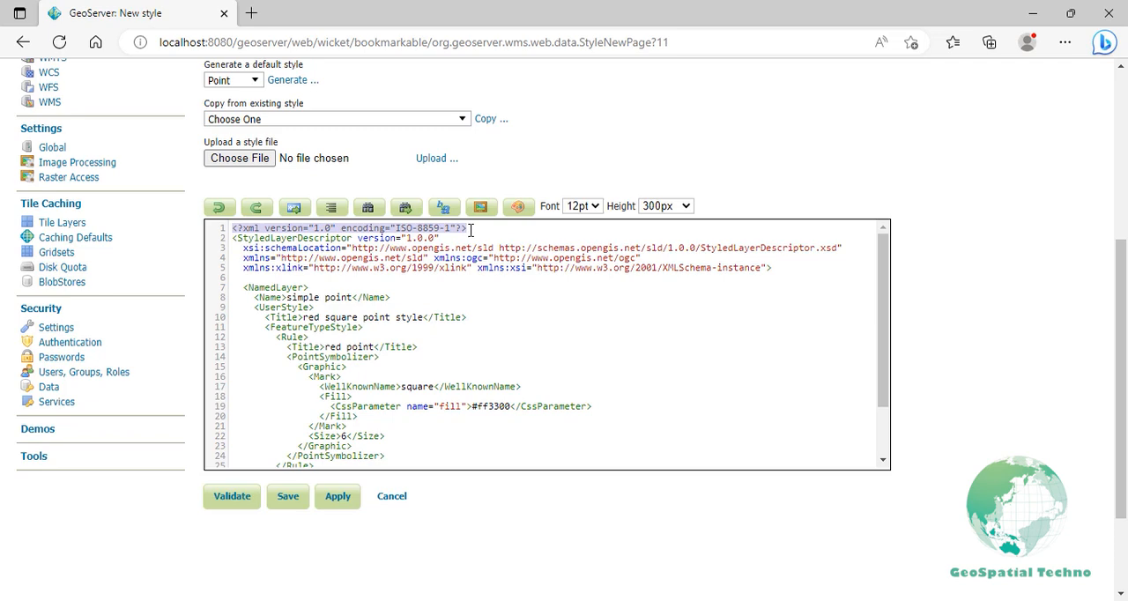
mouse_move(403, 296)
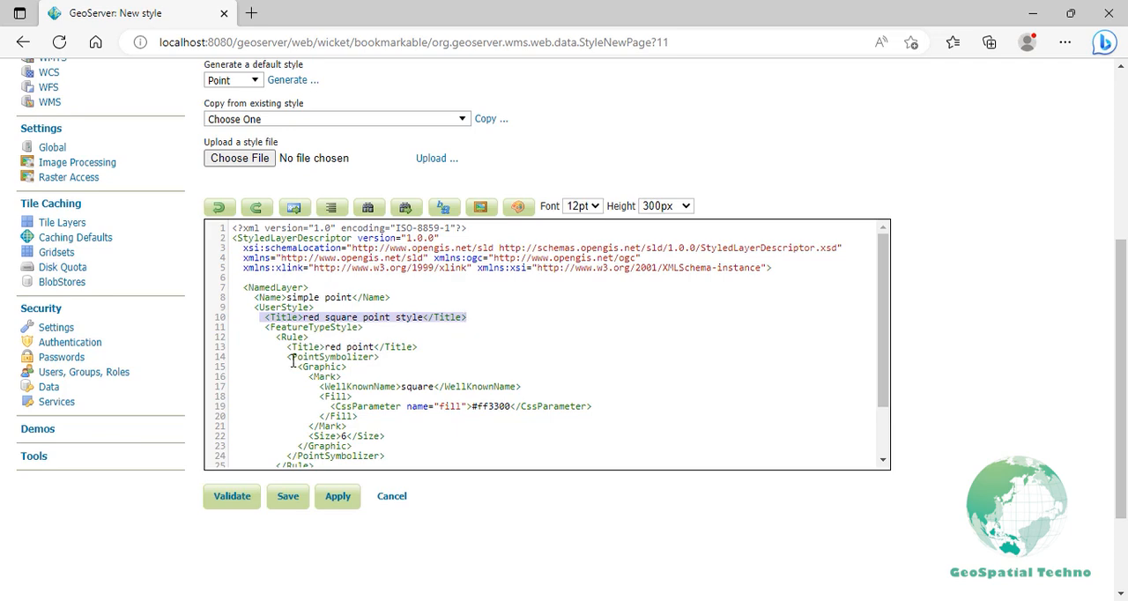
drag(297, 357, 367, 436)
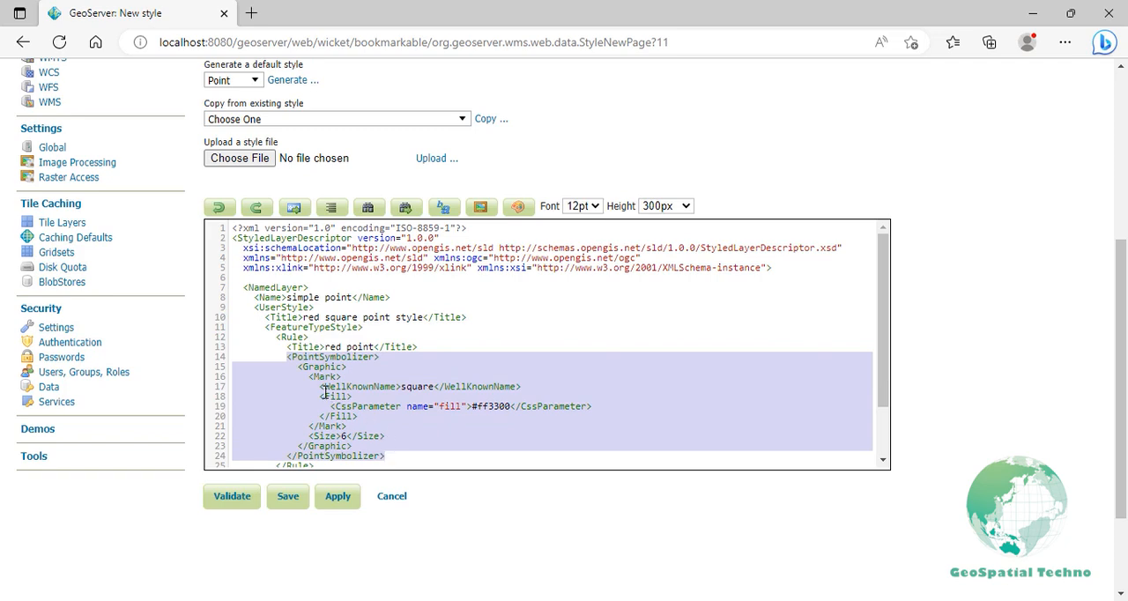
mouse_move(377, 379)
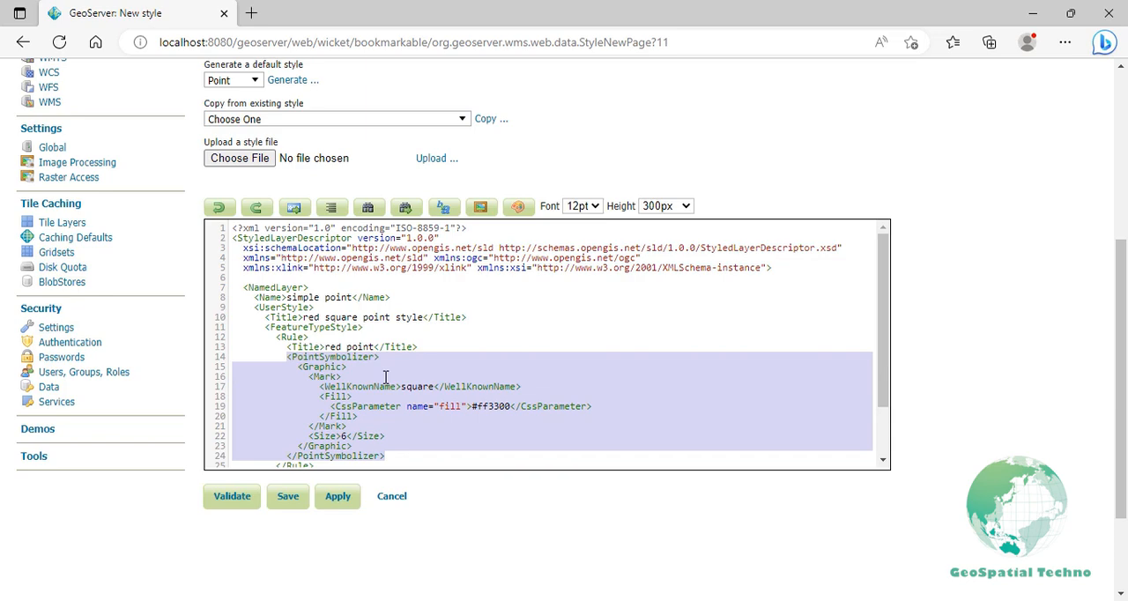
click(421, 386)
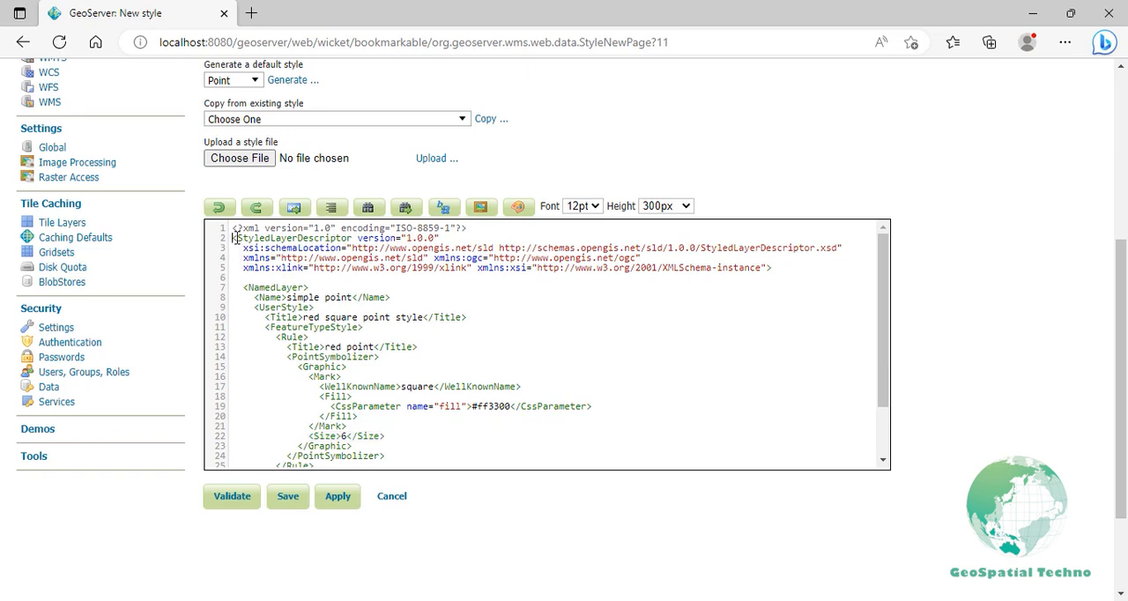
drag(234, 238, 771, 268)
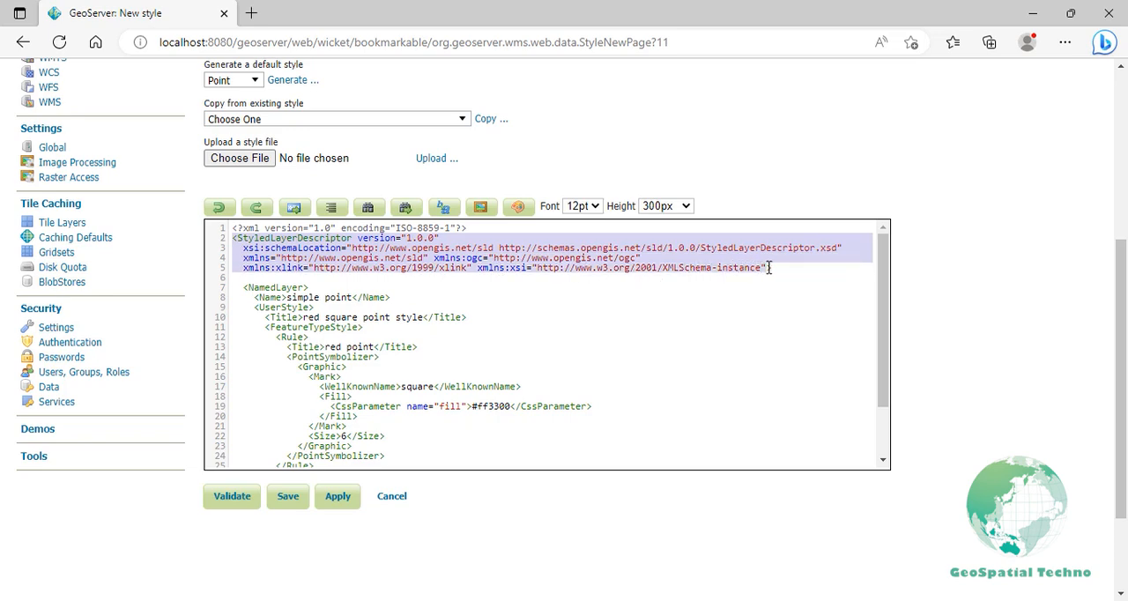
mouse_move(772, 268)
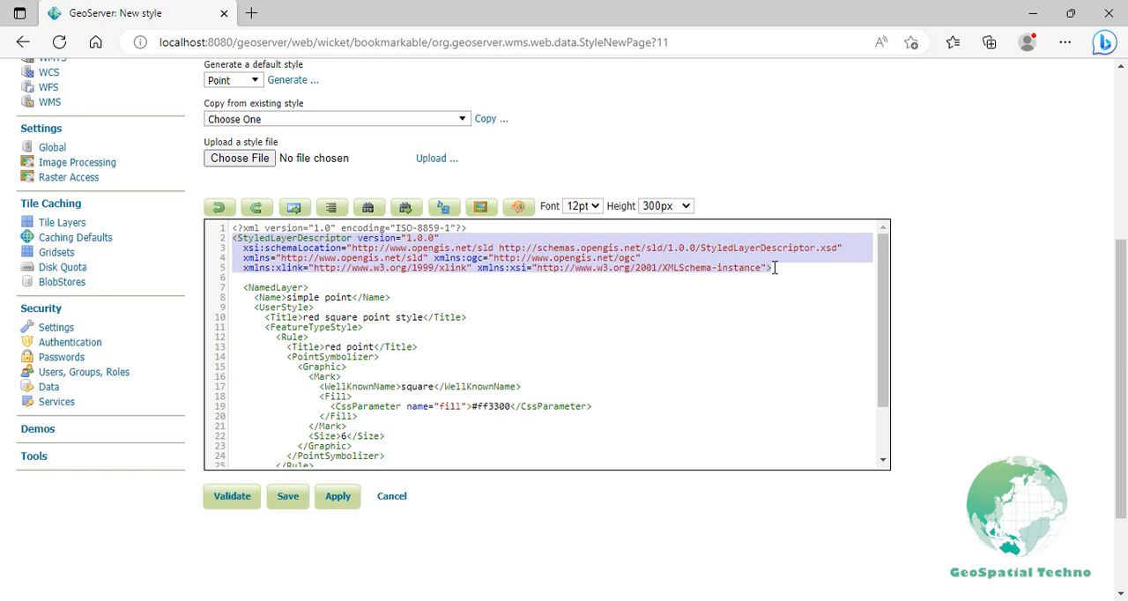
mouse_move(600, 304)
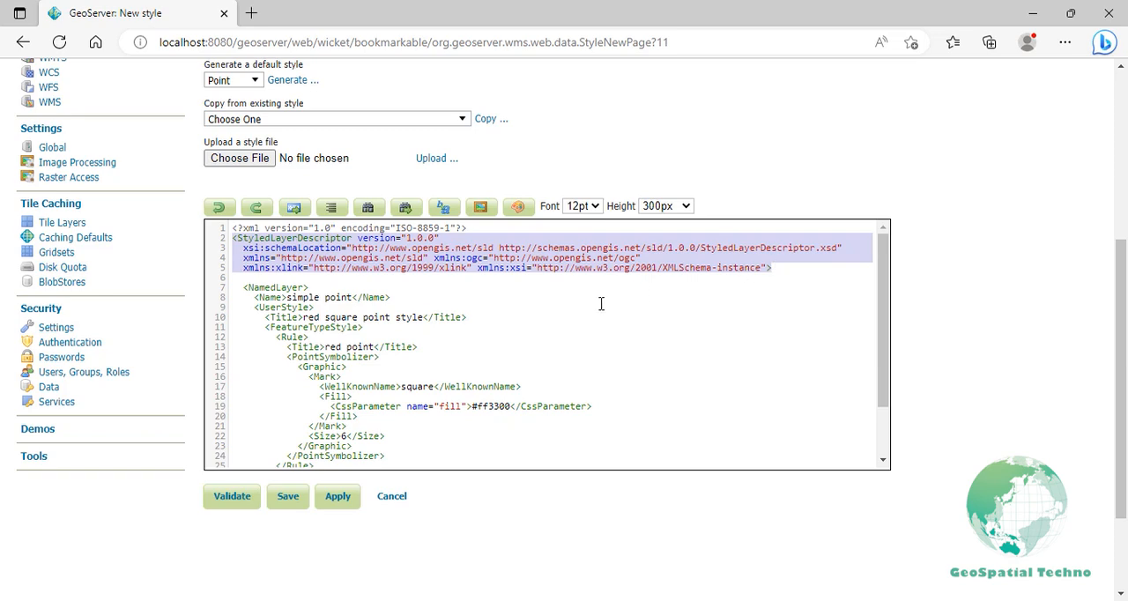
Validate the simple point SLD with no errors and save it
click(231, 495)
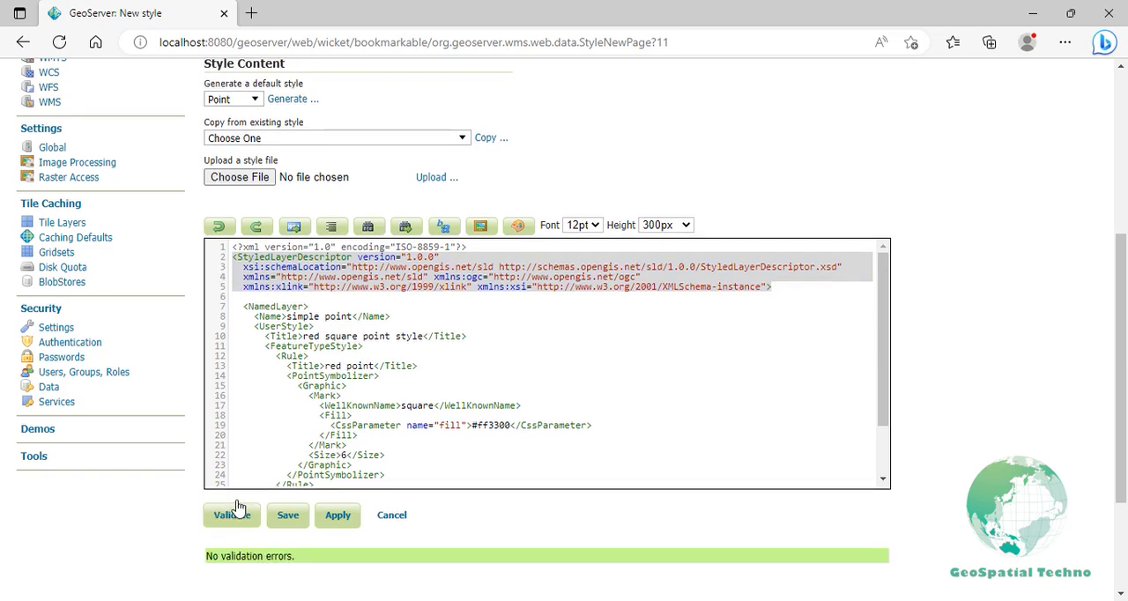
mouse_move(286, 538)
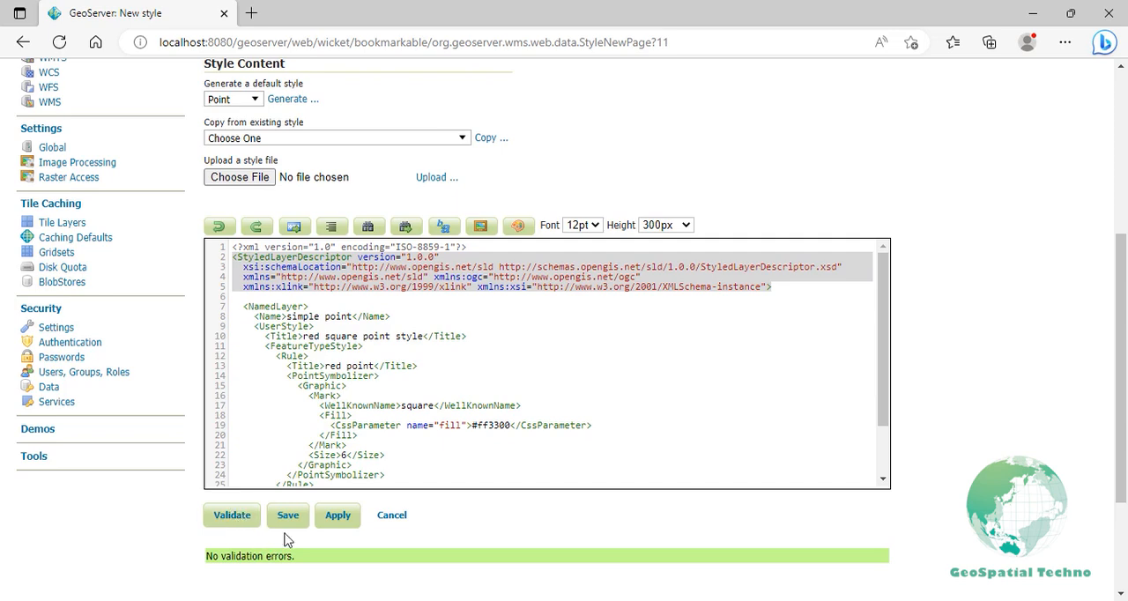
click(288, 514)
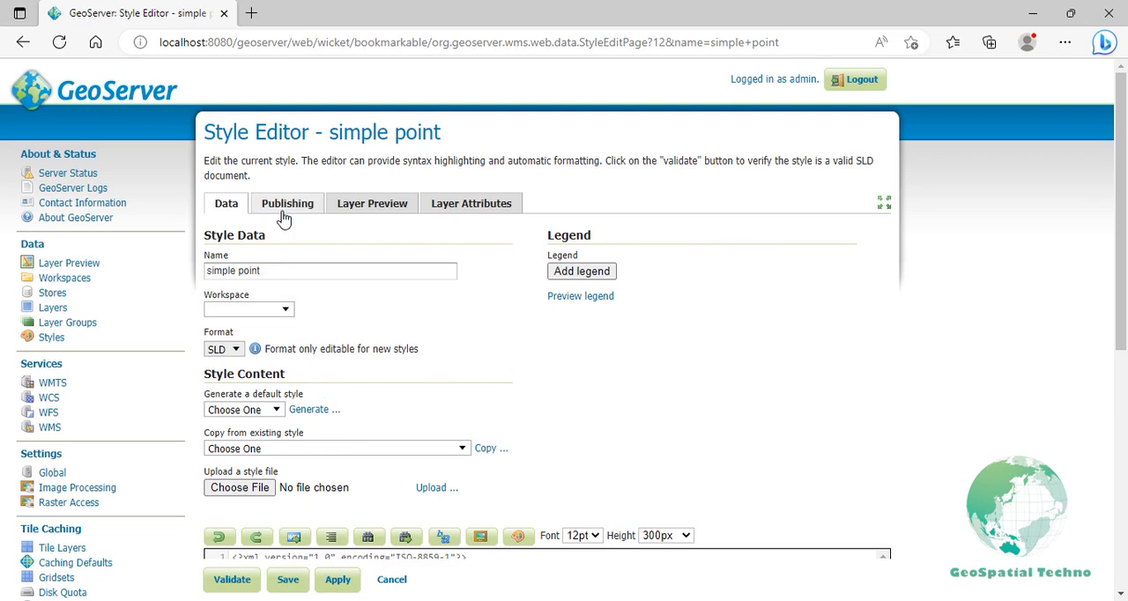
Filter the Publishing tab for the 'schools' layer, then return to the Styles list
click(287, 203)
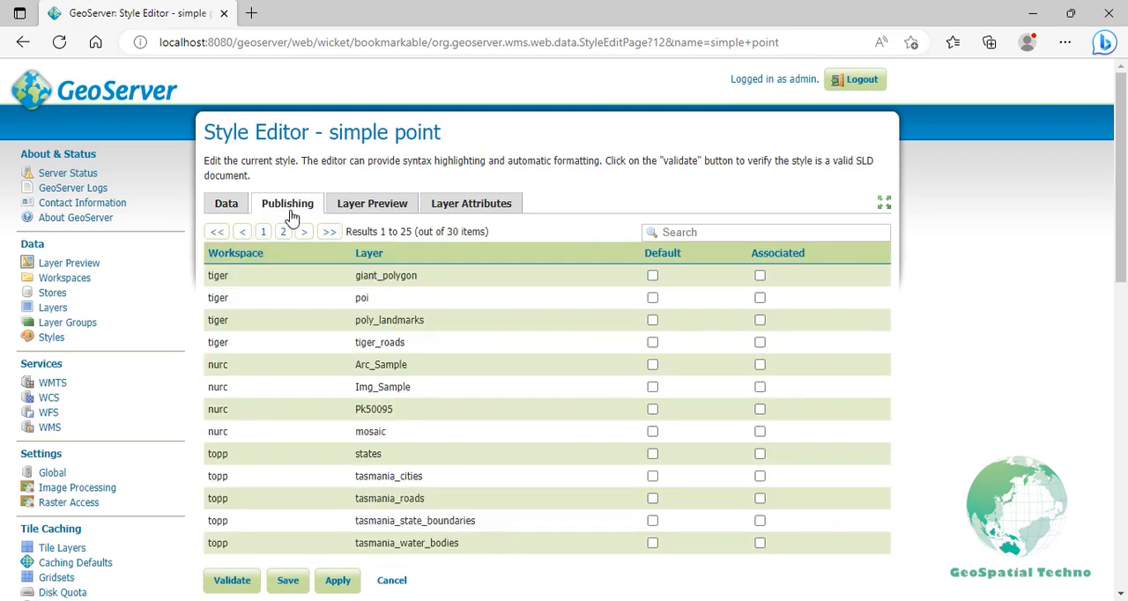
text(td)
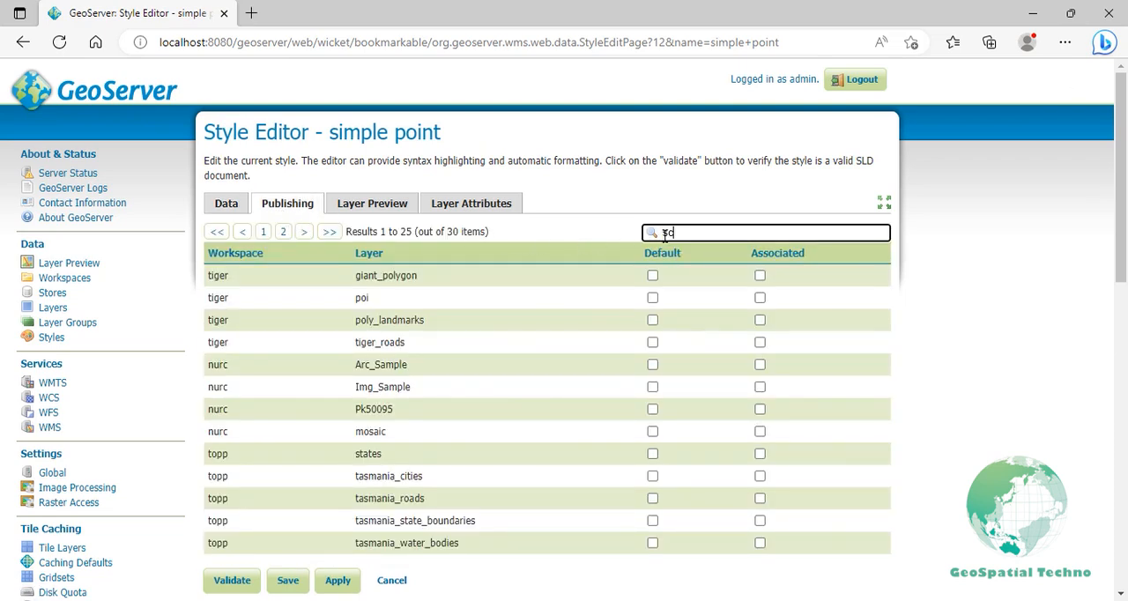
text(schools)
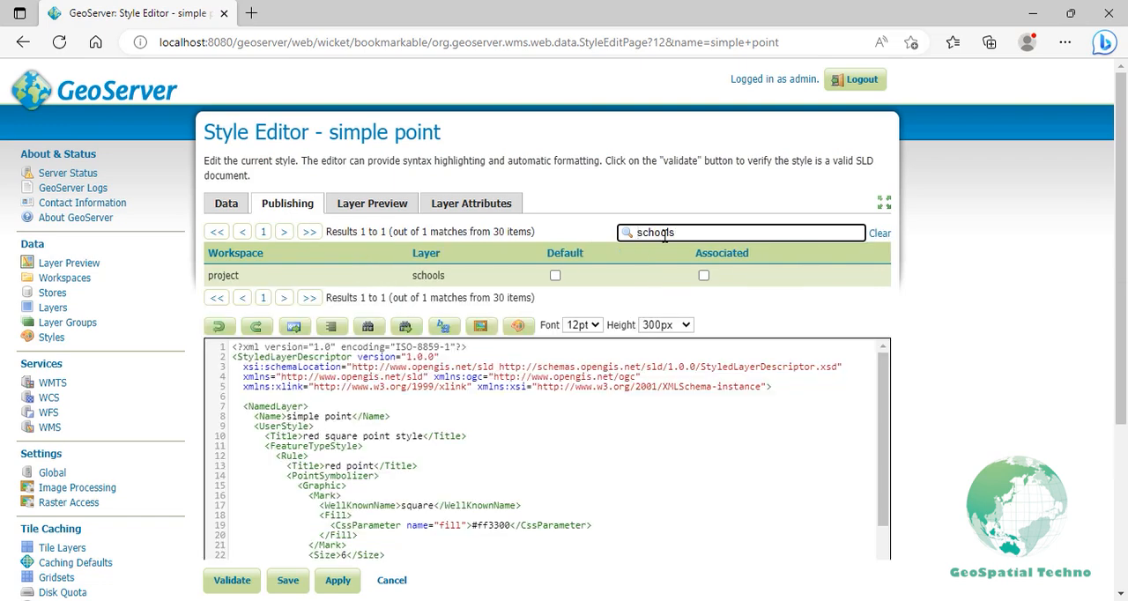
click(555, 275)
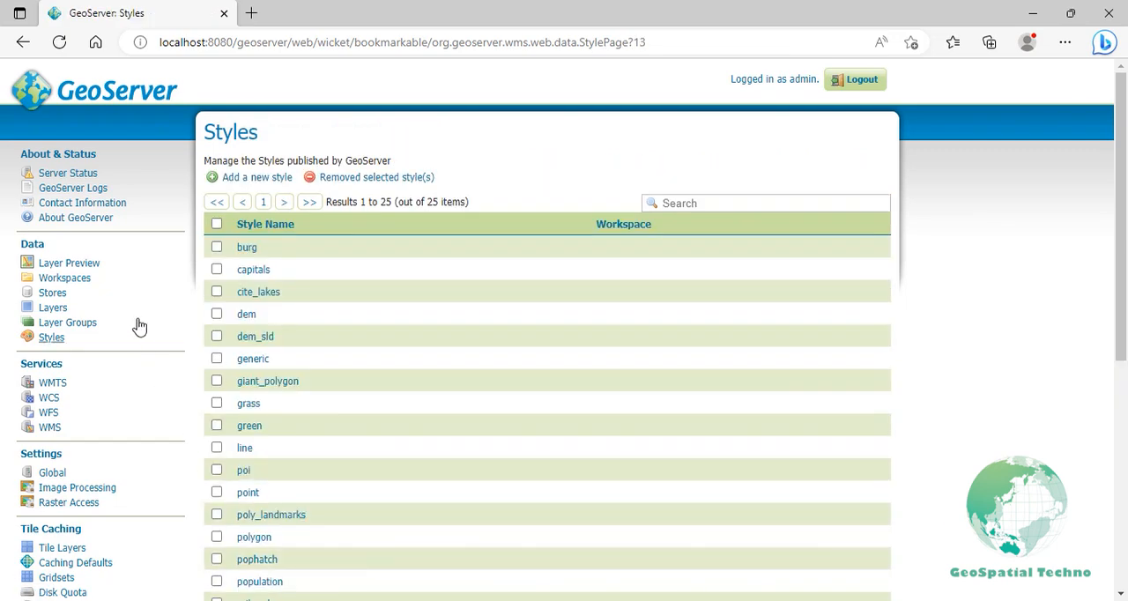
Preview the schools layer in OpenLayers as red squares, then return to Styles
click(69, 262)
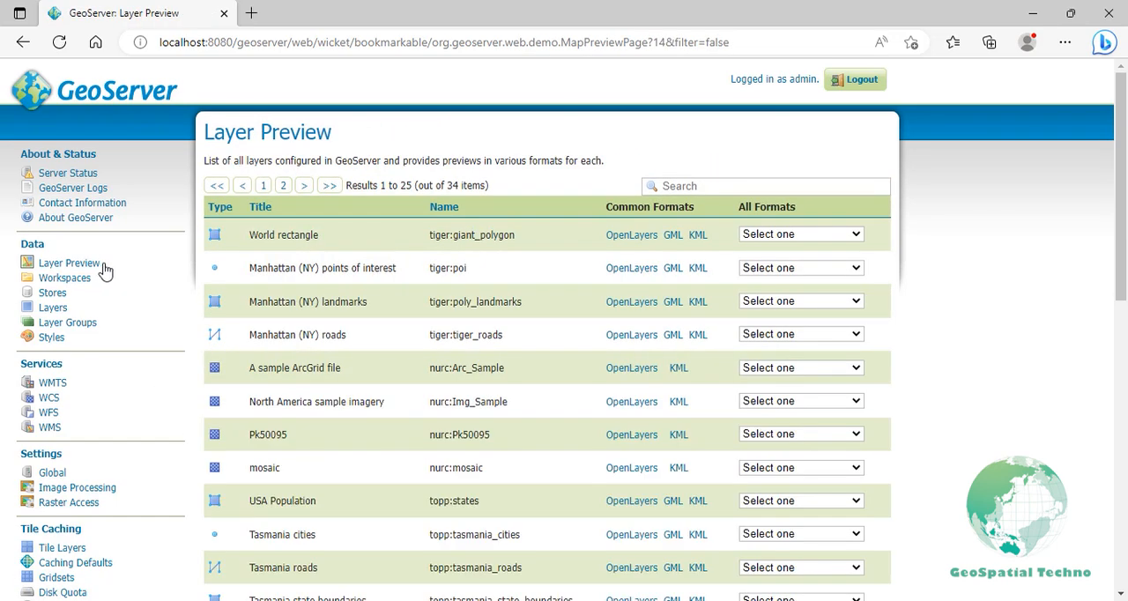
click(765, 186)
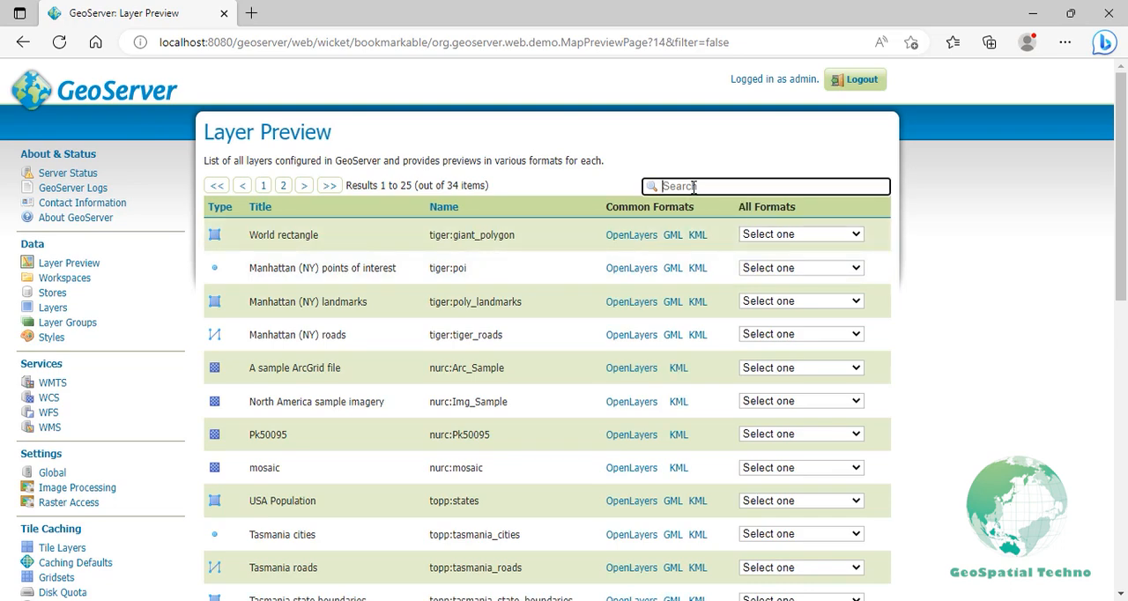
text(schools)
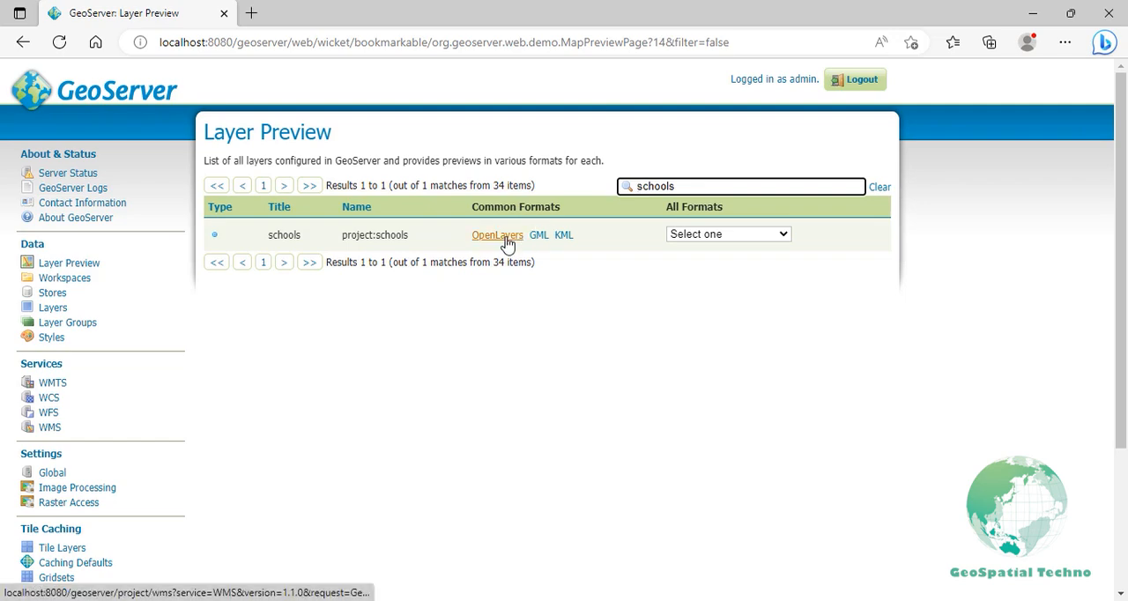
click(496, 234)
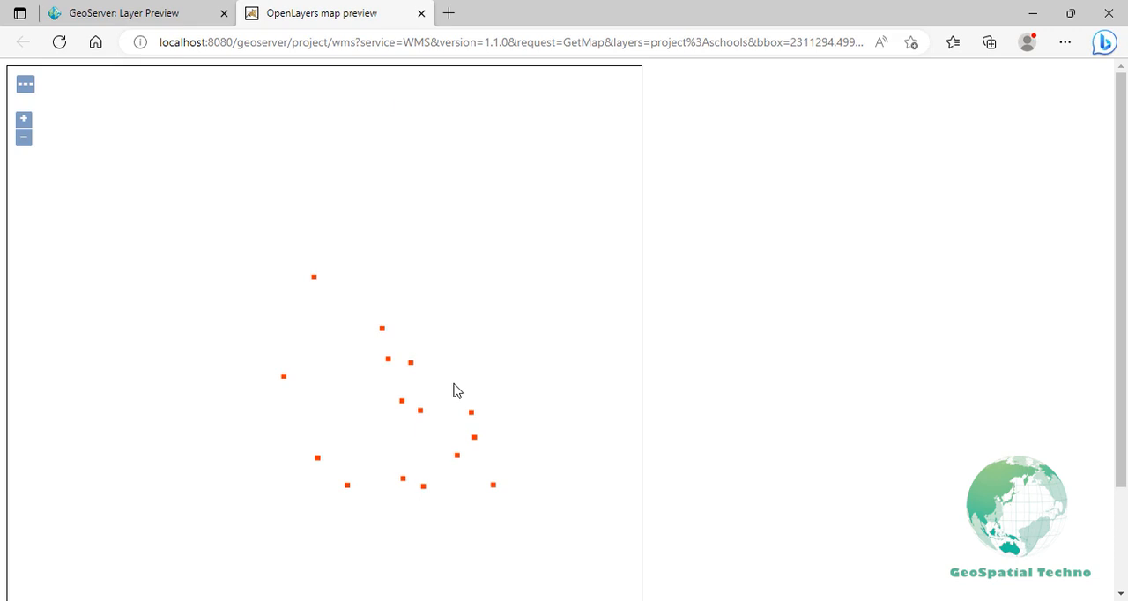
mouse_move(438, 404)
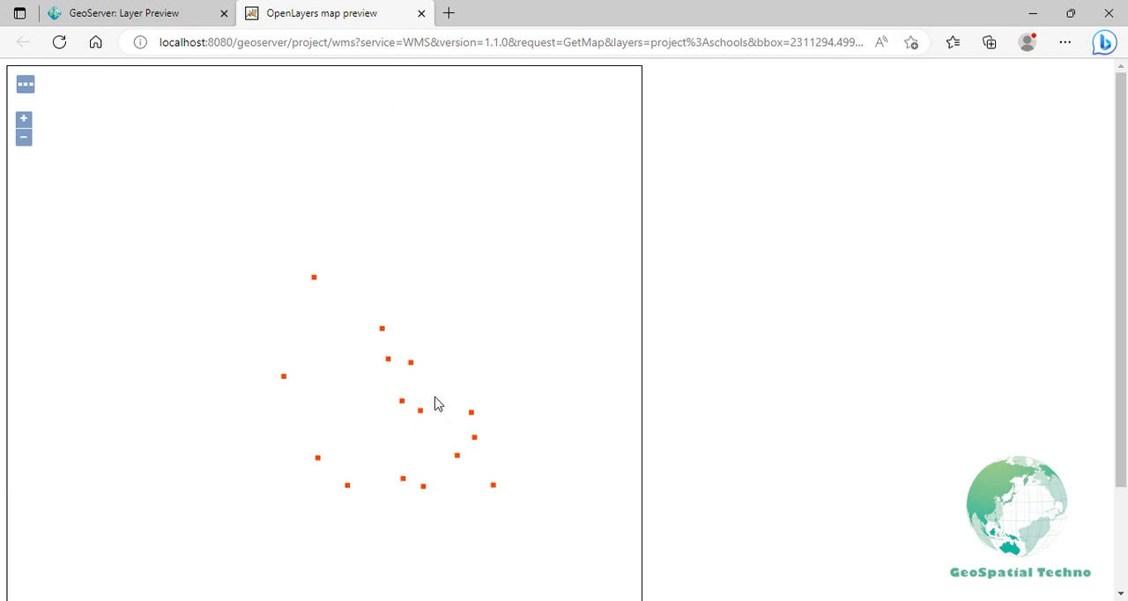
mouse_move(419, 94)
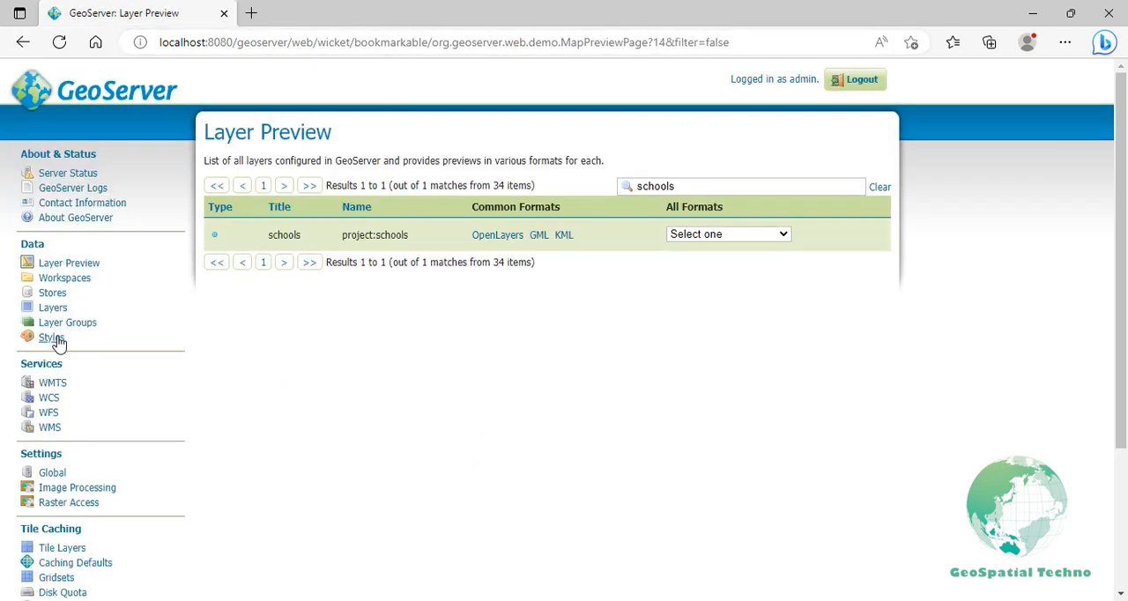
click(50, 337)
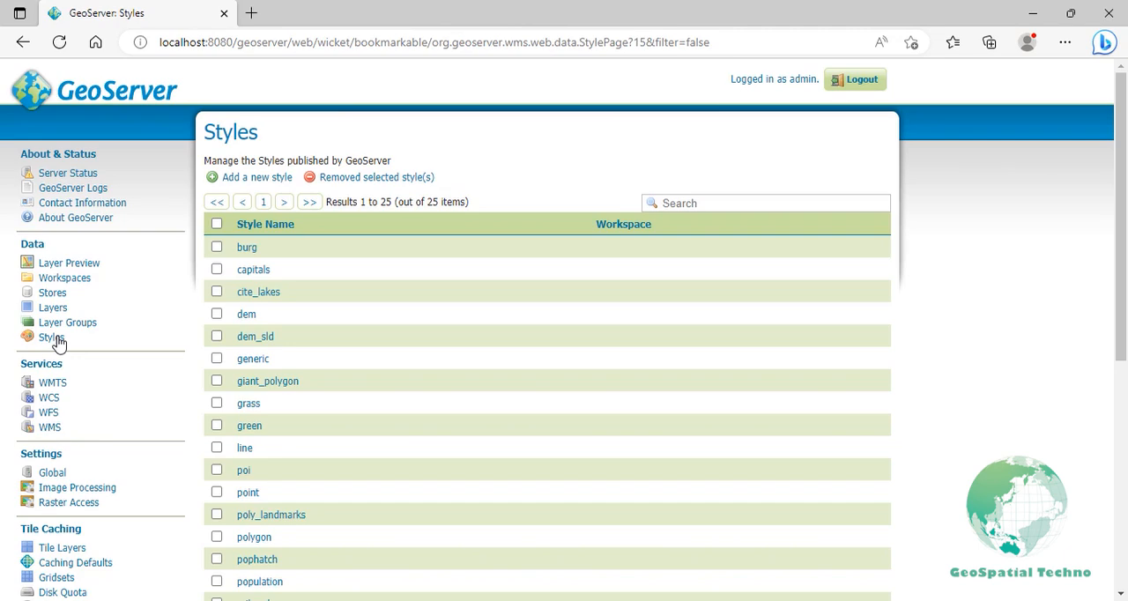
mouse_move(203, 212)
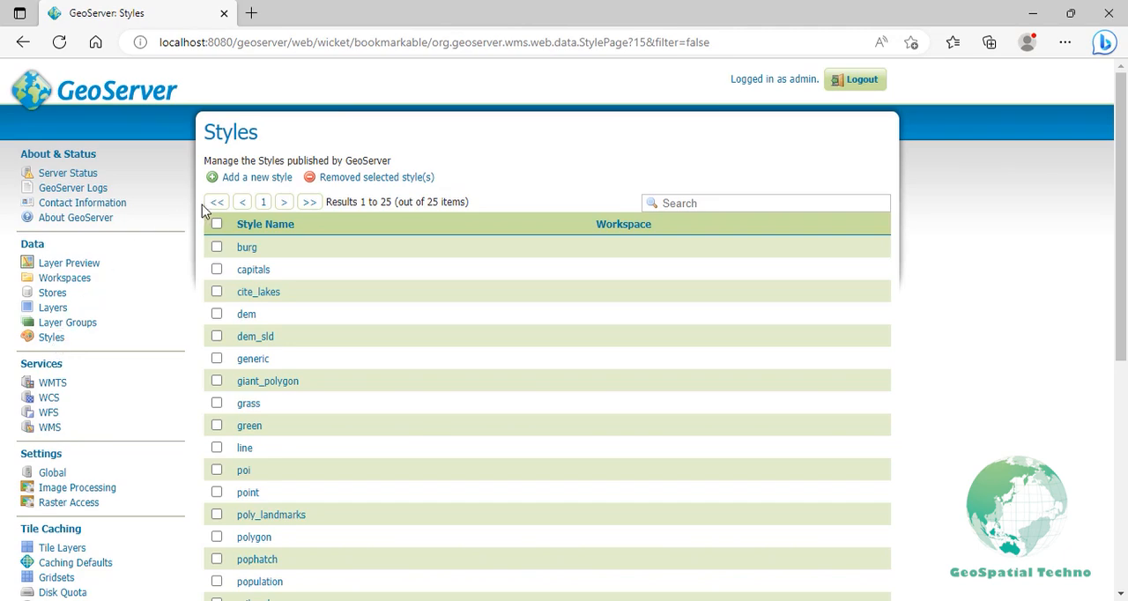
Create a style named 'stroke point' with SLD copied from simple point
click(256, 177)
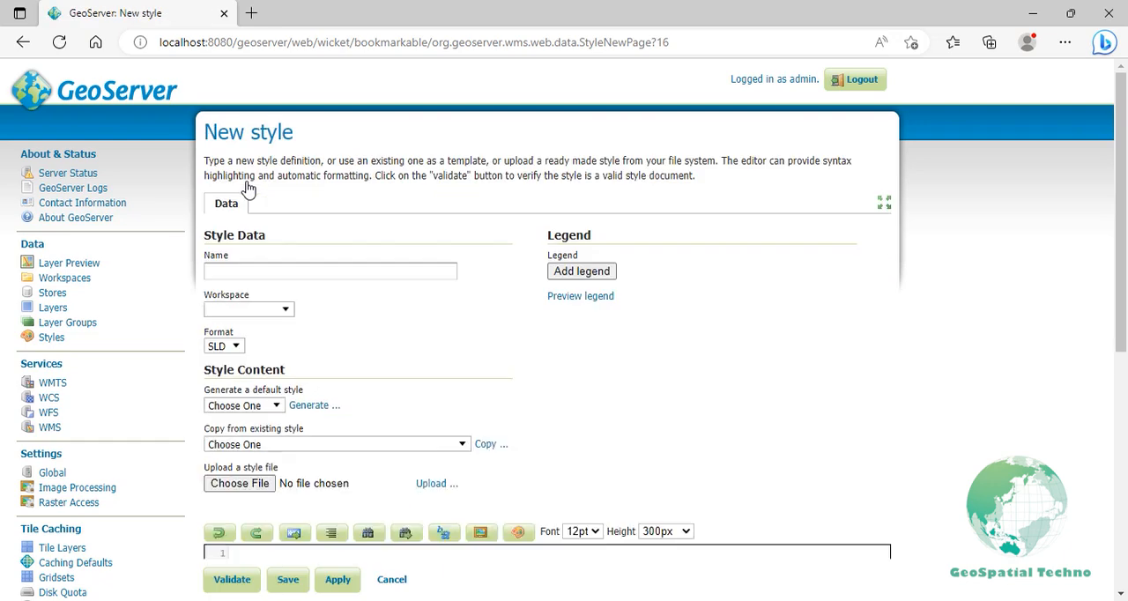
click(329, 271)
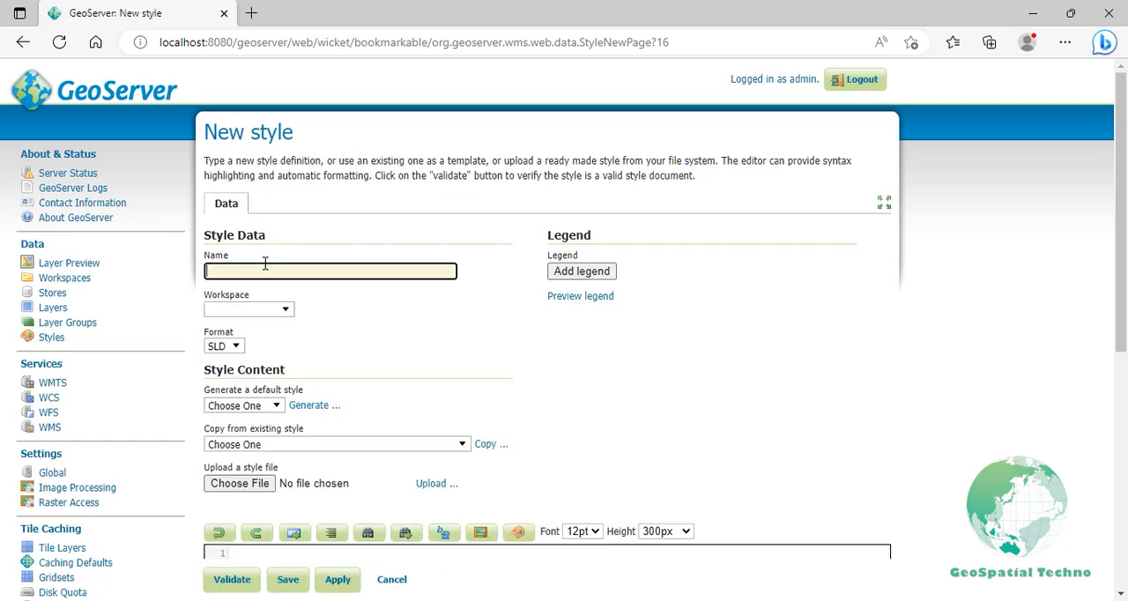
text(stroke point)
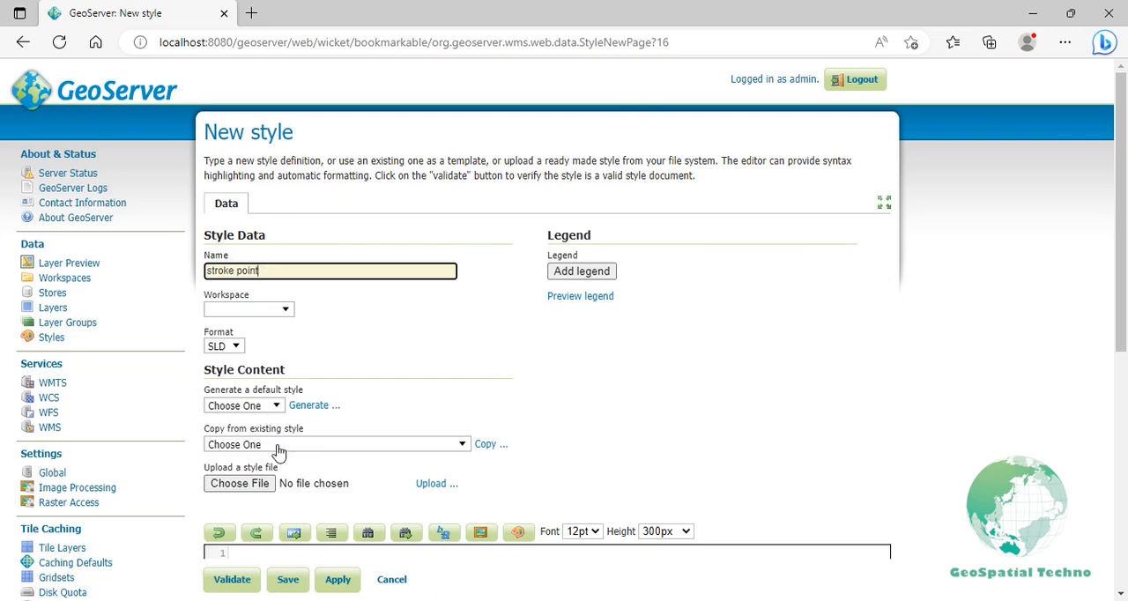
text(sim)
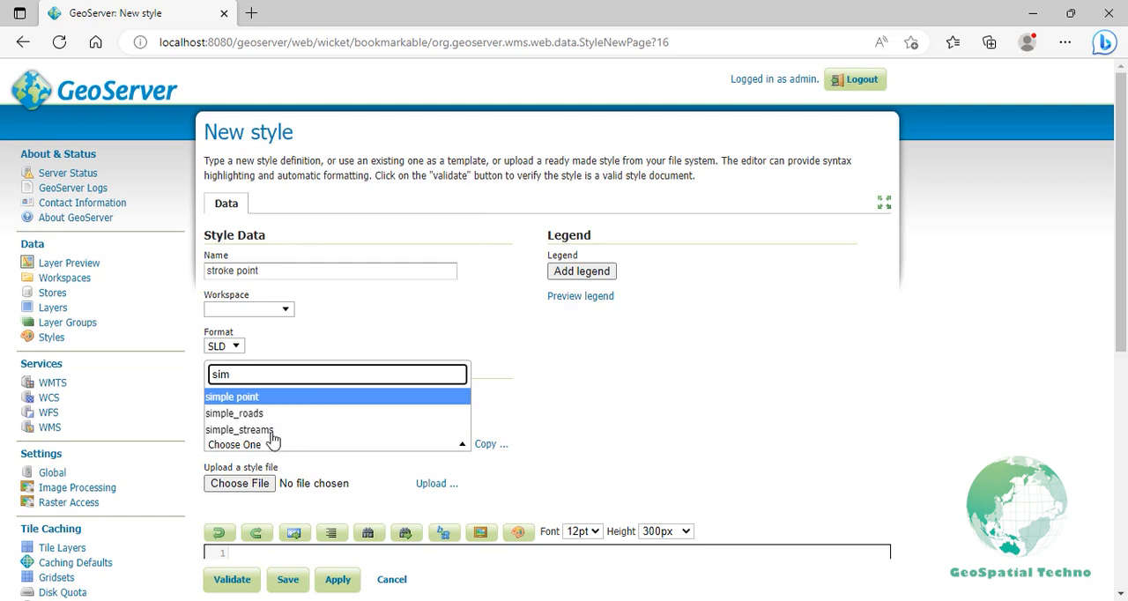
click(232, 396)
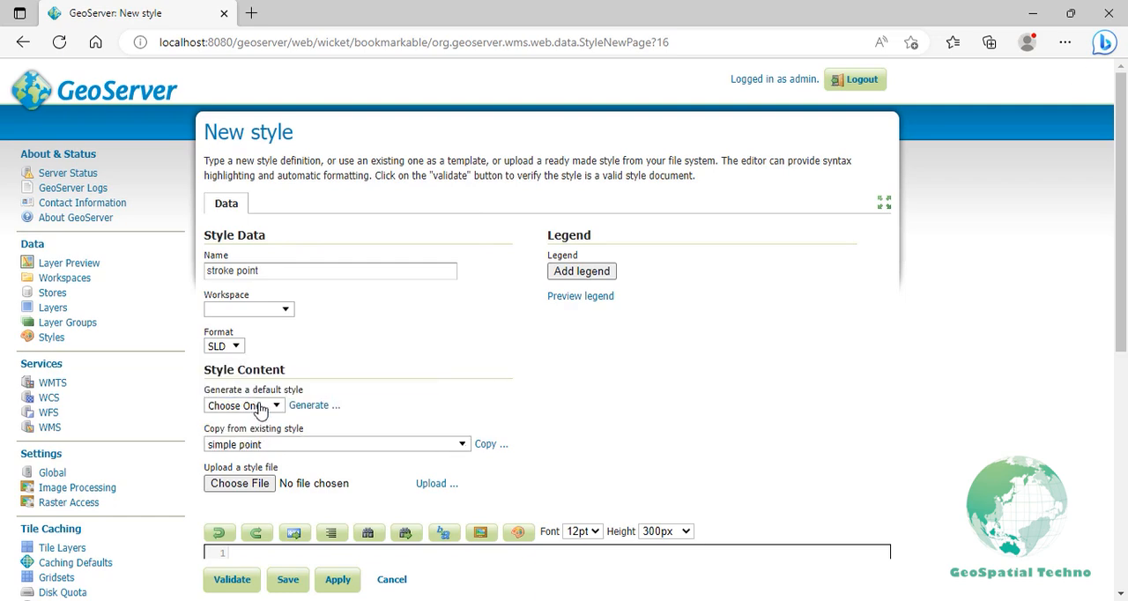
click(485, 444)
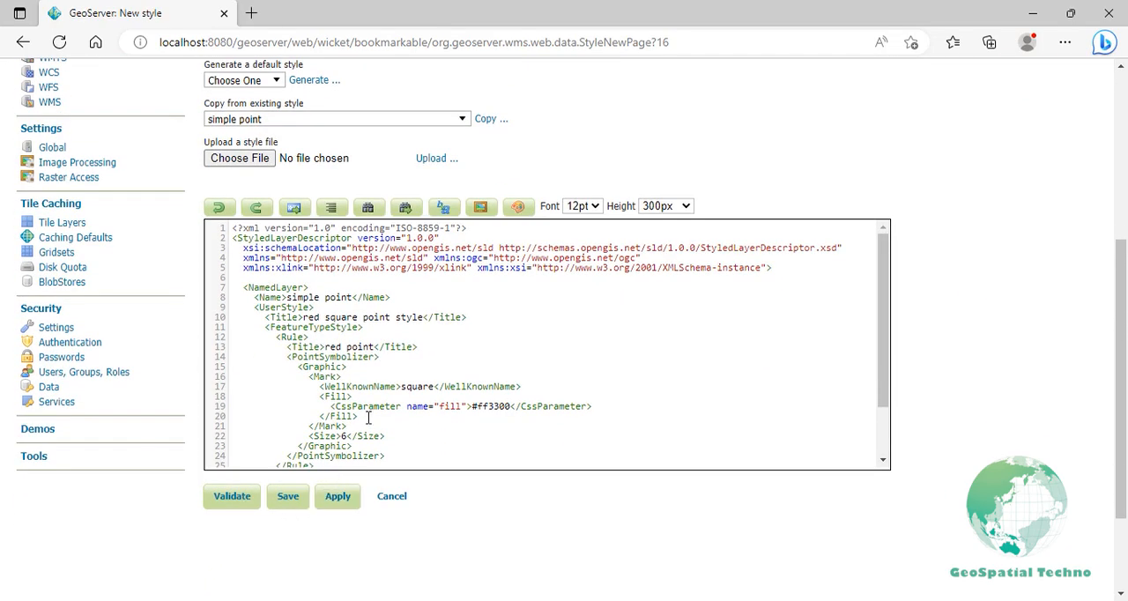
Add a #000000 stroke of width 1 and a 45-degree Rotation to the square mark
text(<Stroke>)
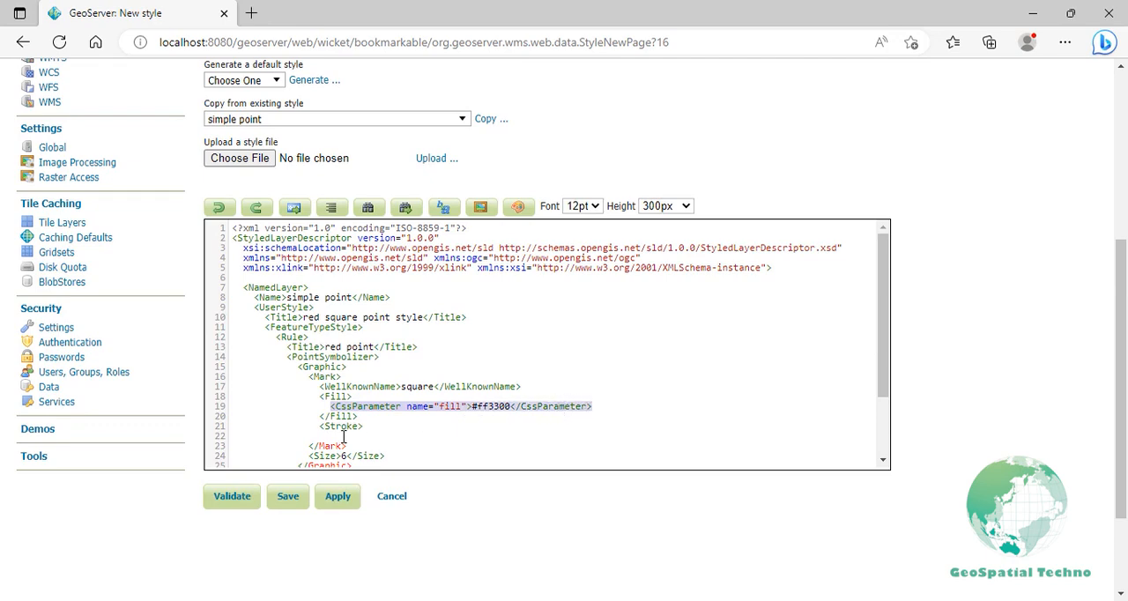
text(<CssParameter name="fill">#ff3300</CssParameter>)
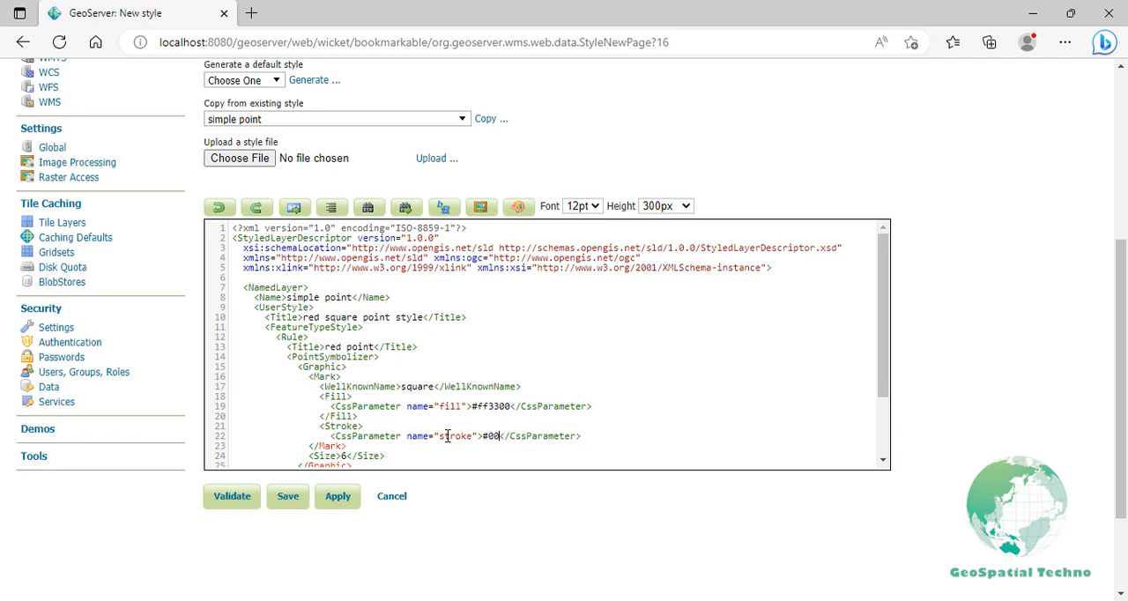
text(0000)
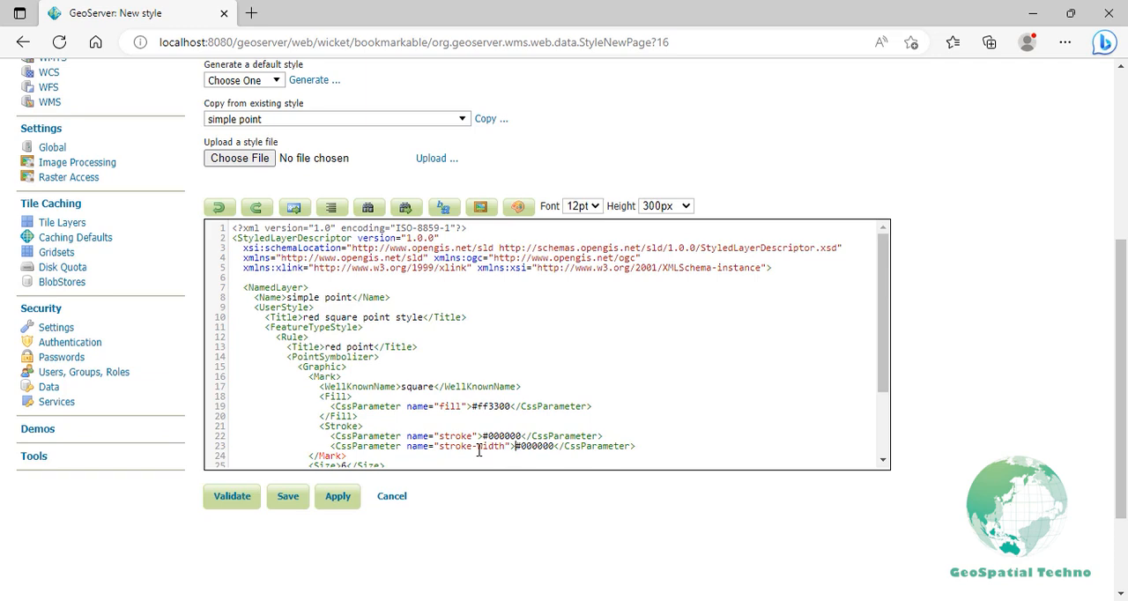
text(1)
text(</Stroke>)
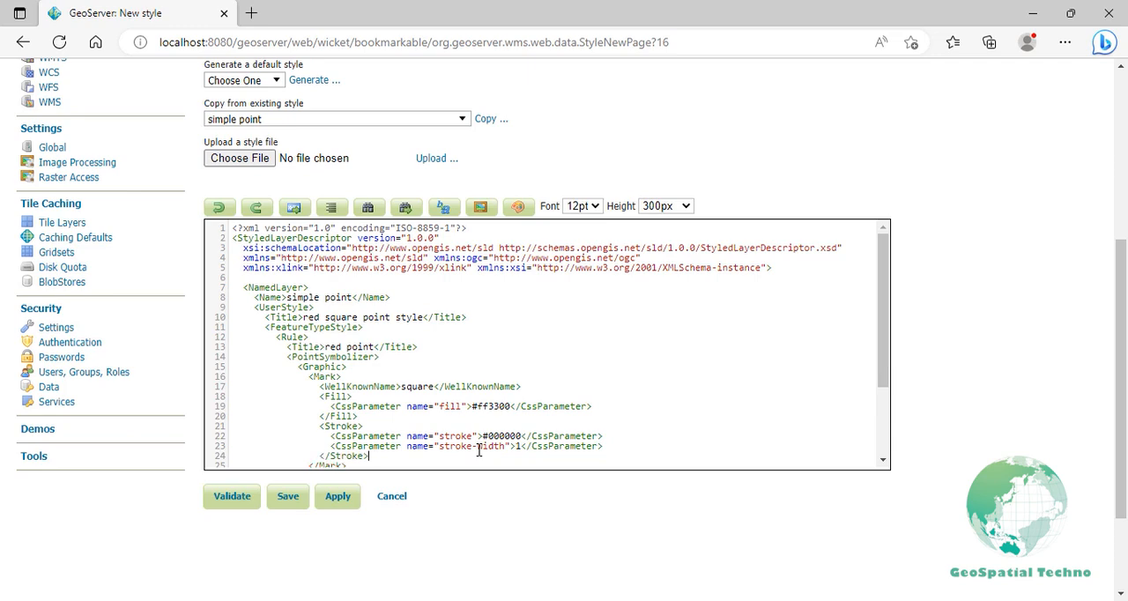
scroll(down, 3)
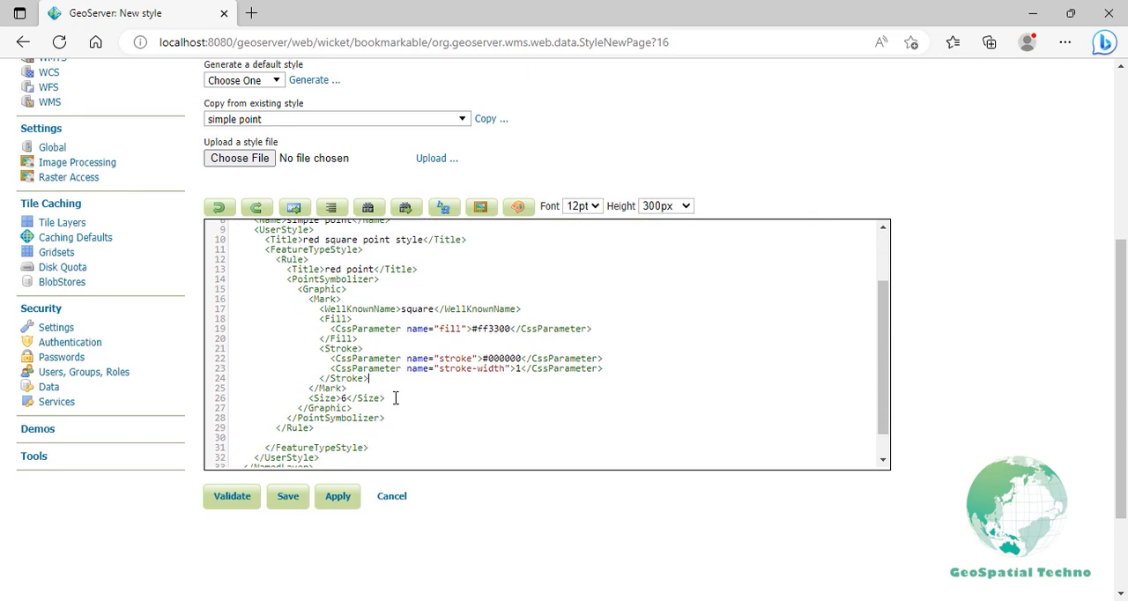
text(<Rotation>45)
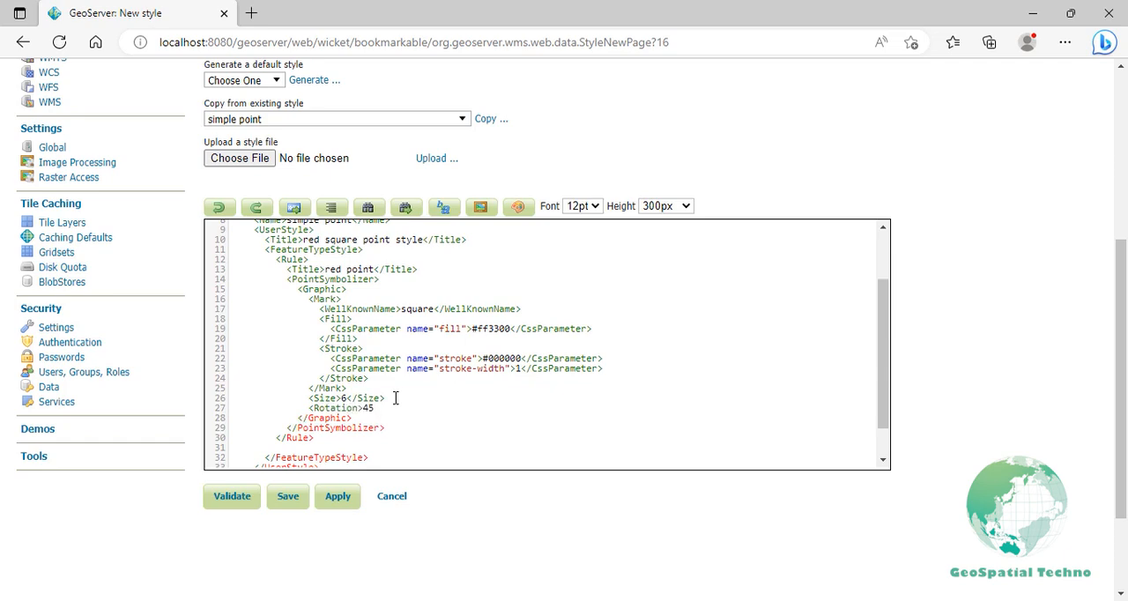
text(</Rotation>)
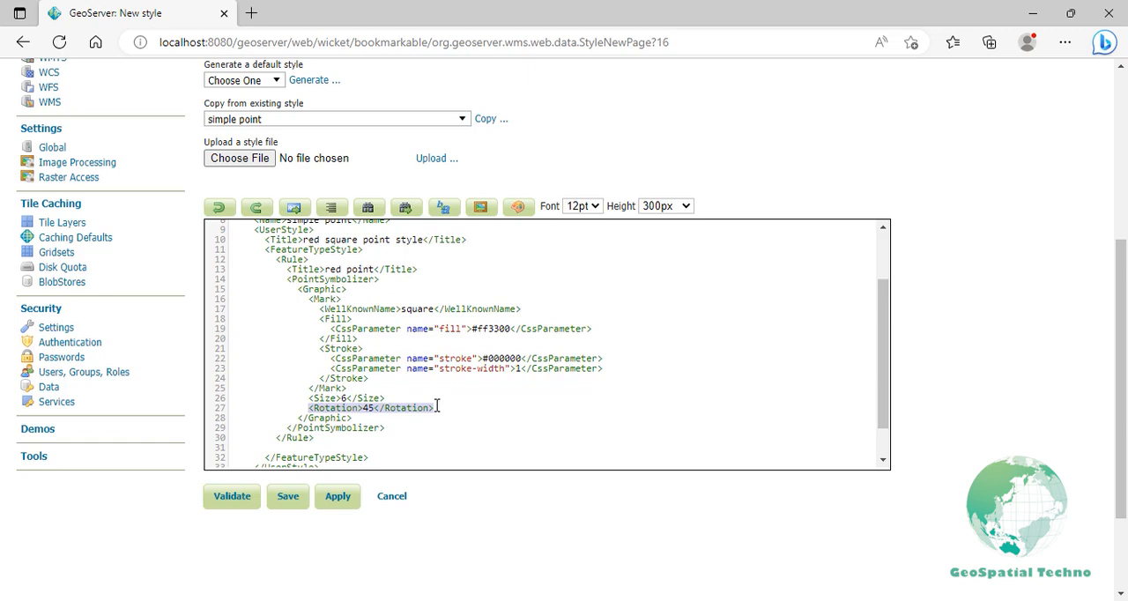
Validate the stroke point SLD with no errors and apply it
click(231, 495)
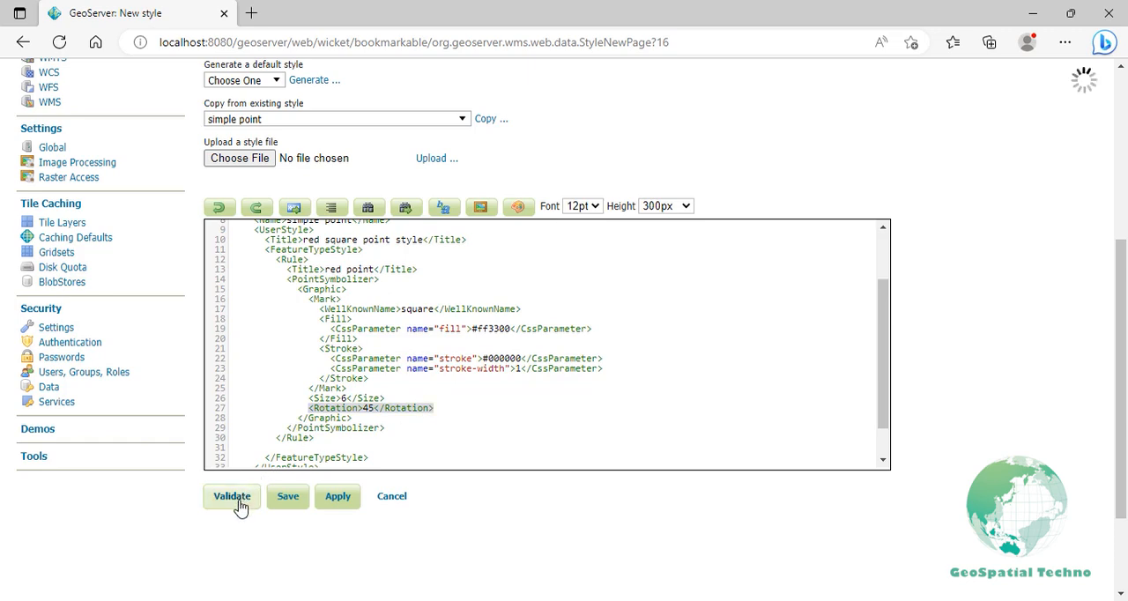
click(232, 495)
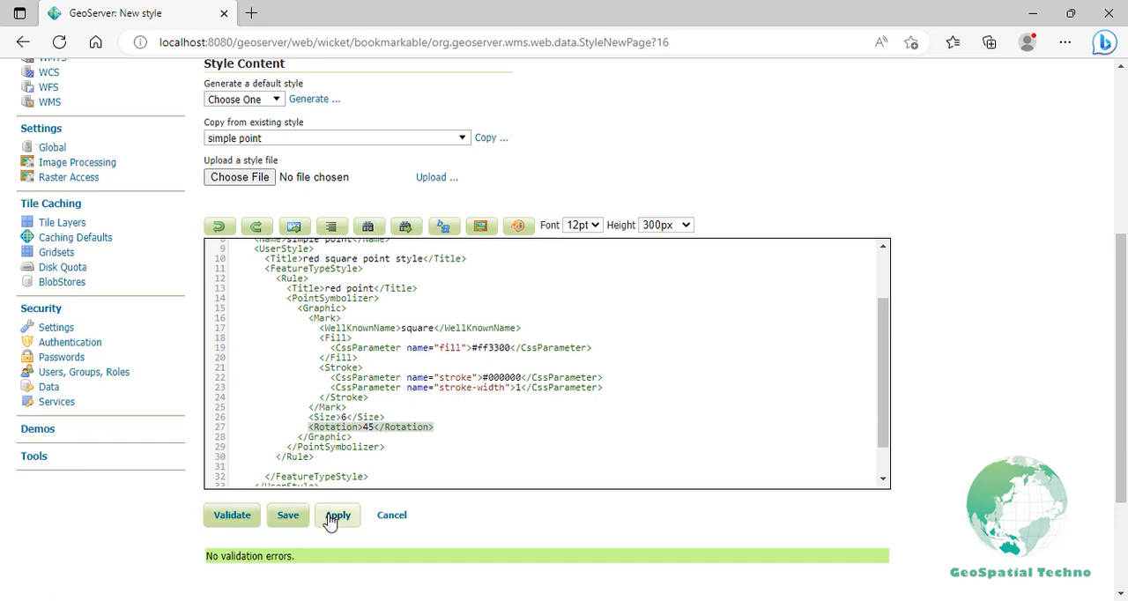
click(337, 514)
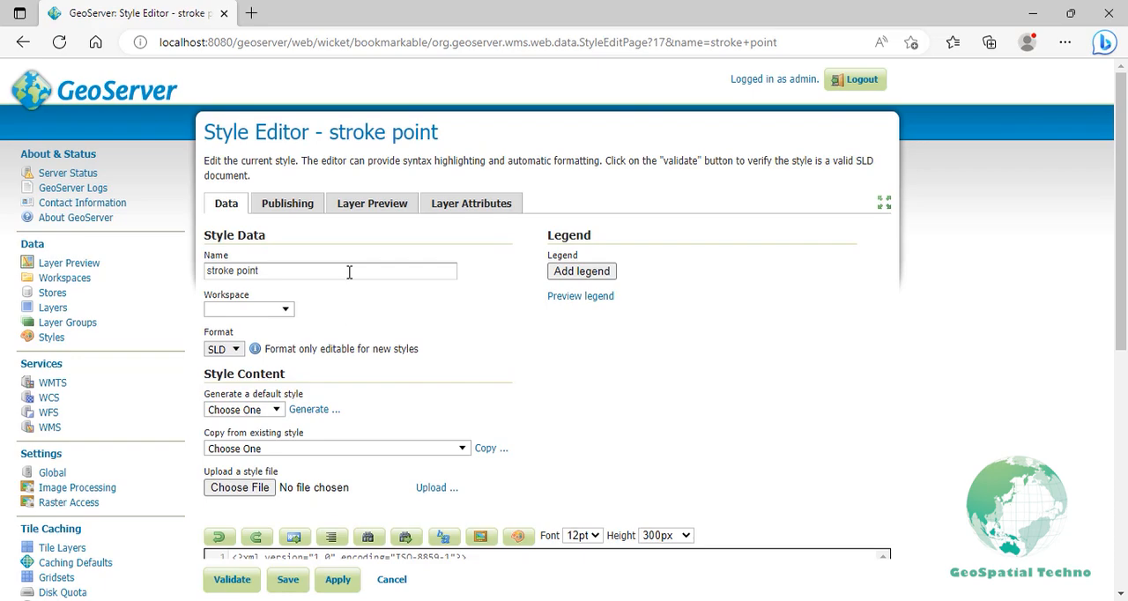
Preview stroke point on project:schools as rotated red squares, then save it
click(372, 202)
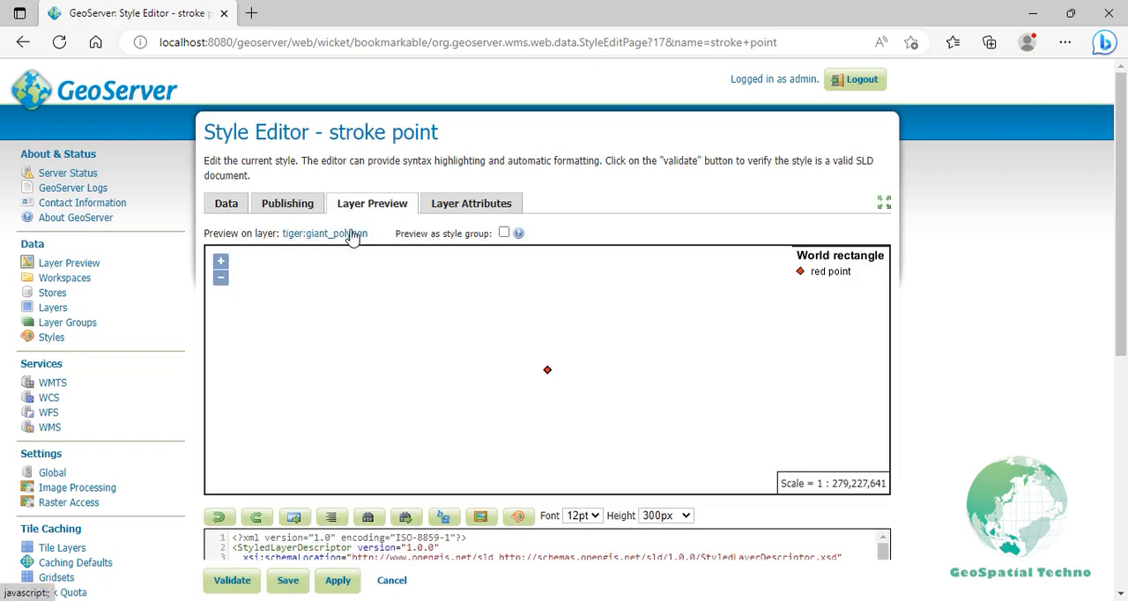
click(325, 234)
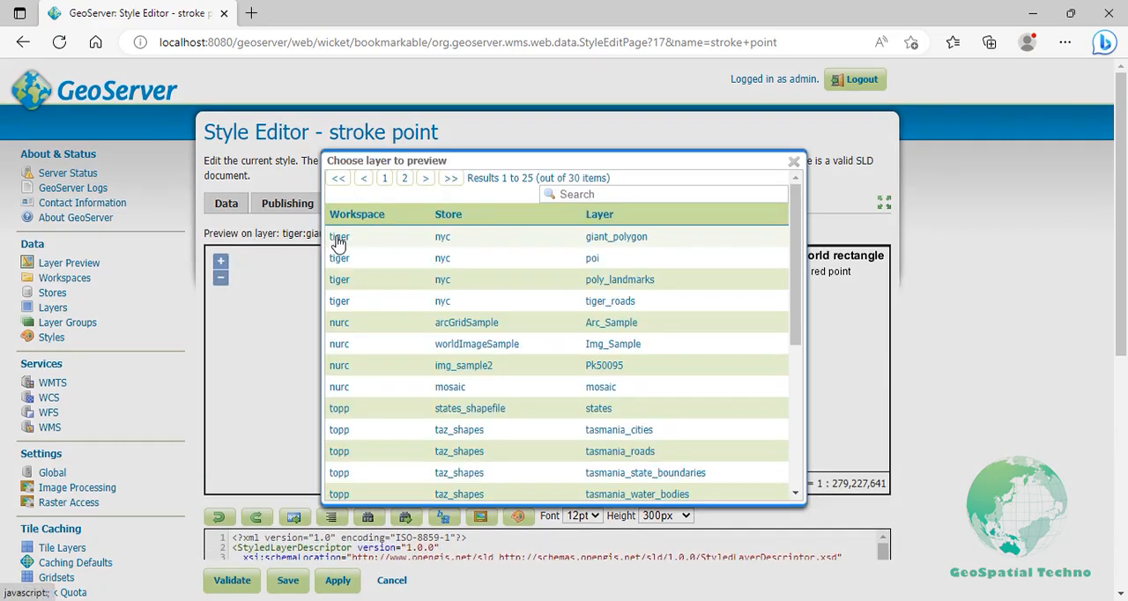
text(sd)
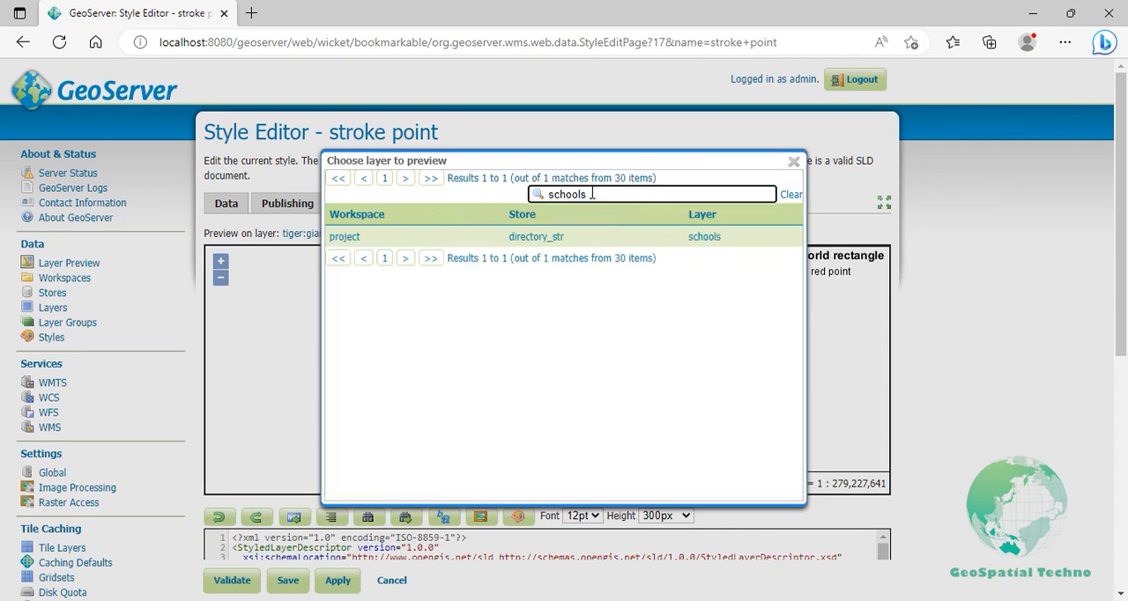
click(704, 236)
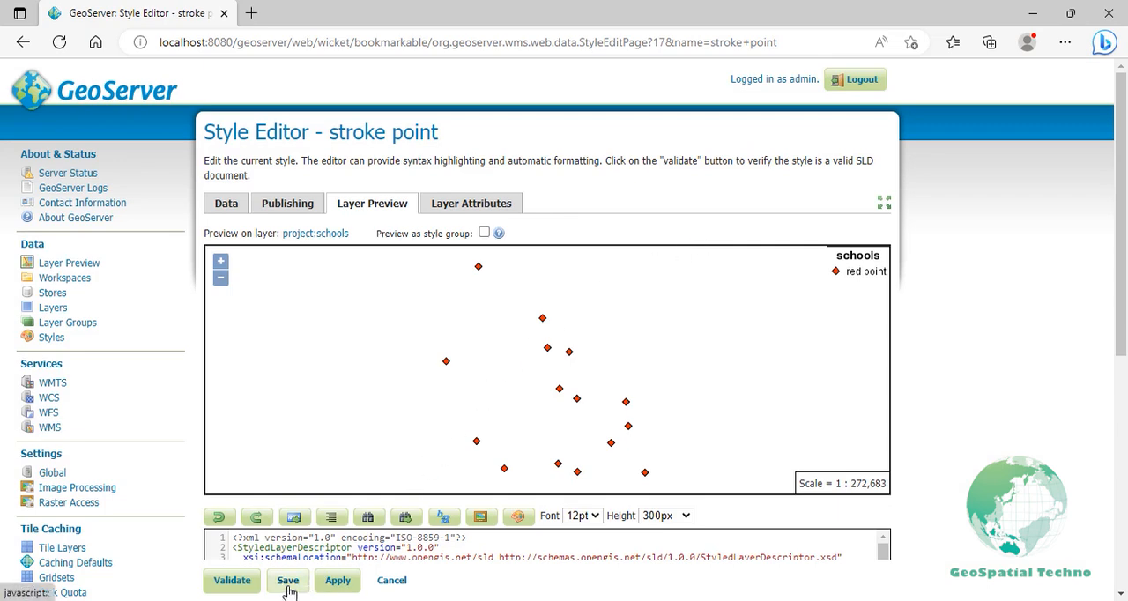
click(288, 580)
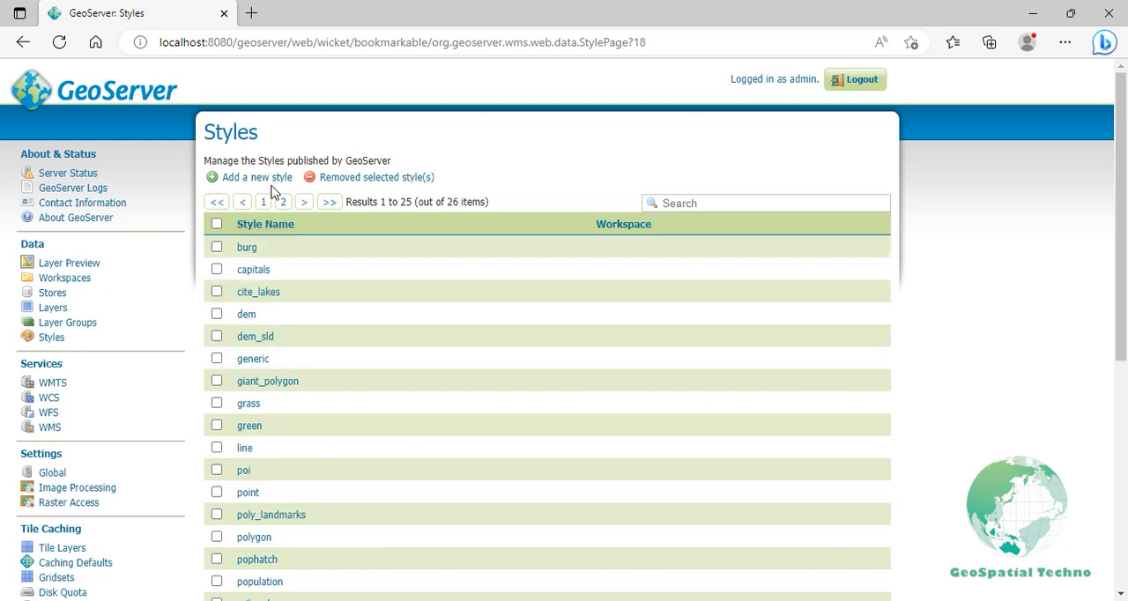
Name a new style 'transparent star' and copy the simple point SLD into it
click(257, 177)
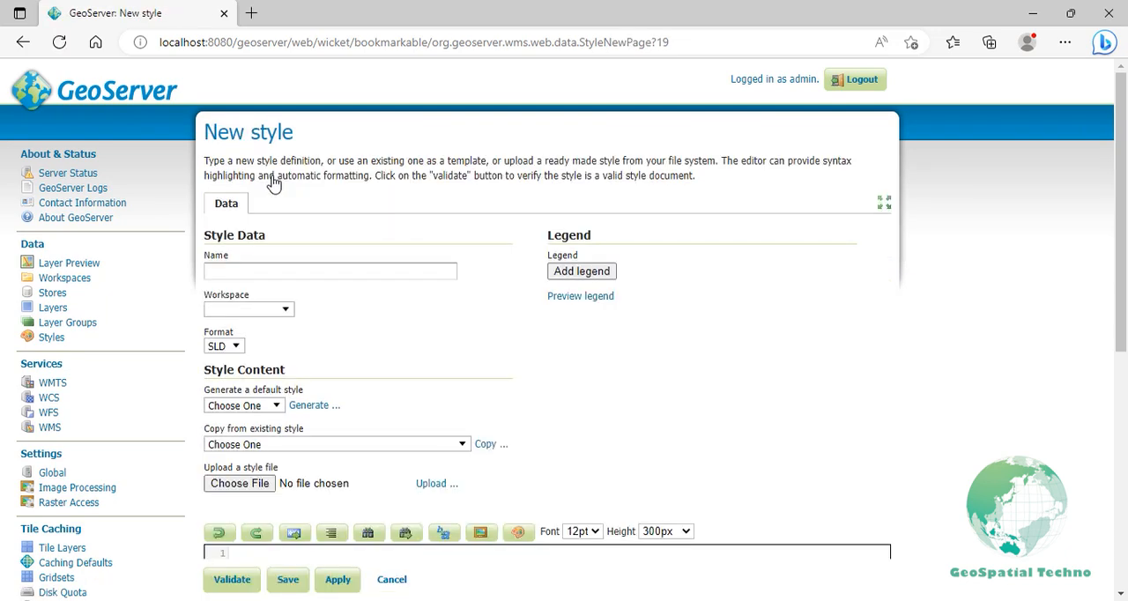
text(transparent s)
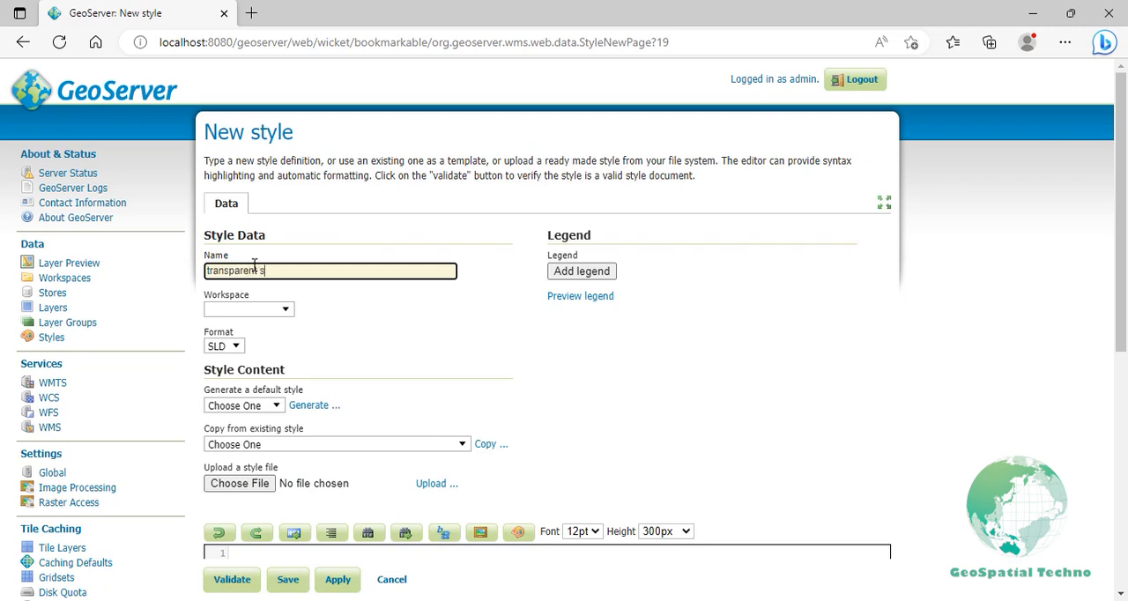
text(tar)
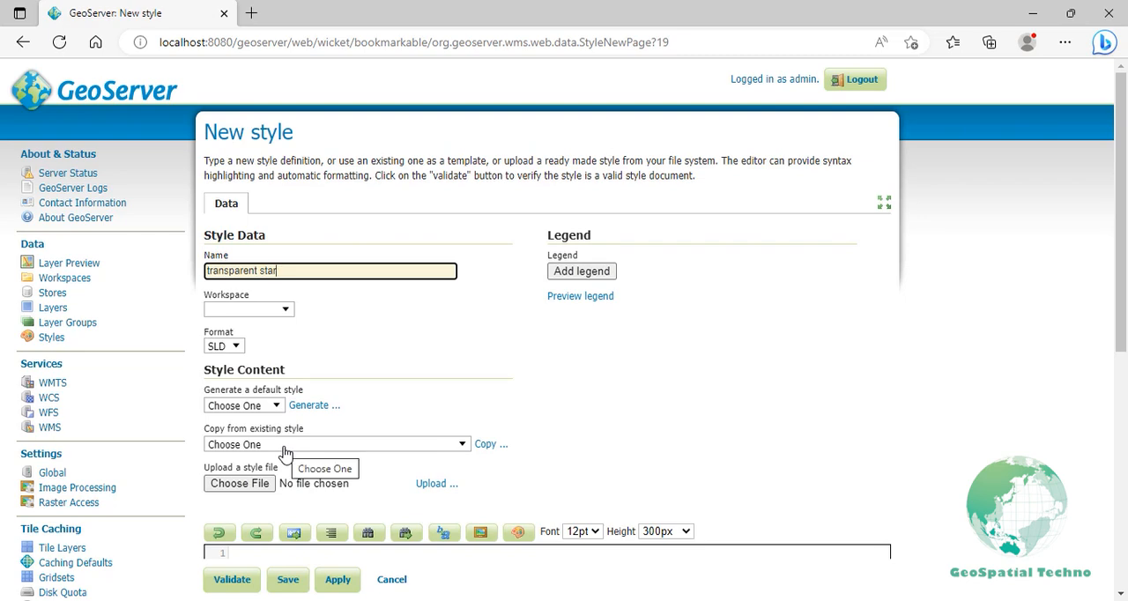
text(simp)
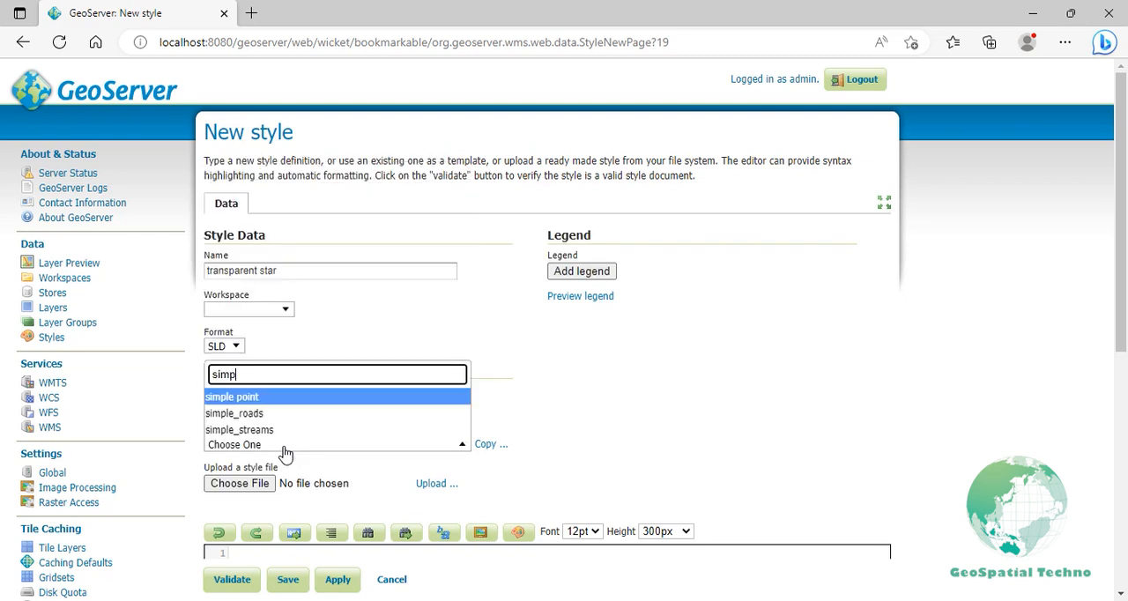
click(232, 396)
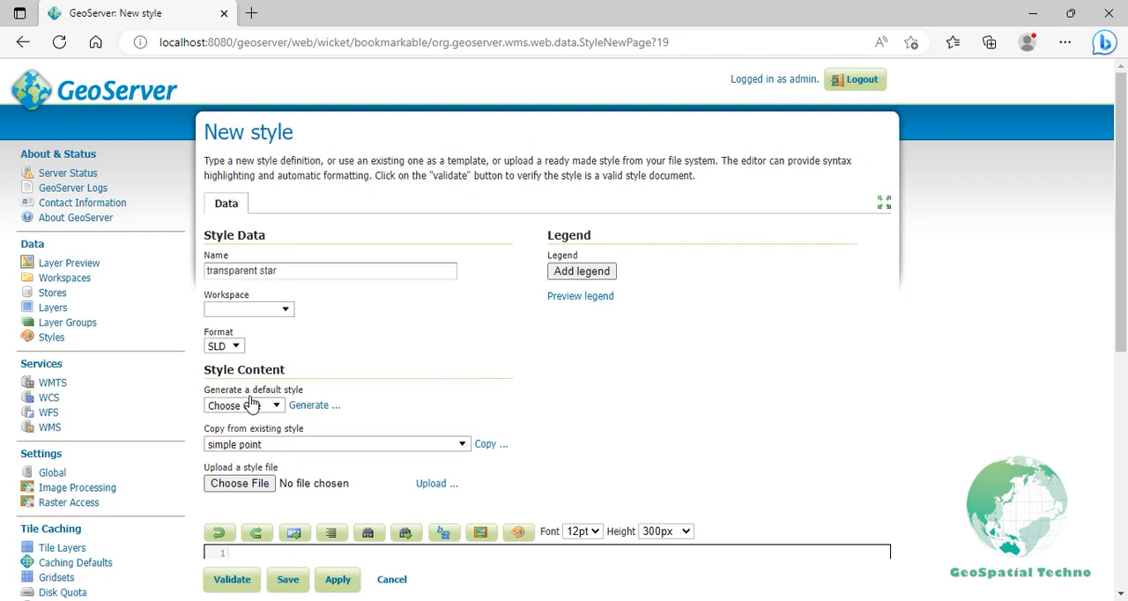
click(486, 444)
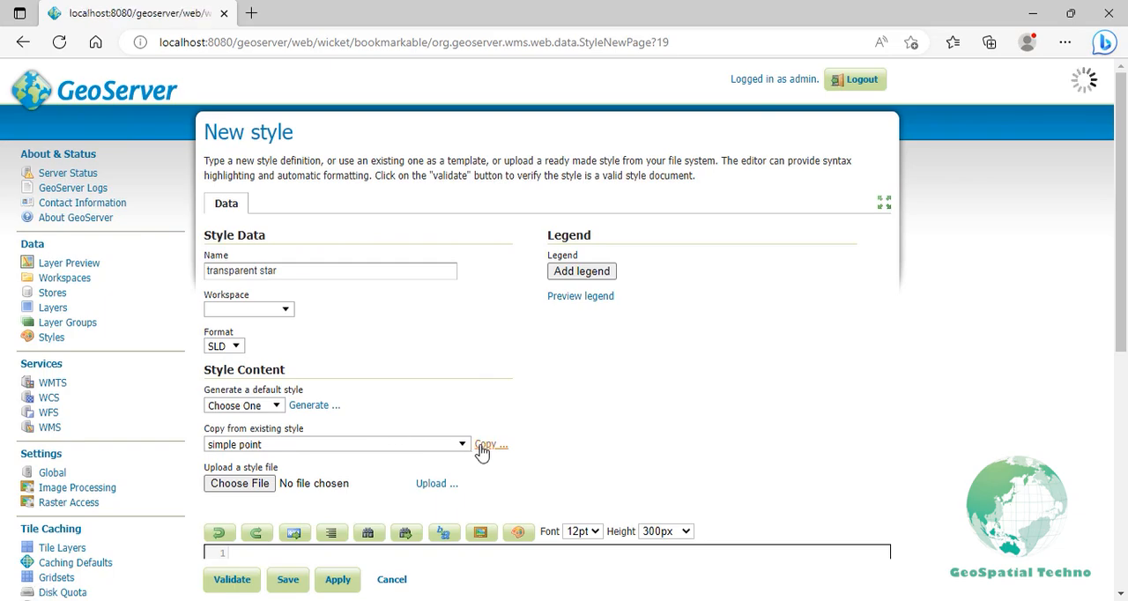
click(486, 445)
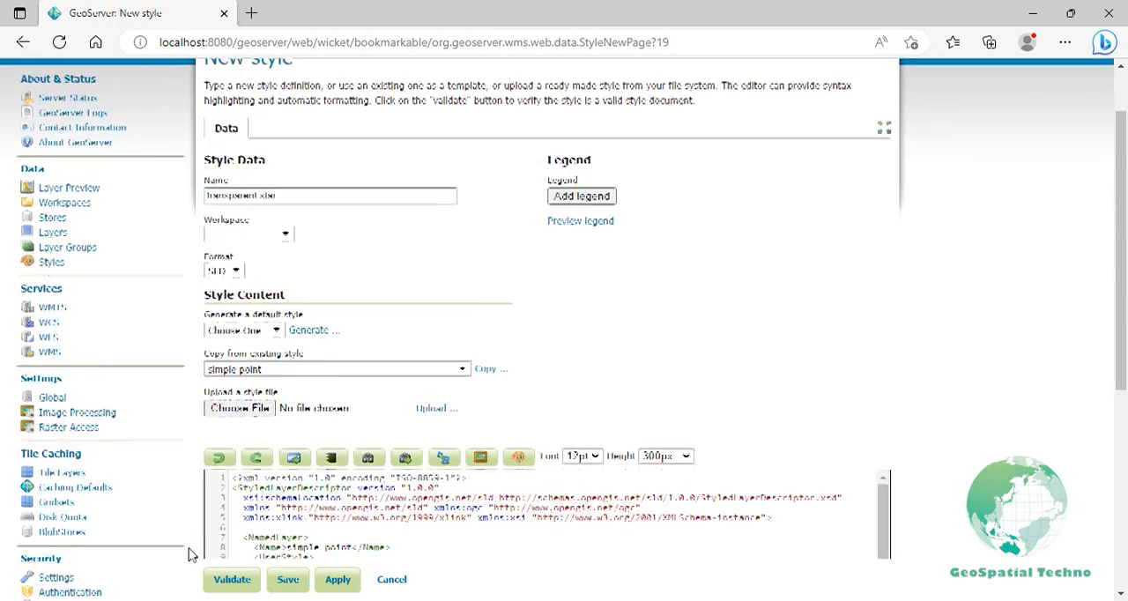
Switch the mark to a blue #0000ff star at 0.4 opacity, size 12, and validate
scroll(down, 3)
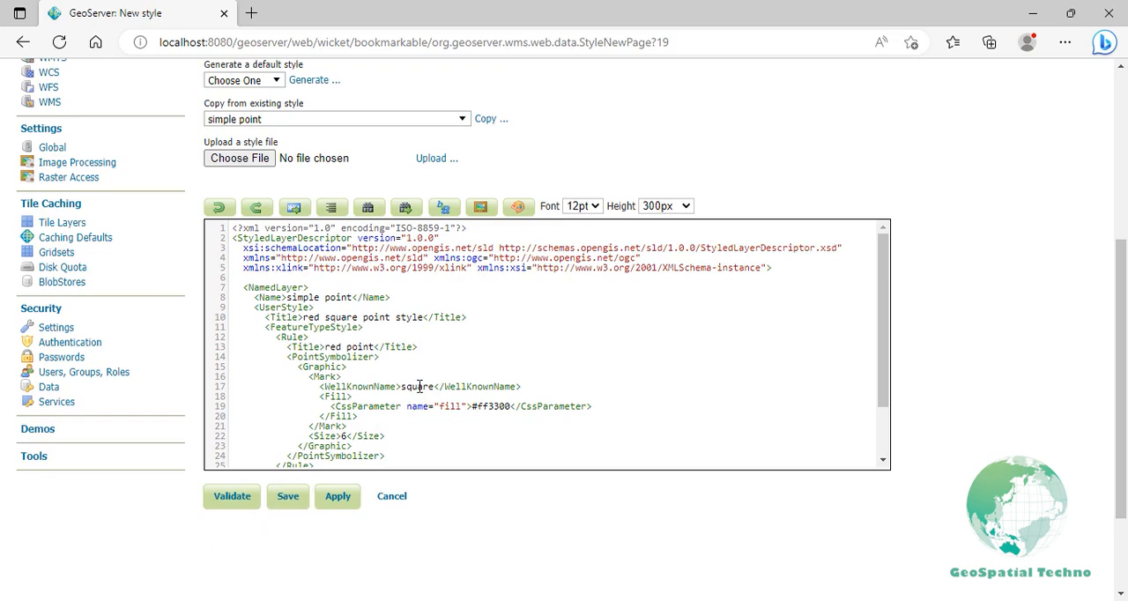
text(star)
text(0)
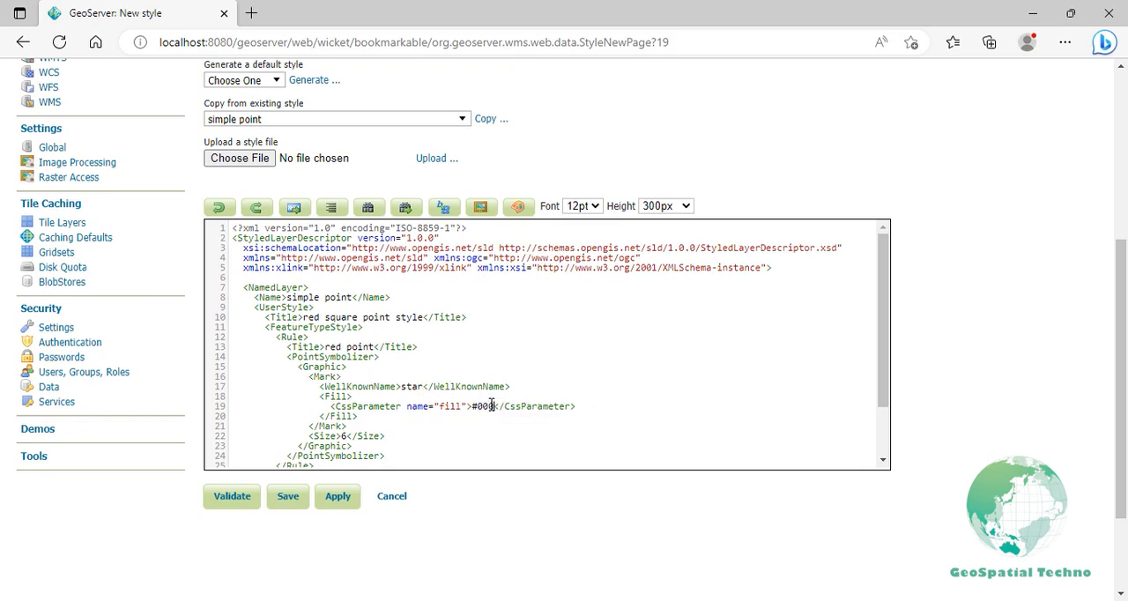
text(ff)
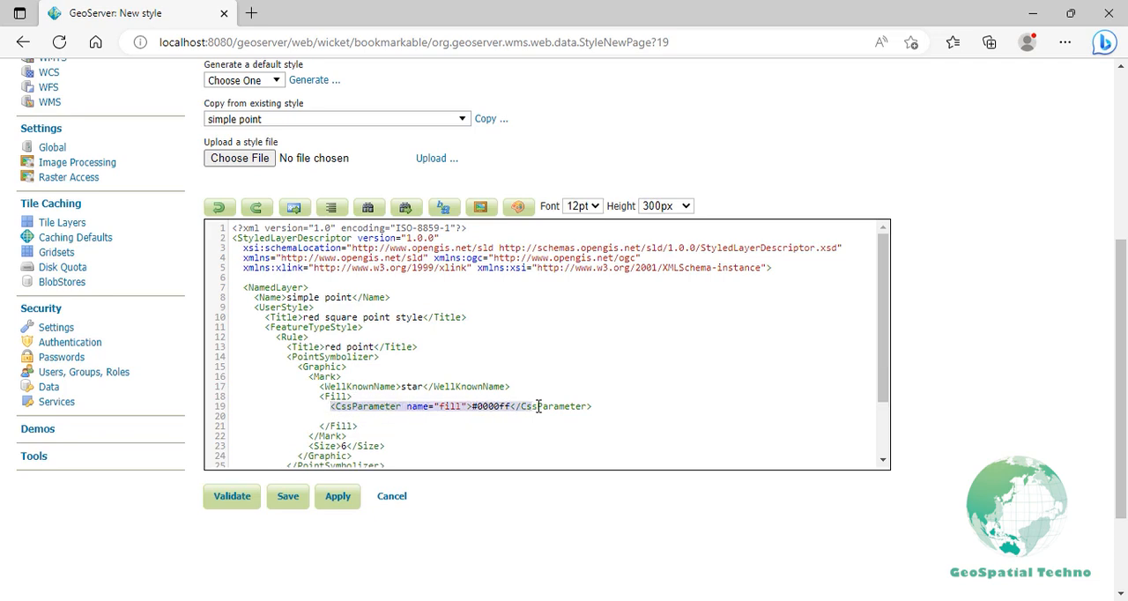
click(593, 406)
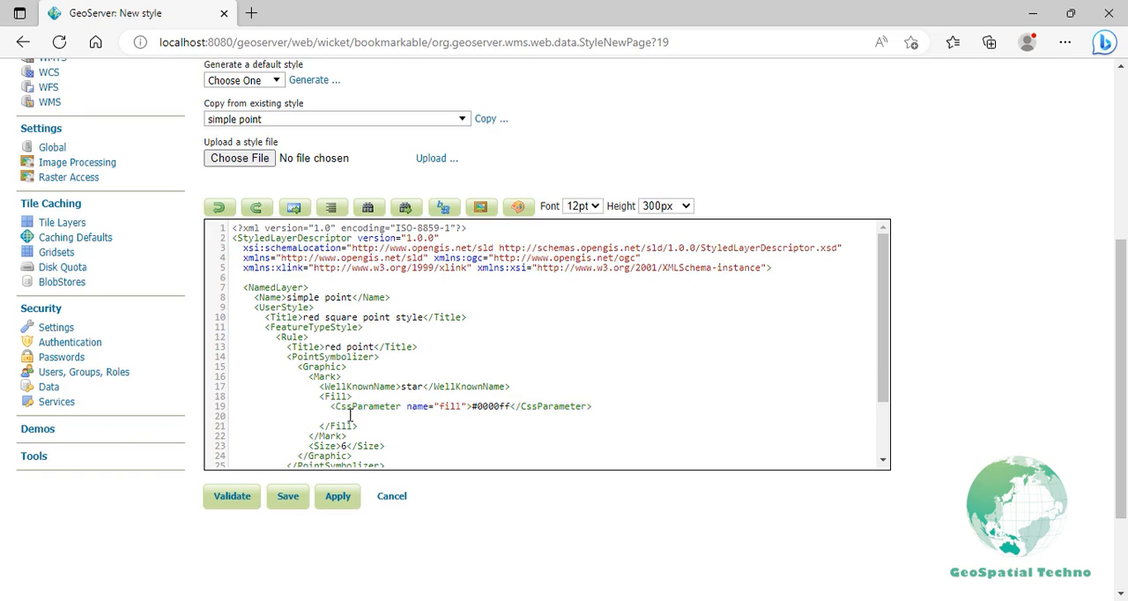
text(<CssParameter name="fill">#0000ff</CssParameter>)
text(12)
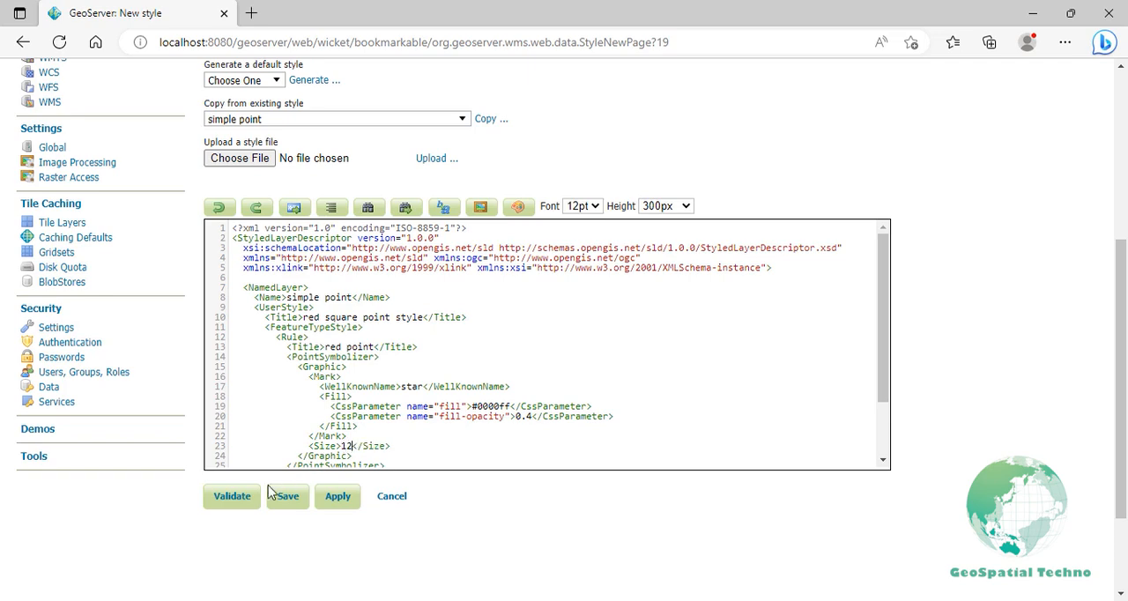
click(232, 495)
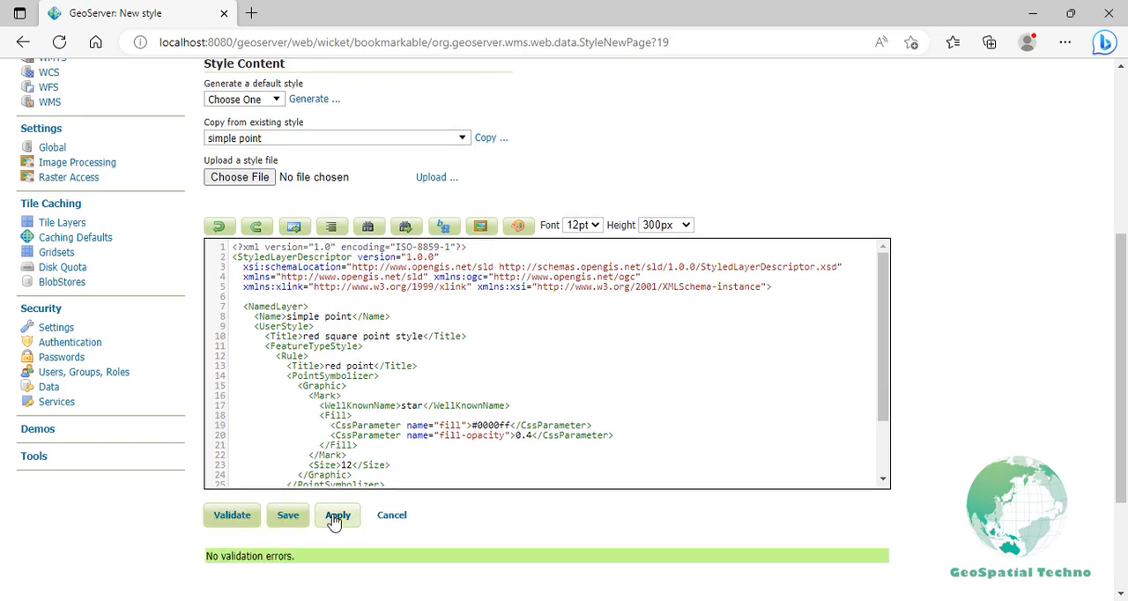
Apply the transparent star style and preview it on the schools layer
click(338, 515)
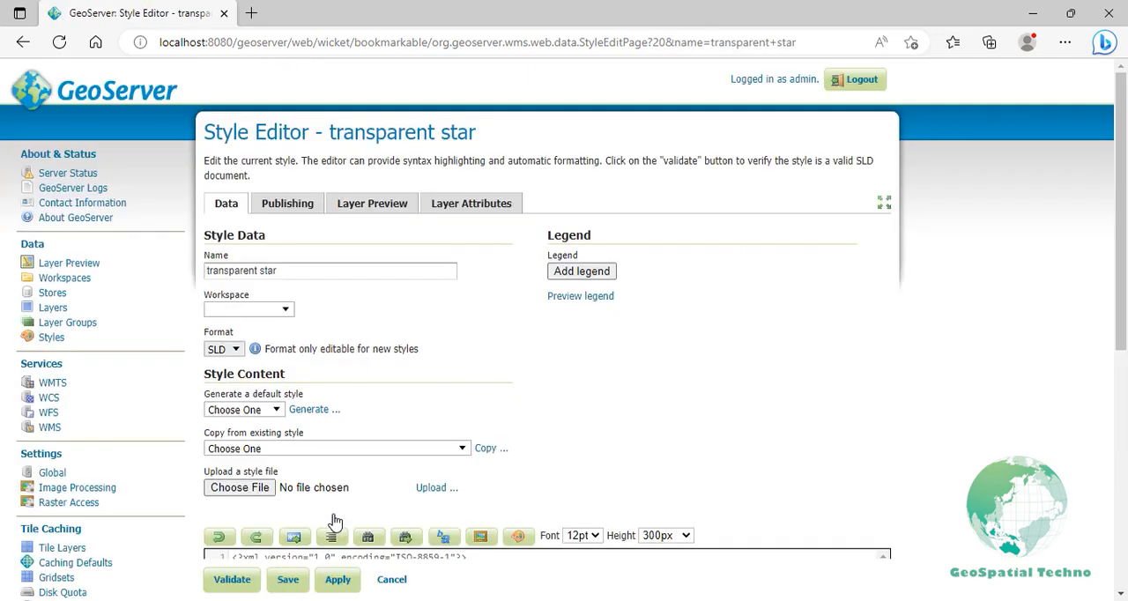
click(372, 203)
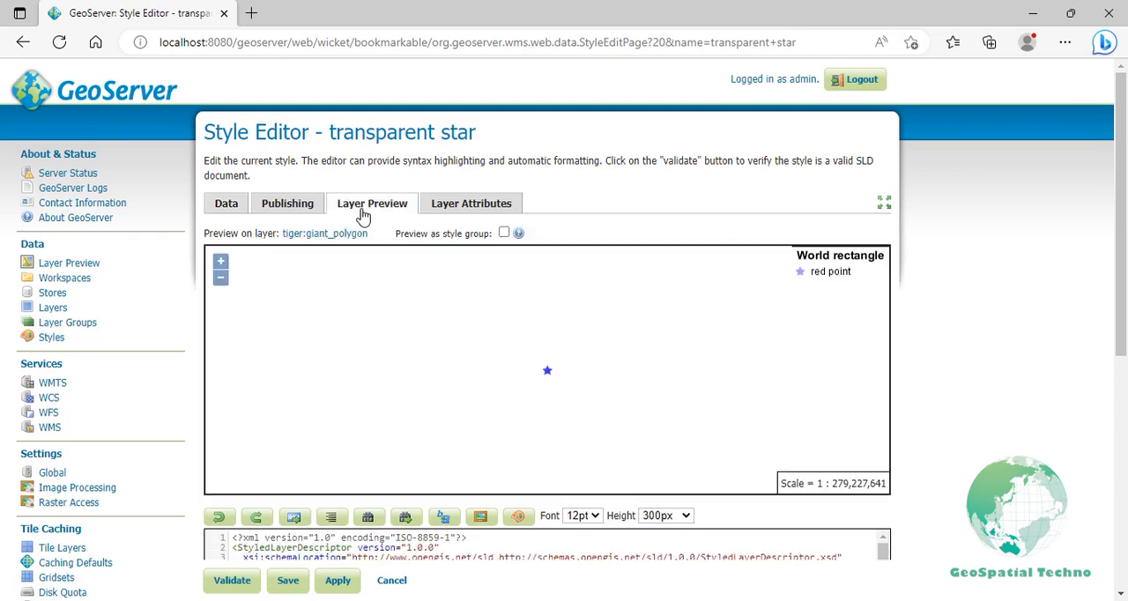
click(326, 233)
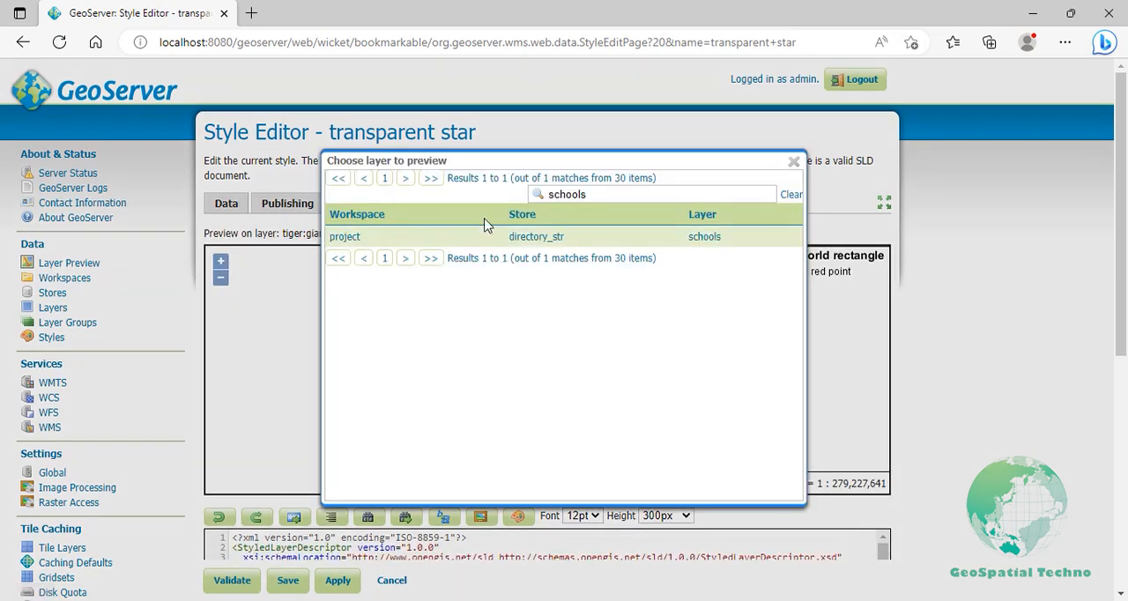
click(704, 236)
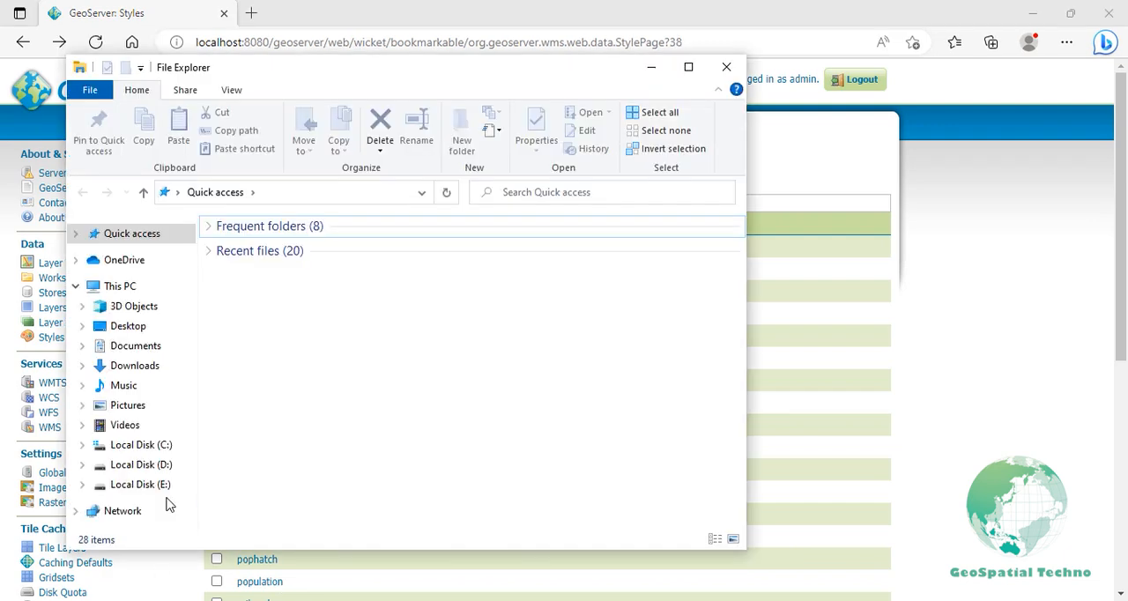
Copy school_symbol.png from drive E into the Tomcat GeoServer data styles folder
click(140, 484)
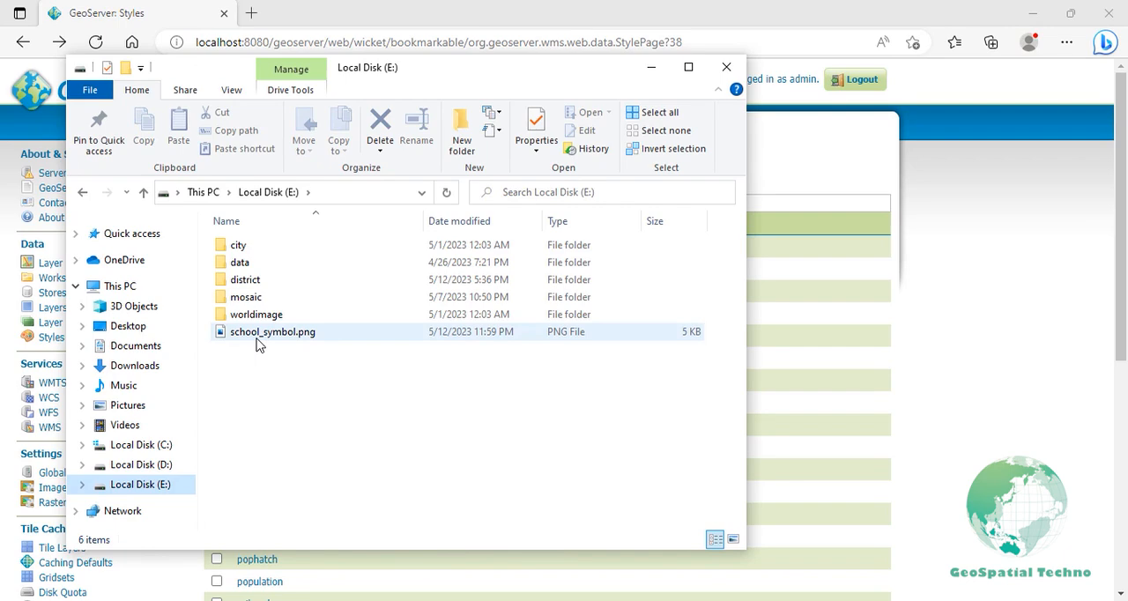
right_click(272, 331)
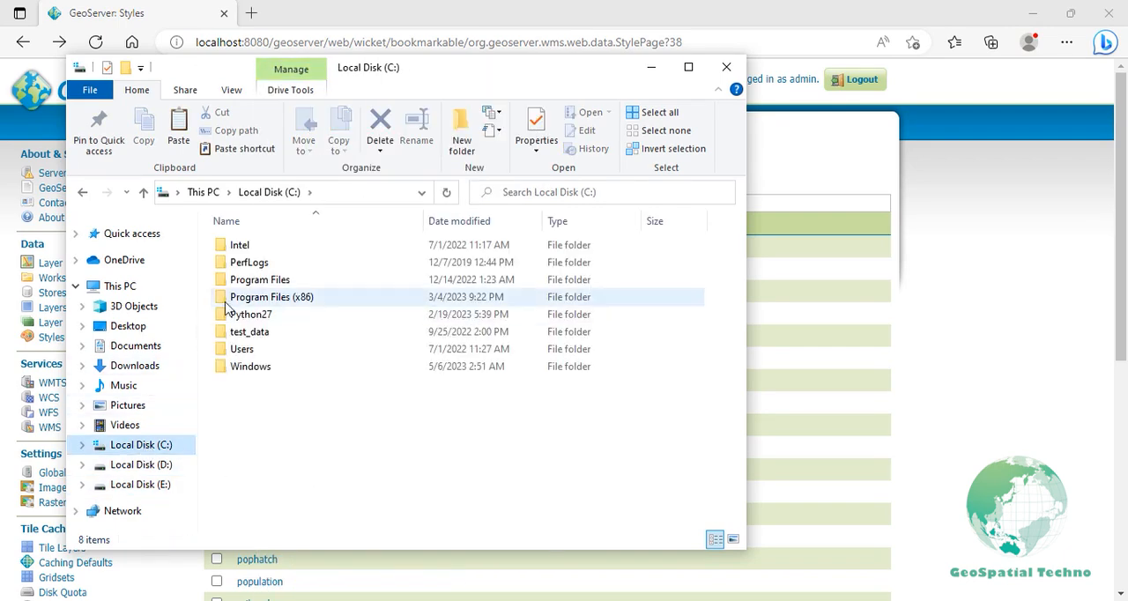
double_click(259, 280)
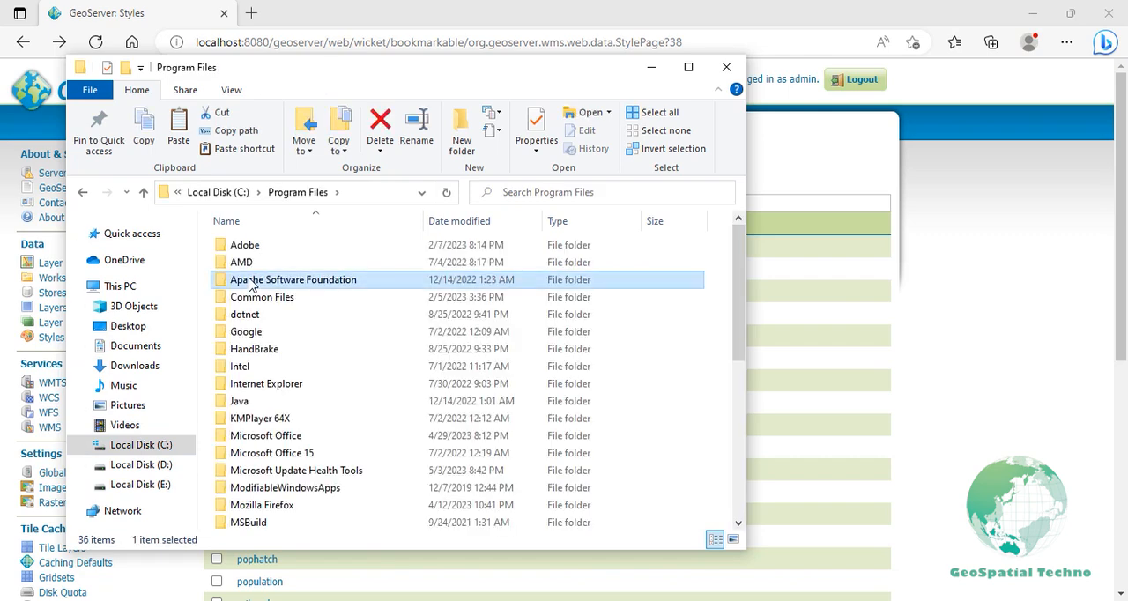
double_click(294, 279)
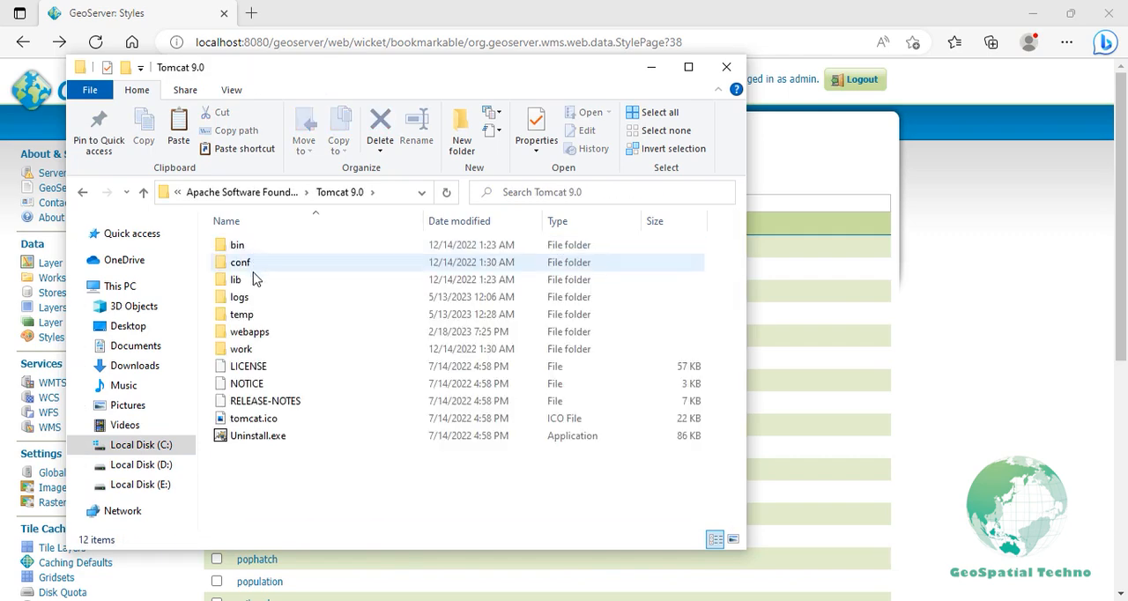
double_click(250, 332)
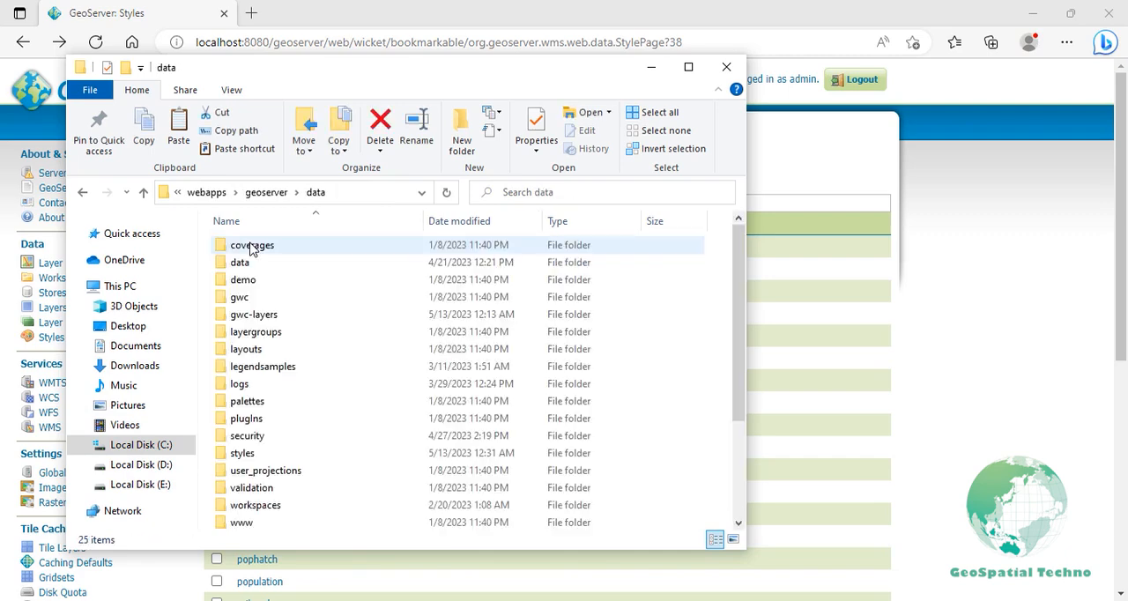
click(243, 452)
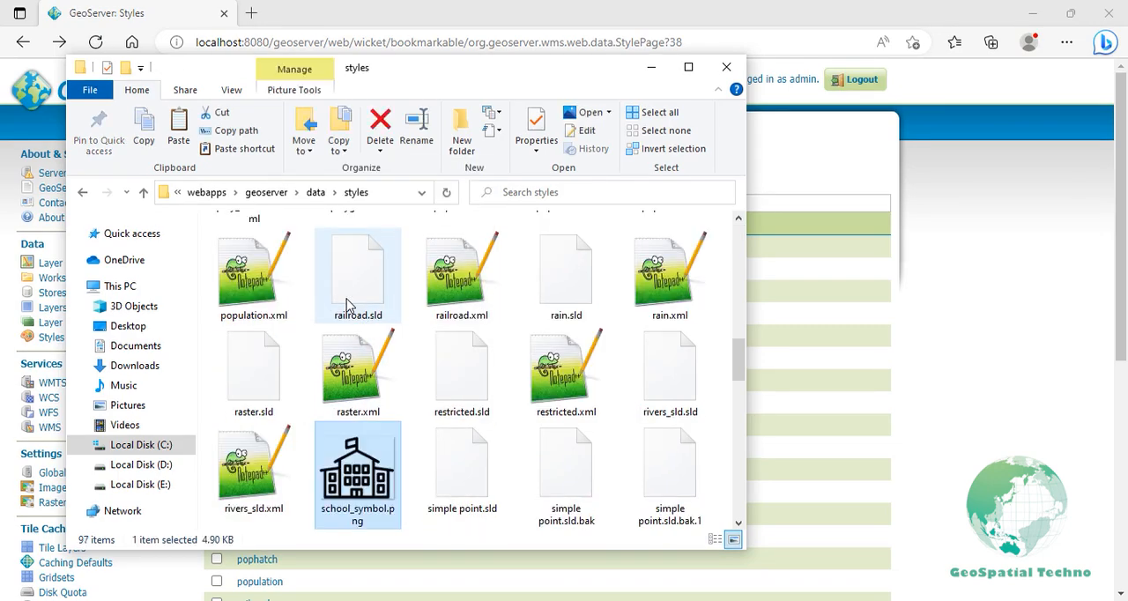
Add a style named 'graphic point' and generate its default Point SLD
click(726, 67)
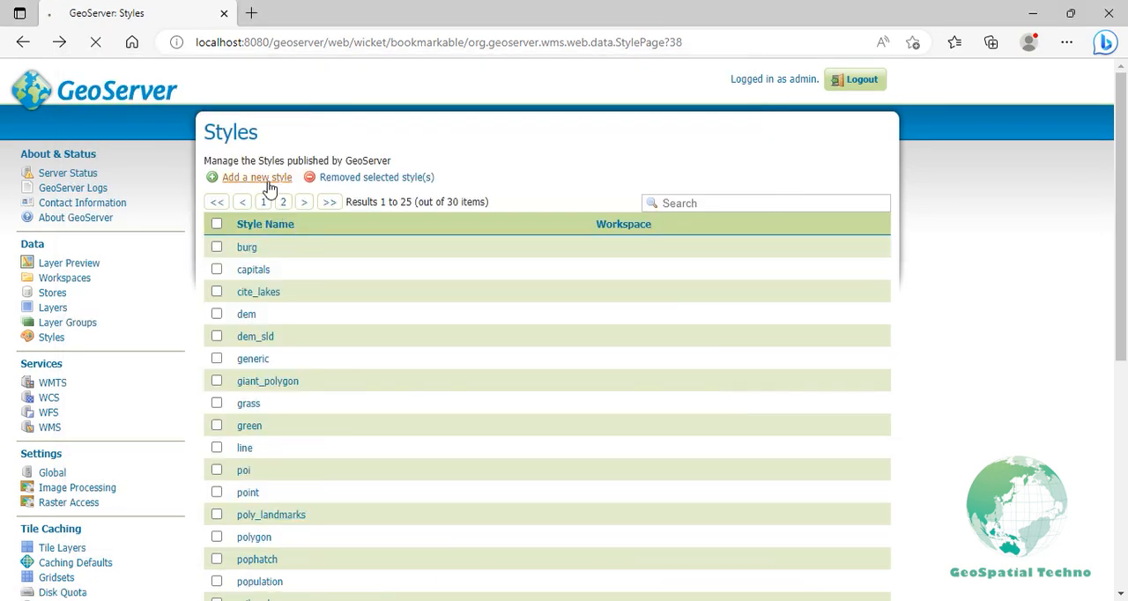
click(256, 177)
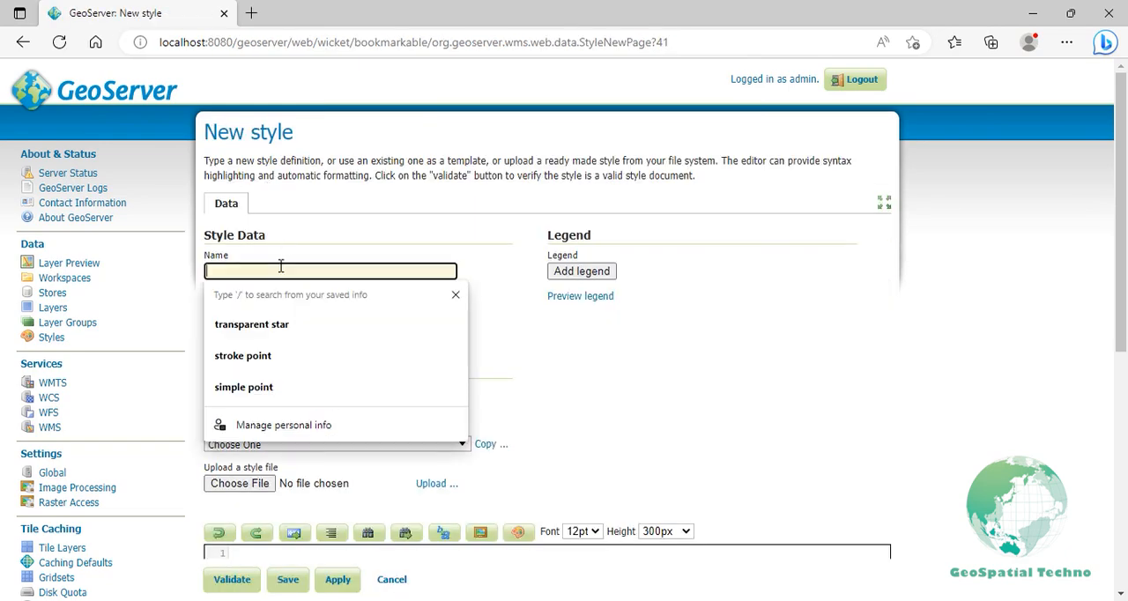
text(gra)
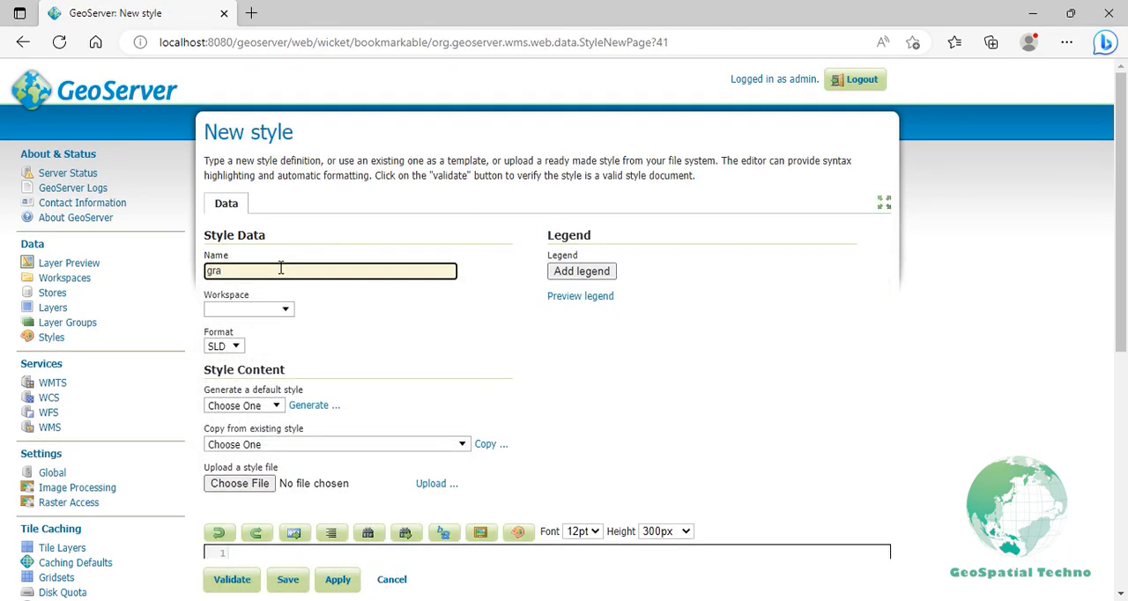
text(graphic pol)
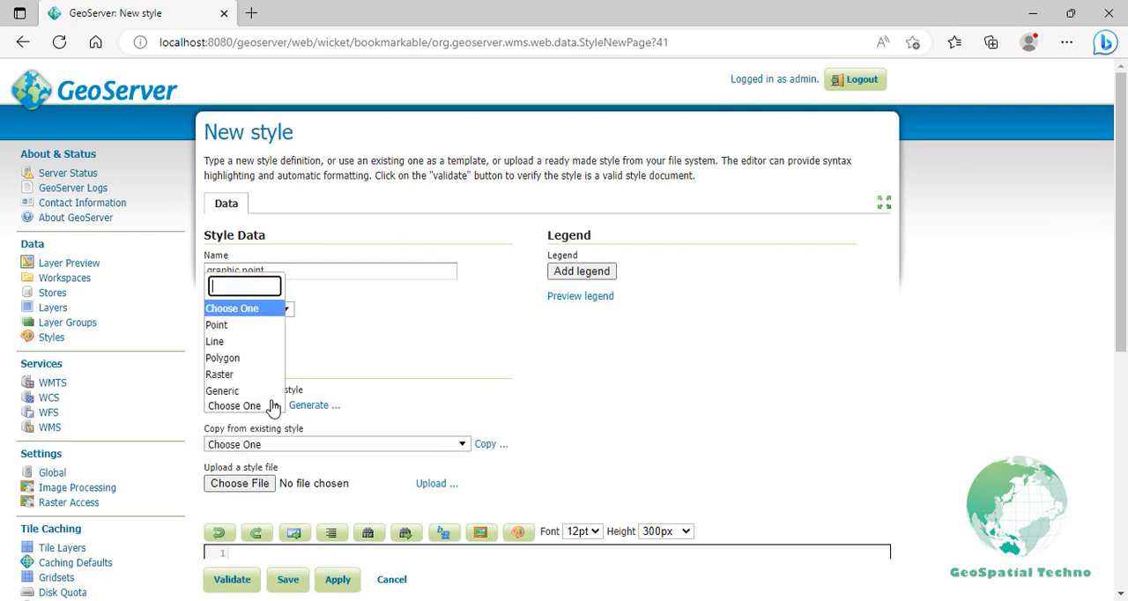
click(216, 324)
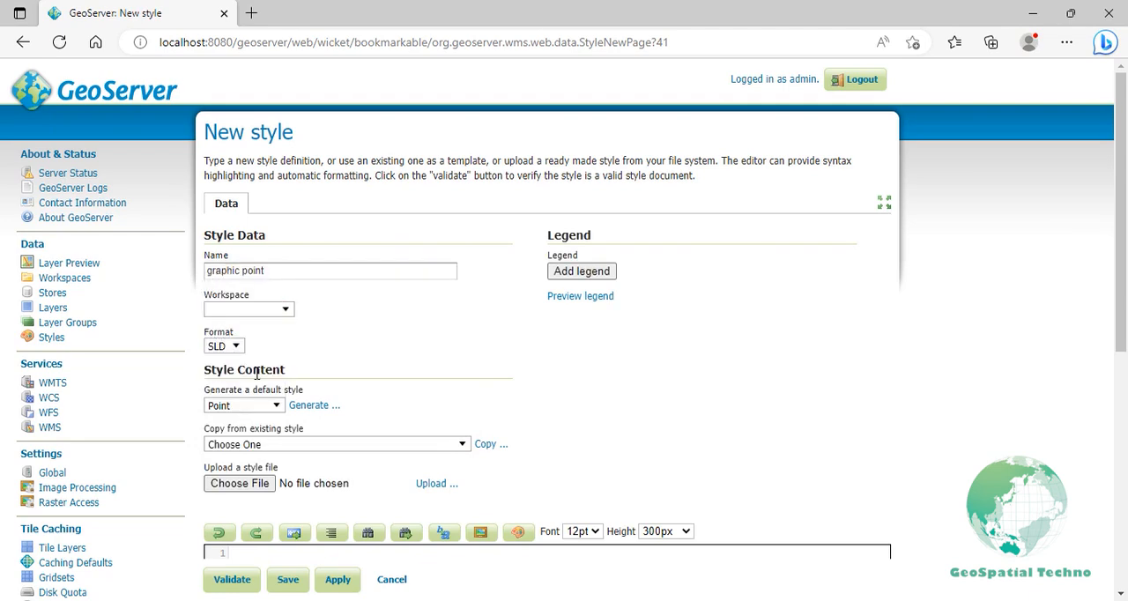
click(310, 406)
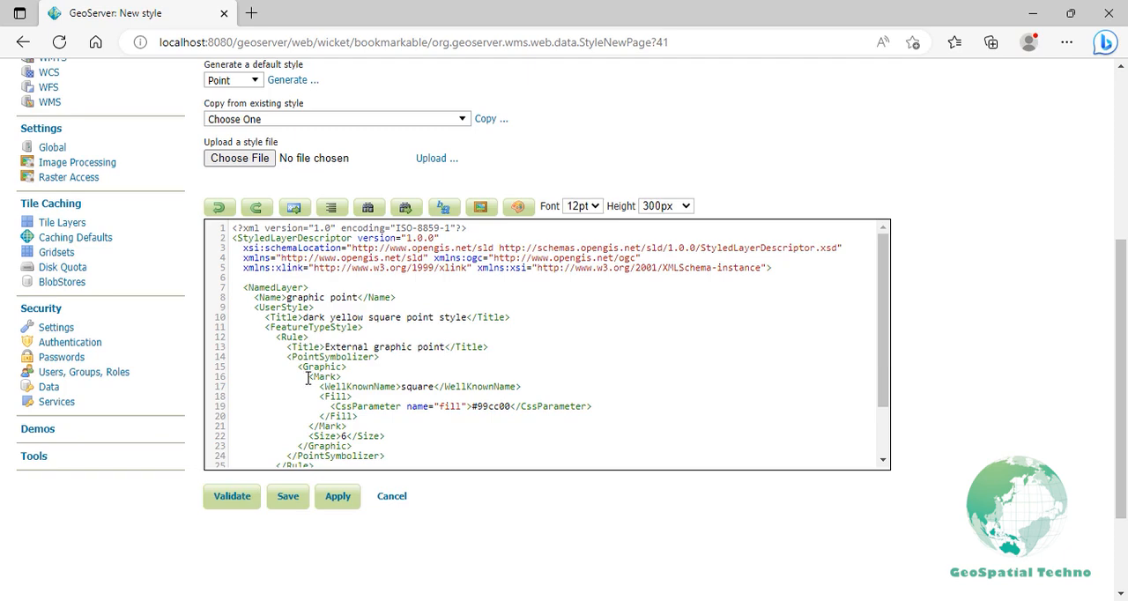
Delete the square Mark block and pick school_symbol.png from the existing images
drag(306, 375, 344, 425)
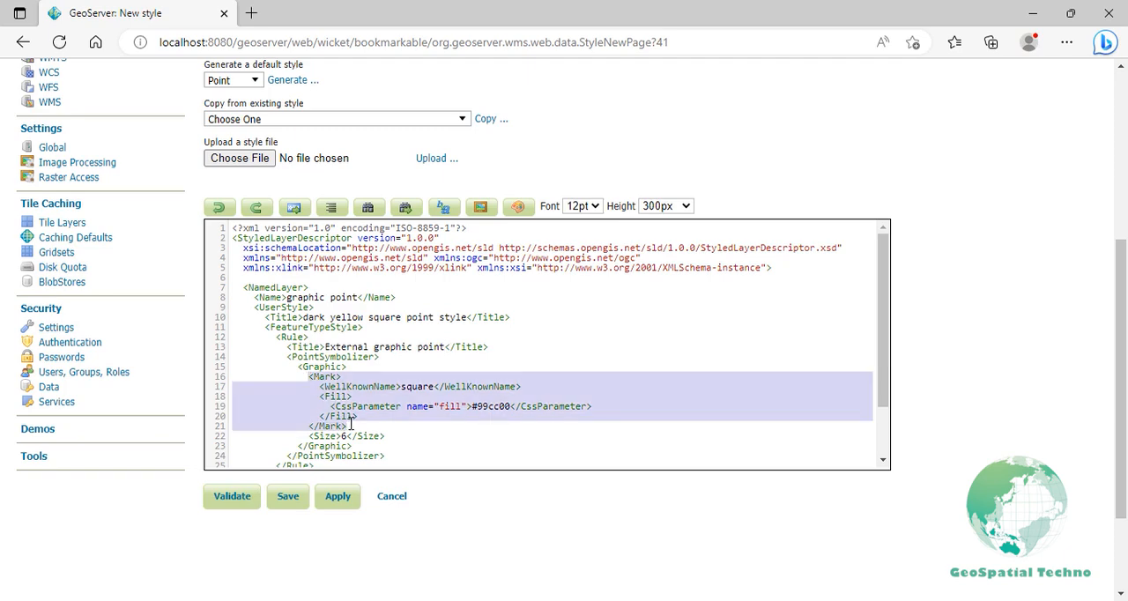
key(Delete)
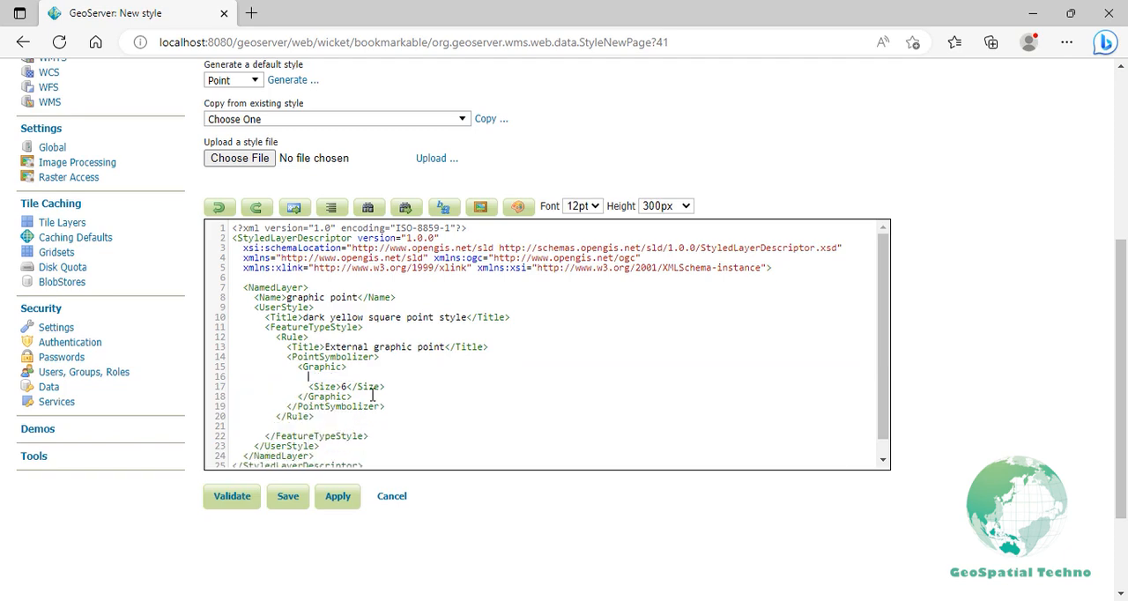
click(481, 206)
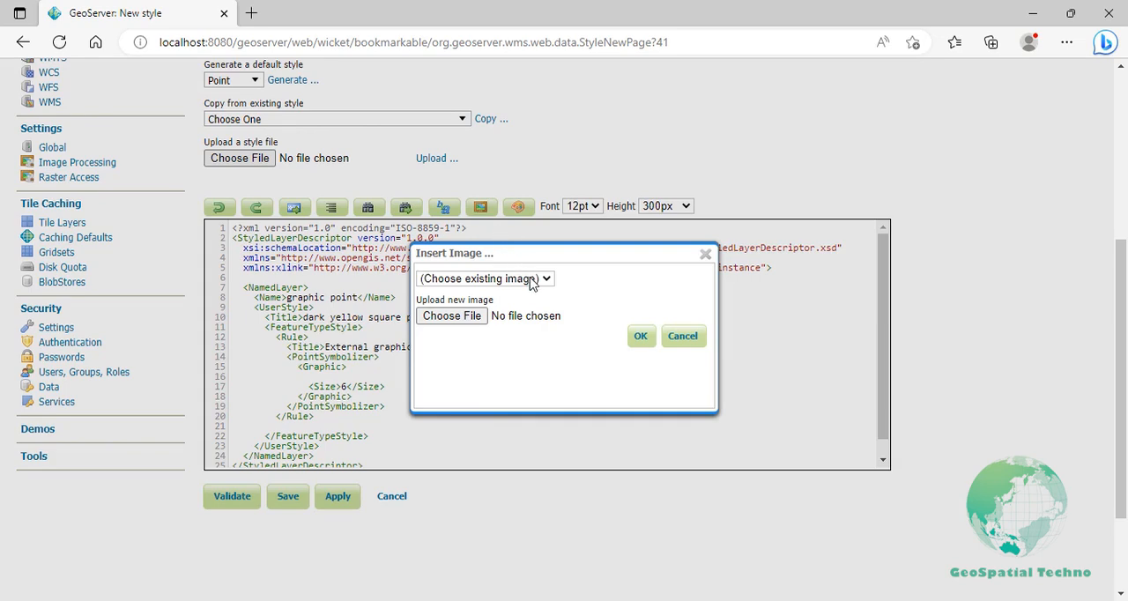
click(485, 279)
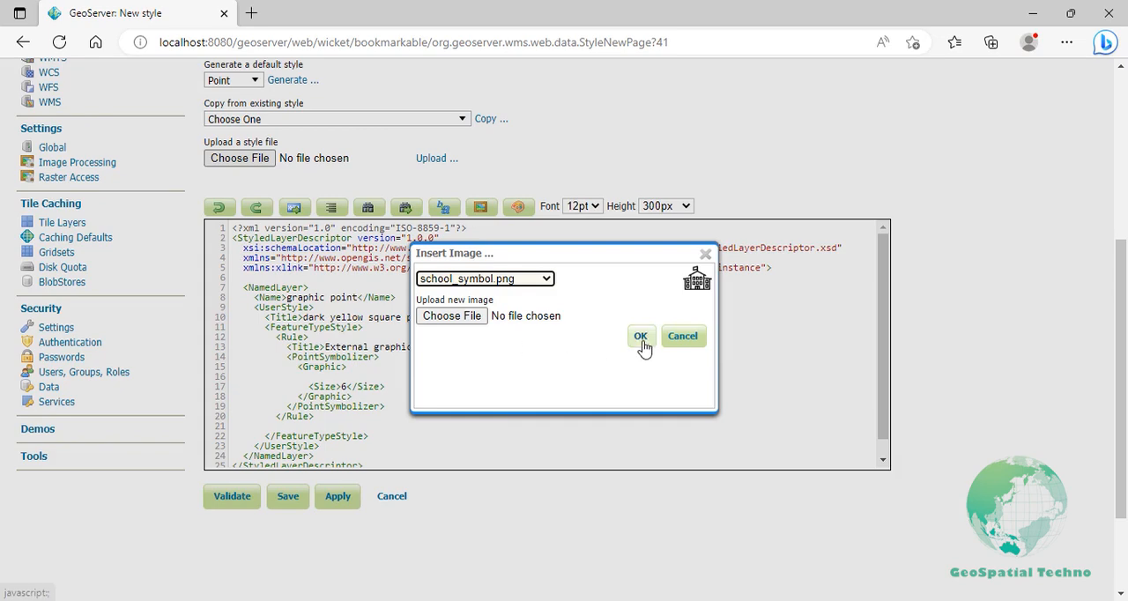
Insert the school_symbol.png ExternalGraphic at size 20, validate, and apply the style
click(641, 337)
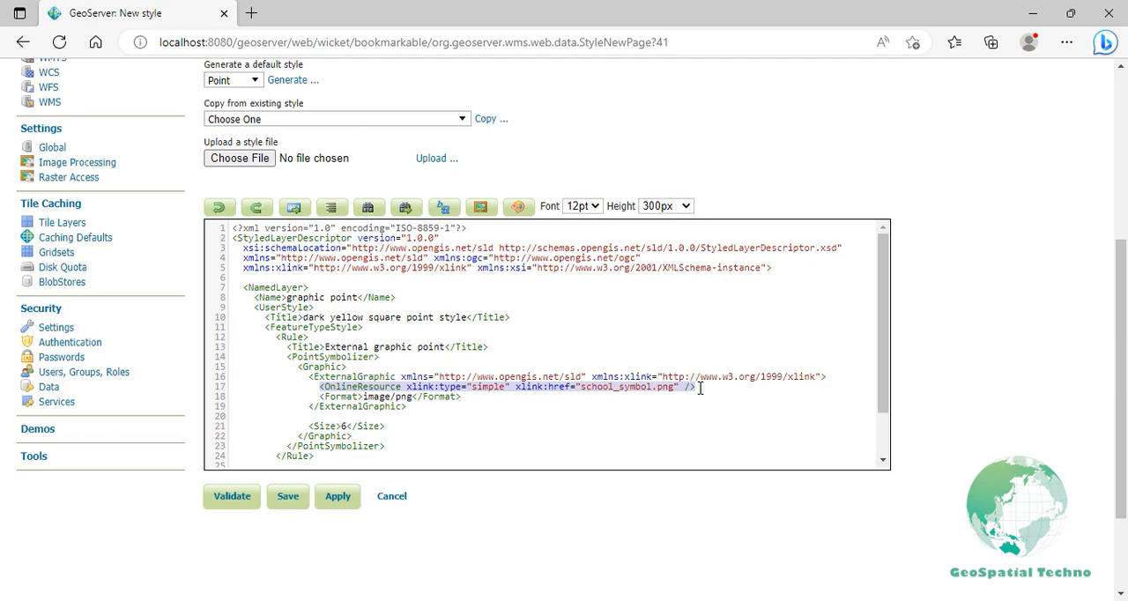
mouse_move(620, 391)
text(20)
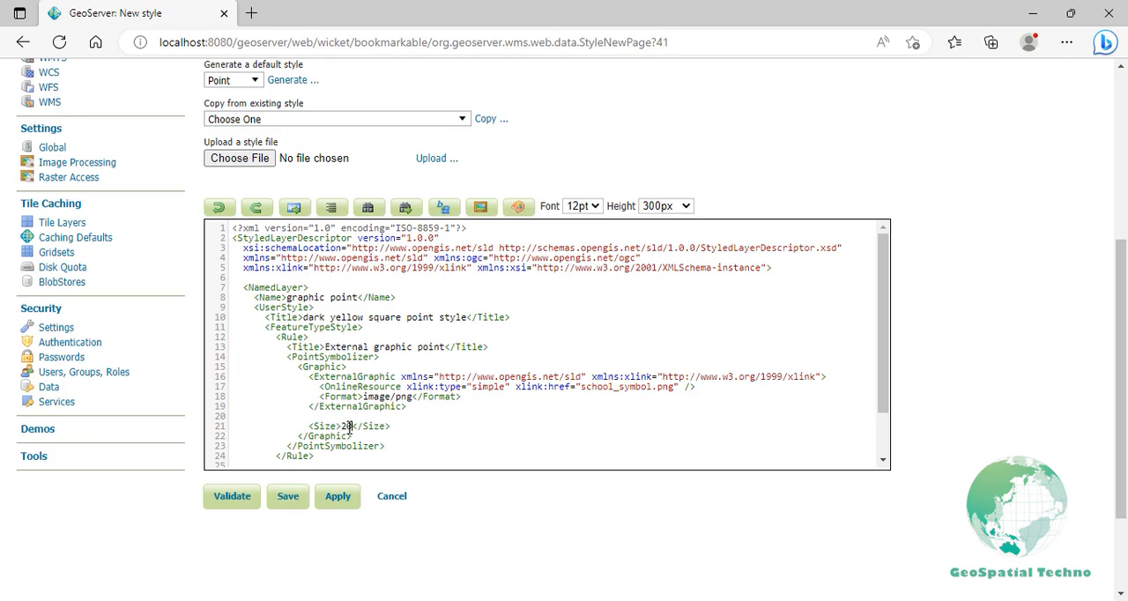
mouse_move(347, 429)
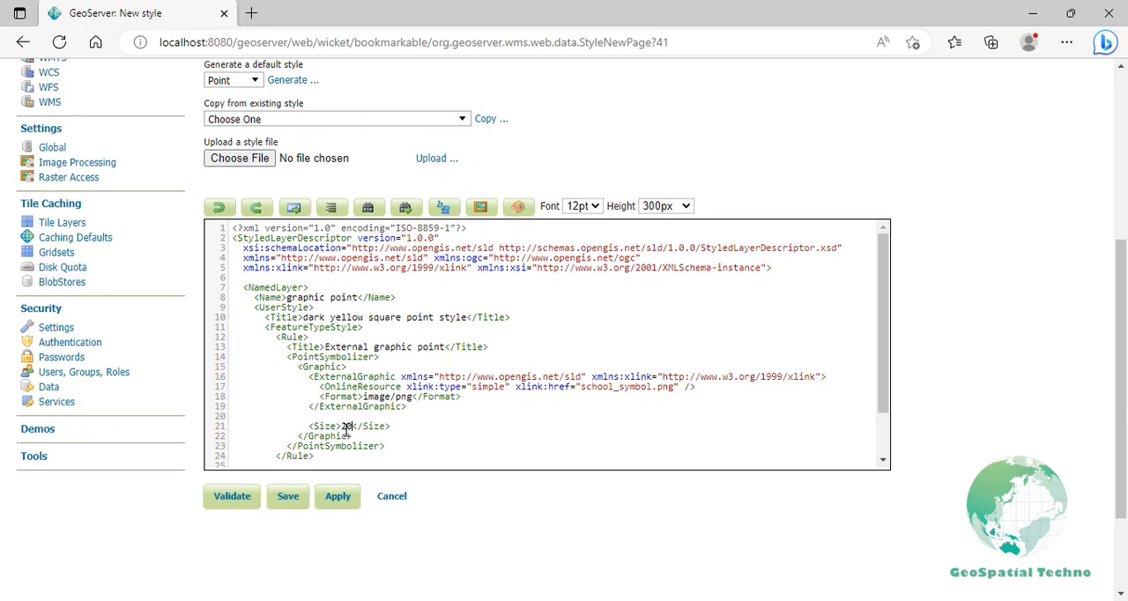
click(232, 495)
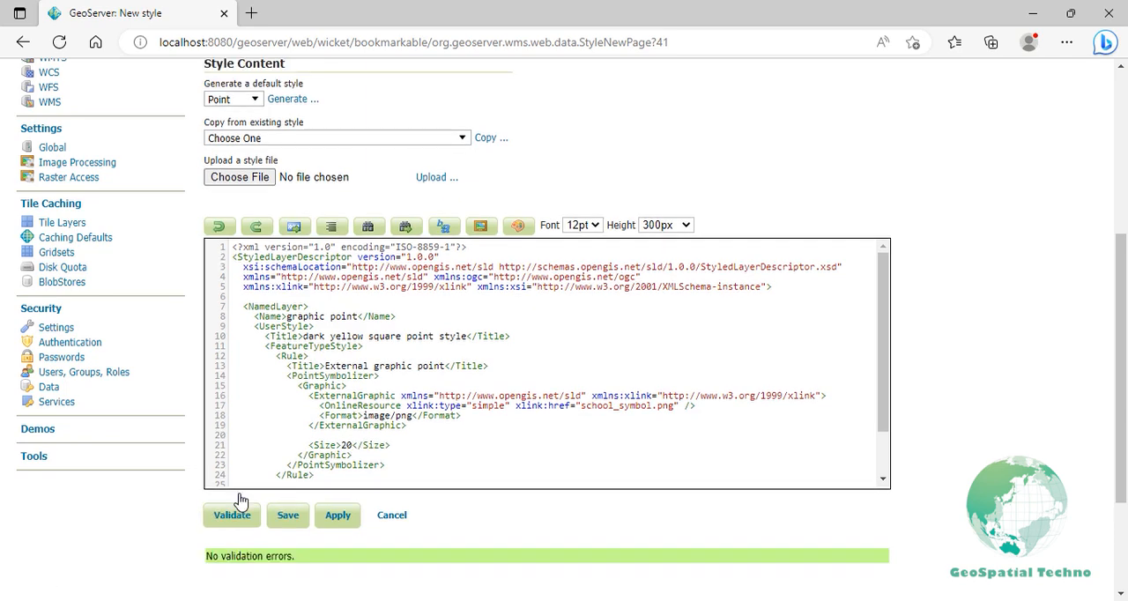
mouse_move(287, 515)
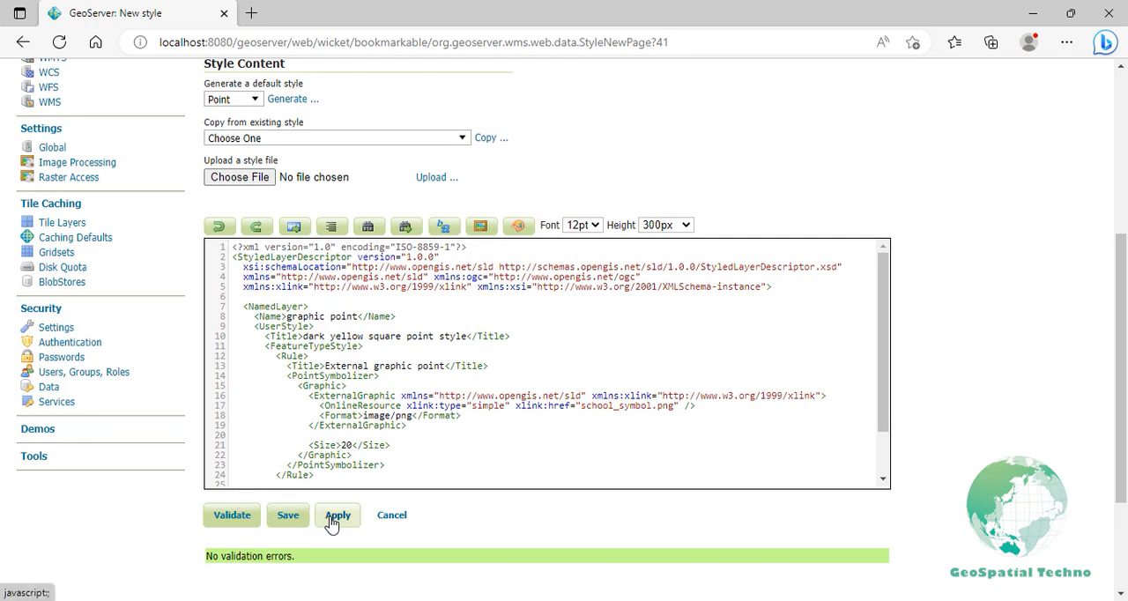
click(338, 515)
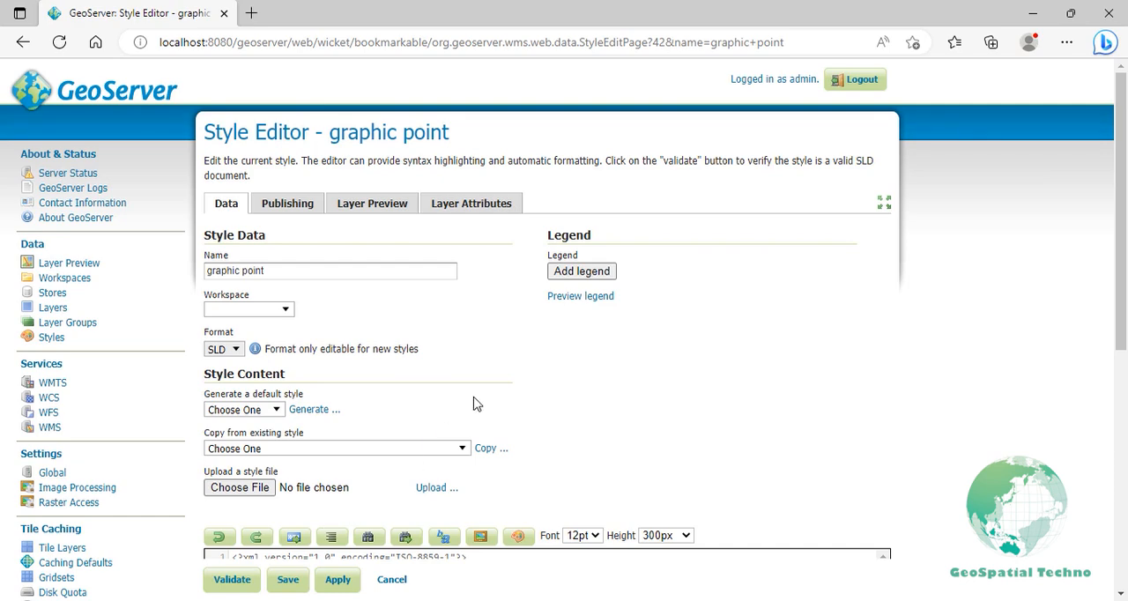
Preview the legend and school icons on project:schools, then return to the Welcome page
click(580, 295)
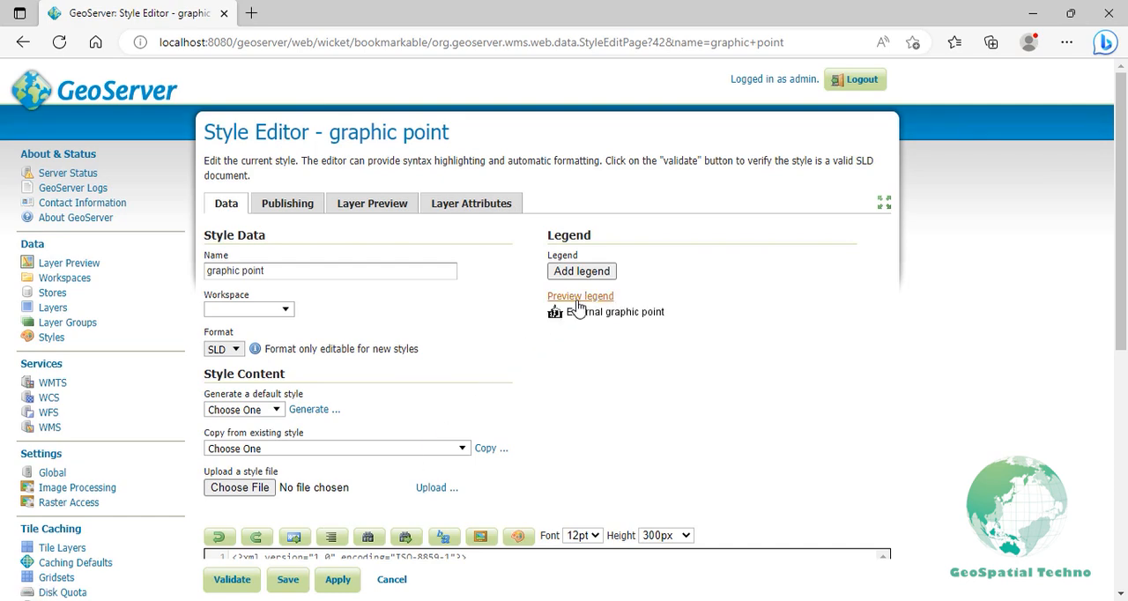
mouse_move(431, 259)
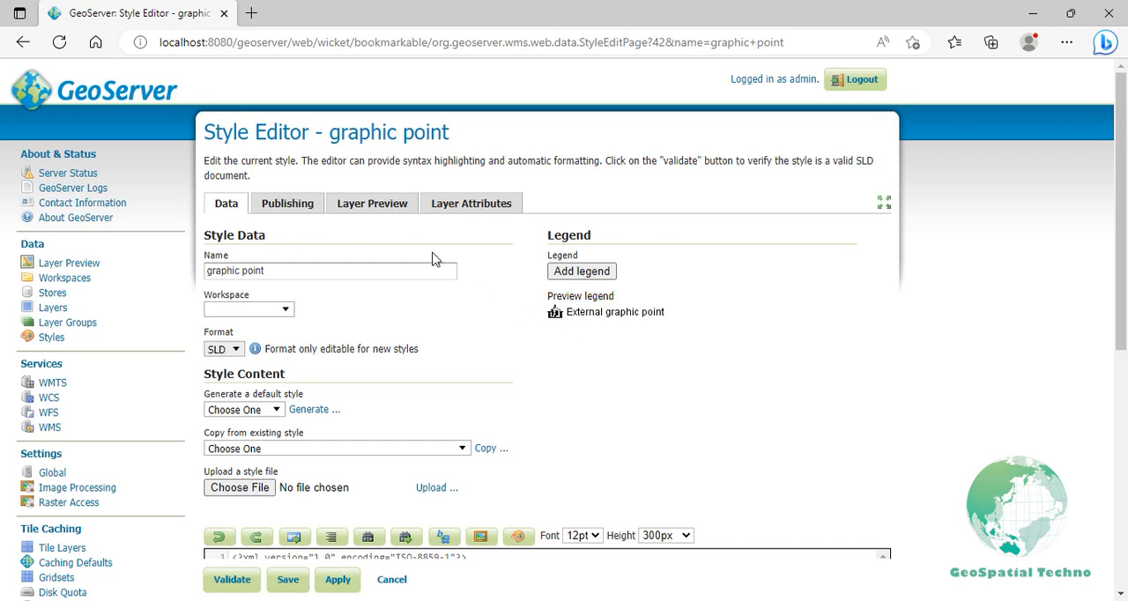
click(372, 202)
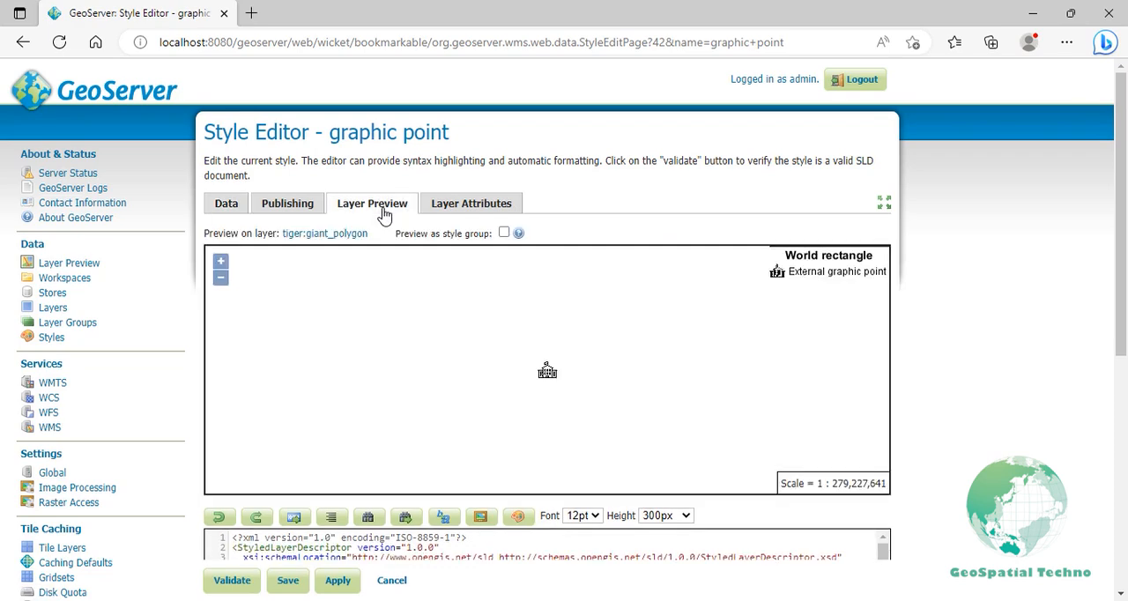
click(324, 233)
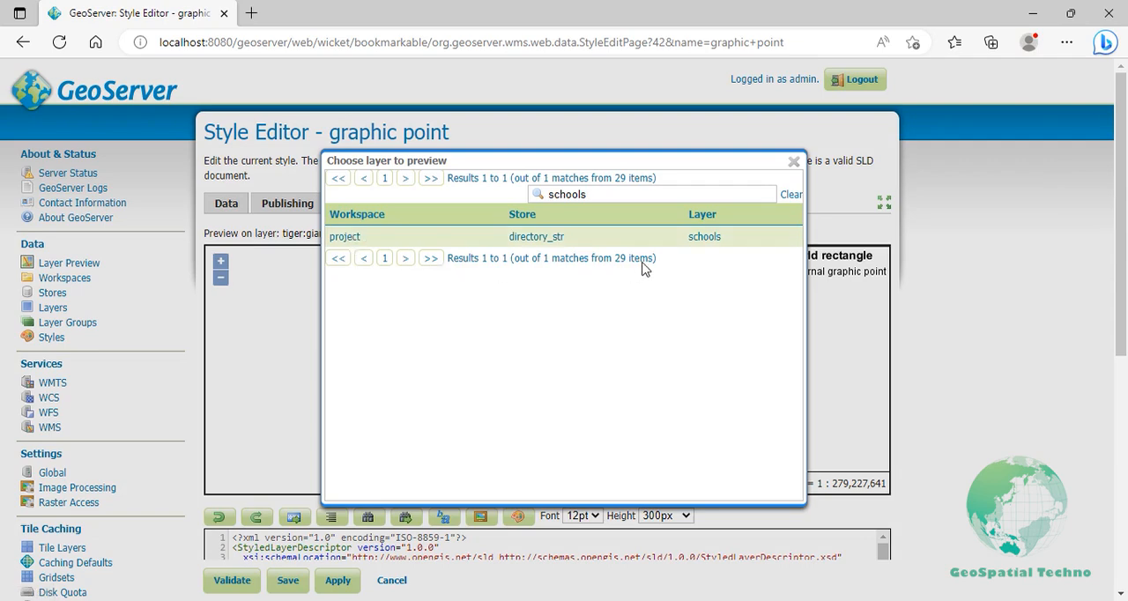
click(704, 236)
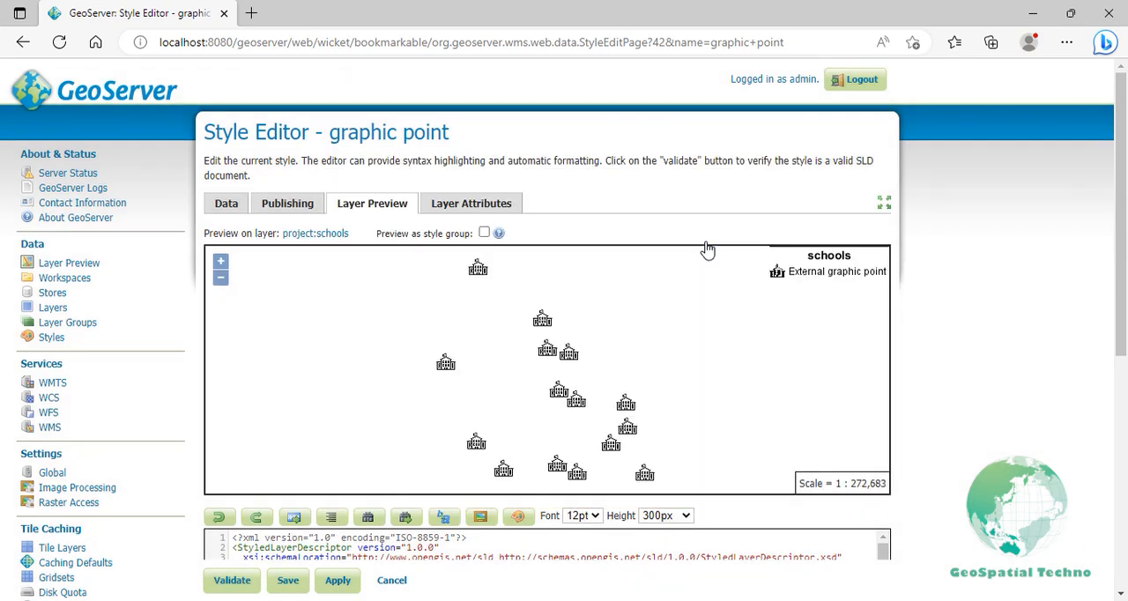
mouse_move(589, 414)
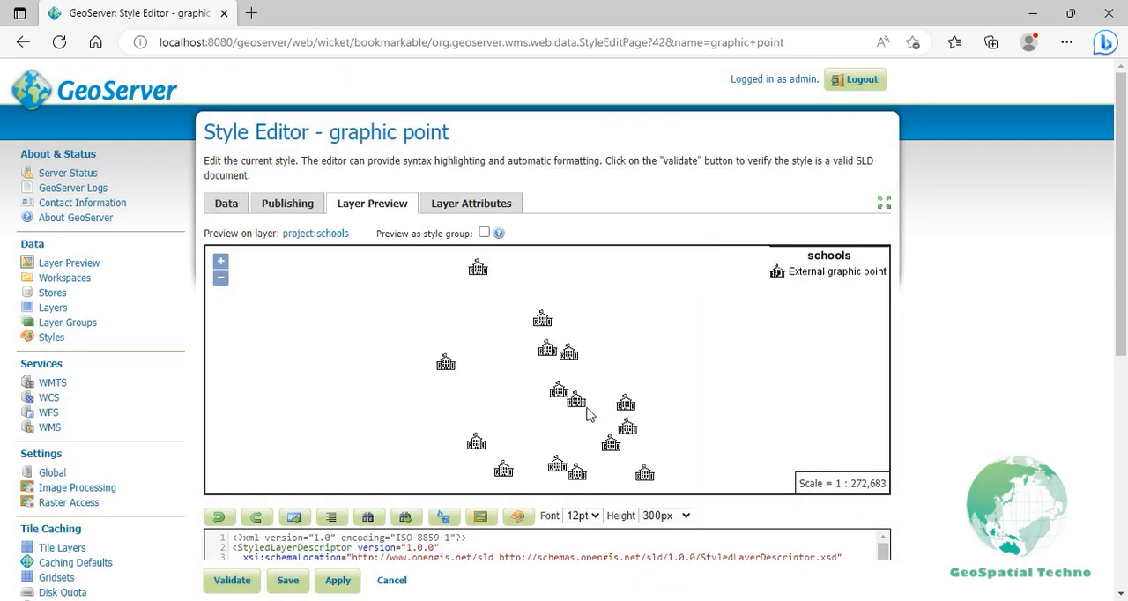
click(221, 261)
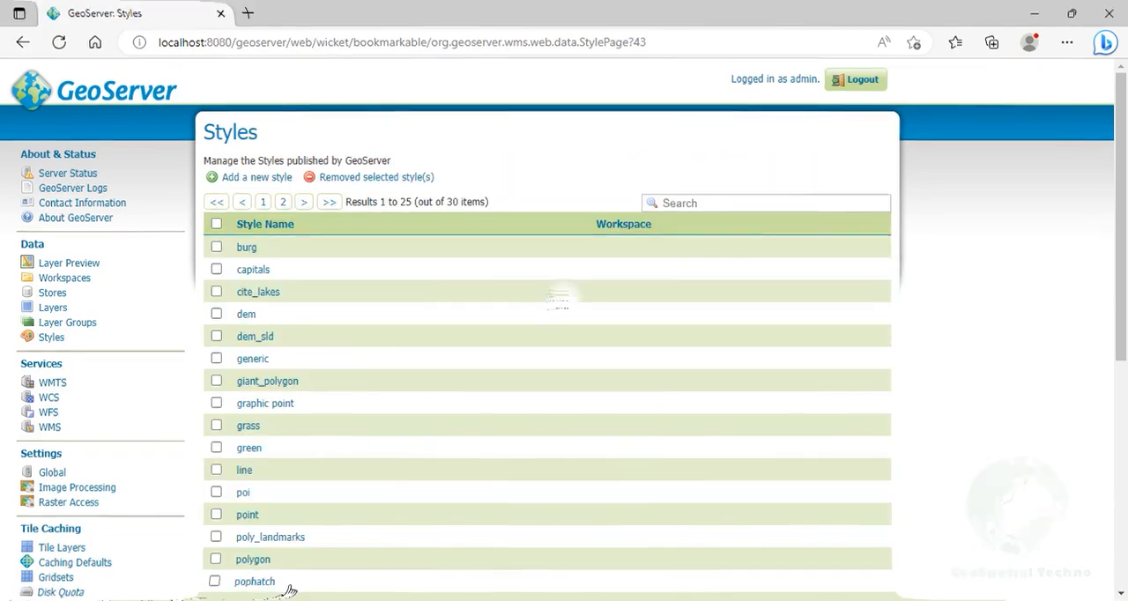
click(94, 88)
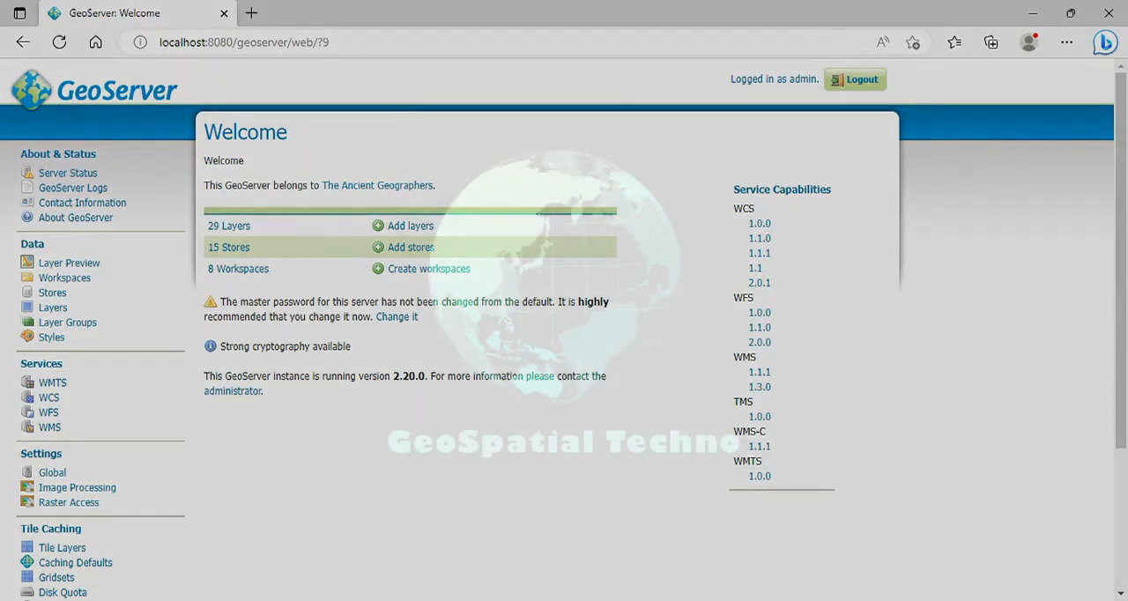